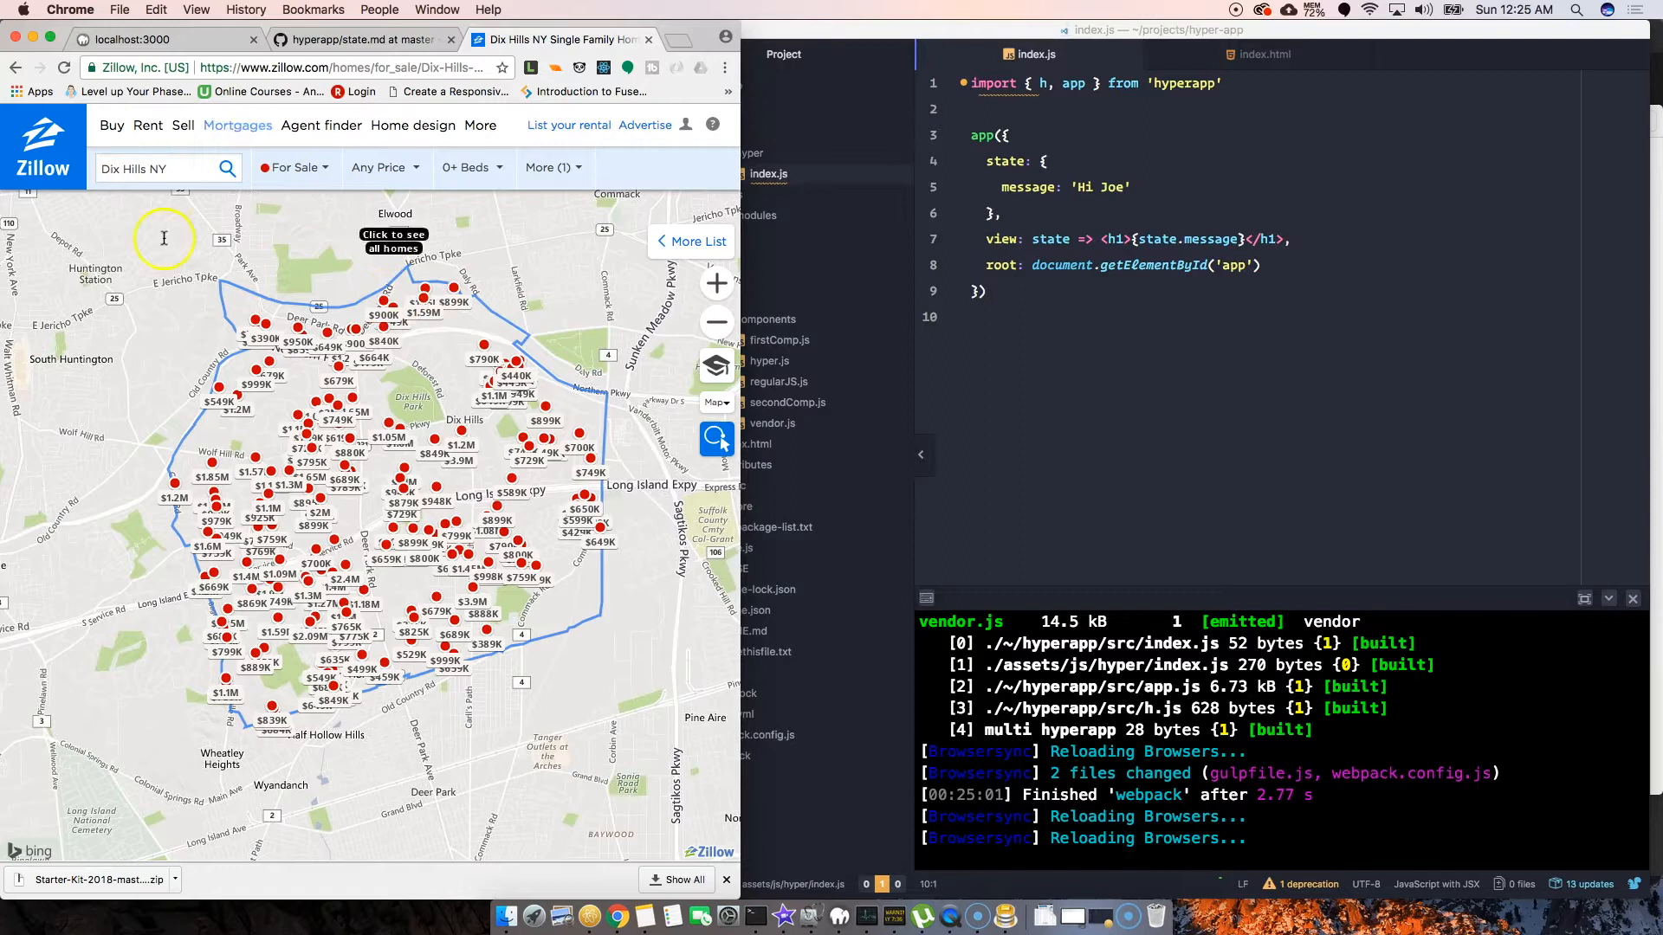
pyautogui.moveTo(575, 429)
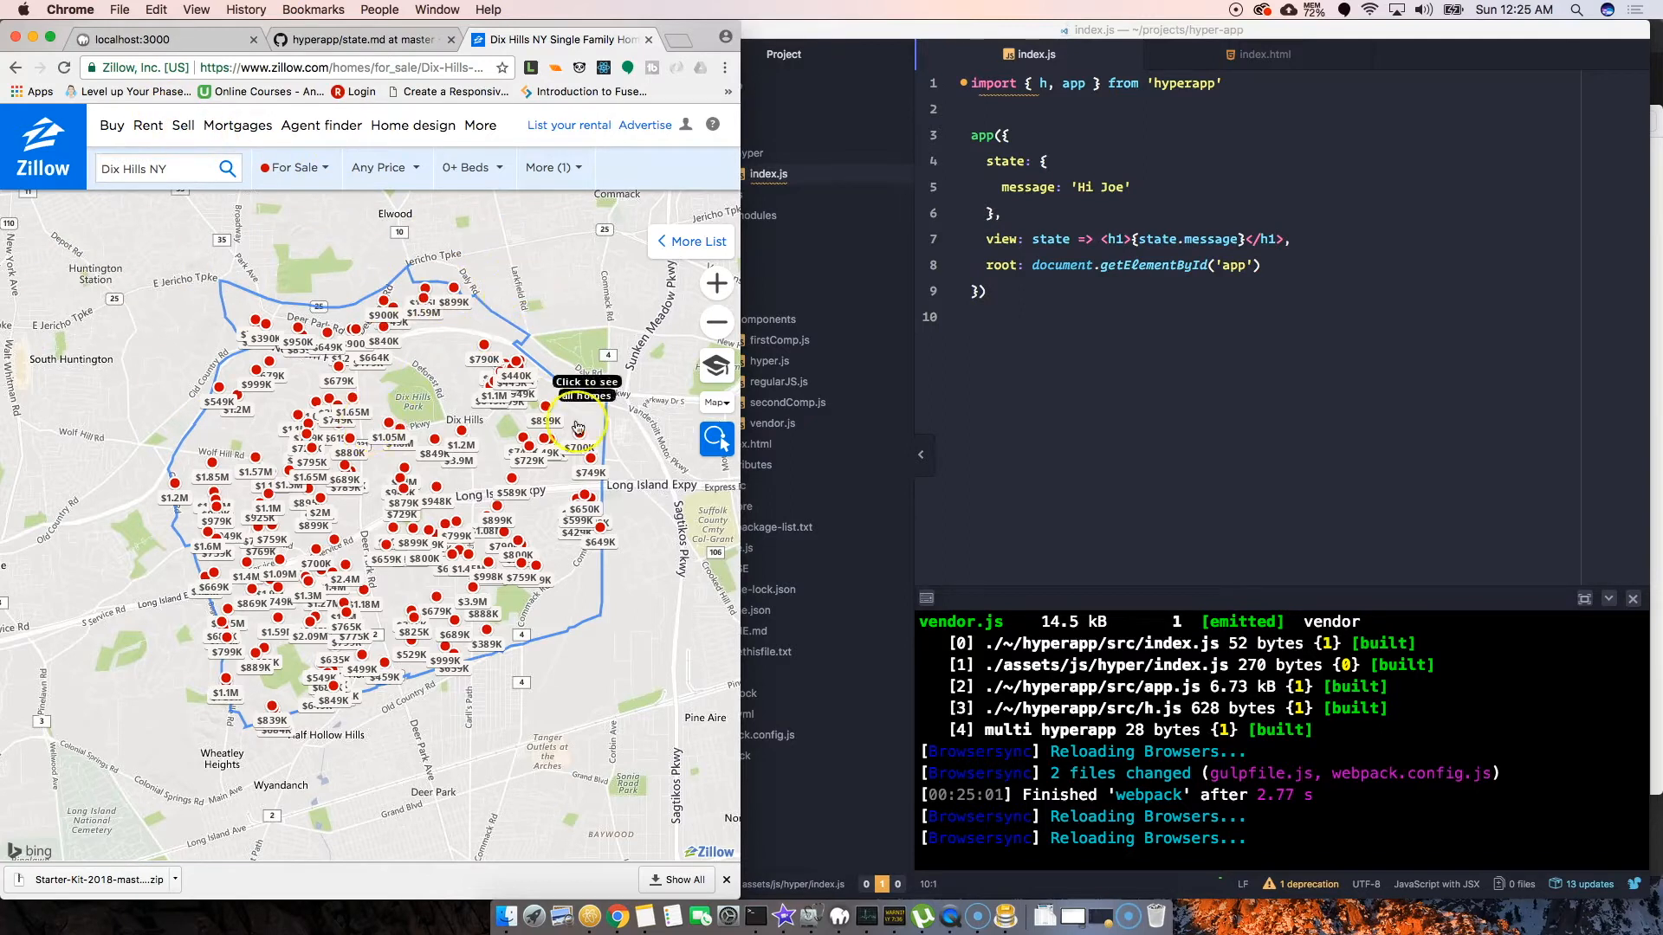
pyautogui.moveTo(566, 493)
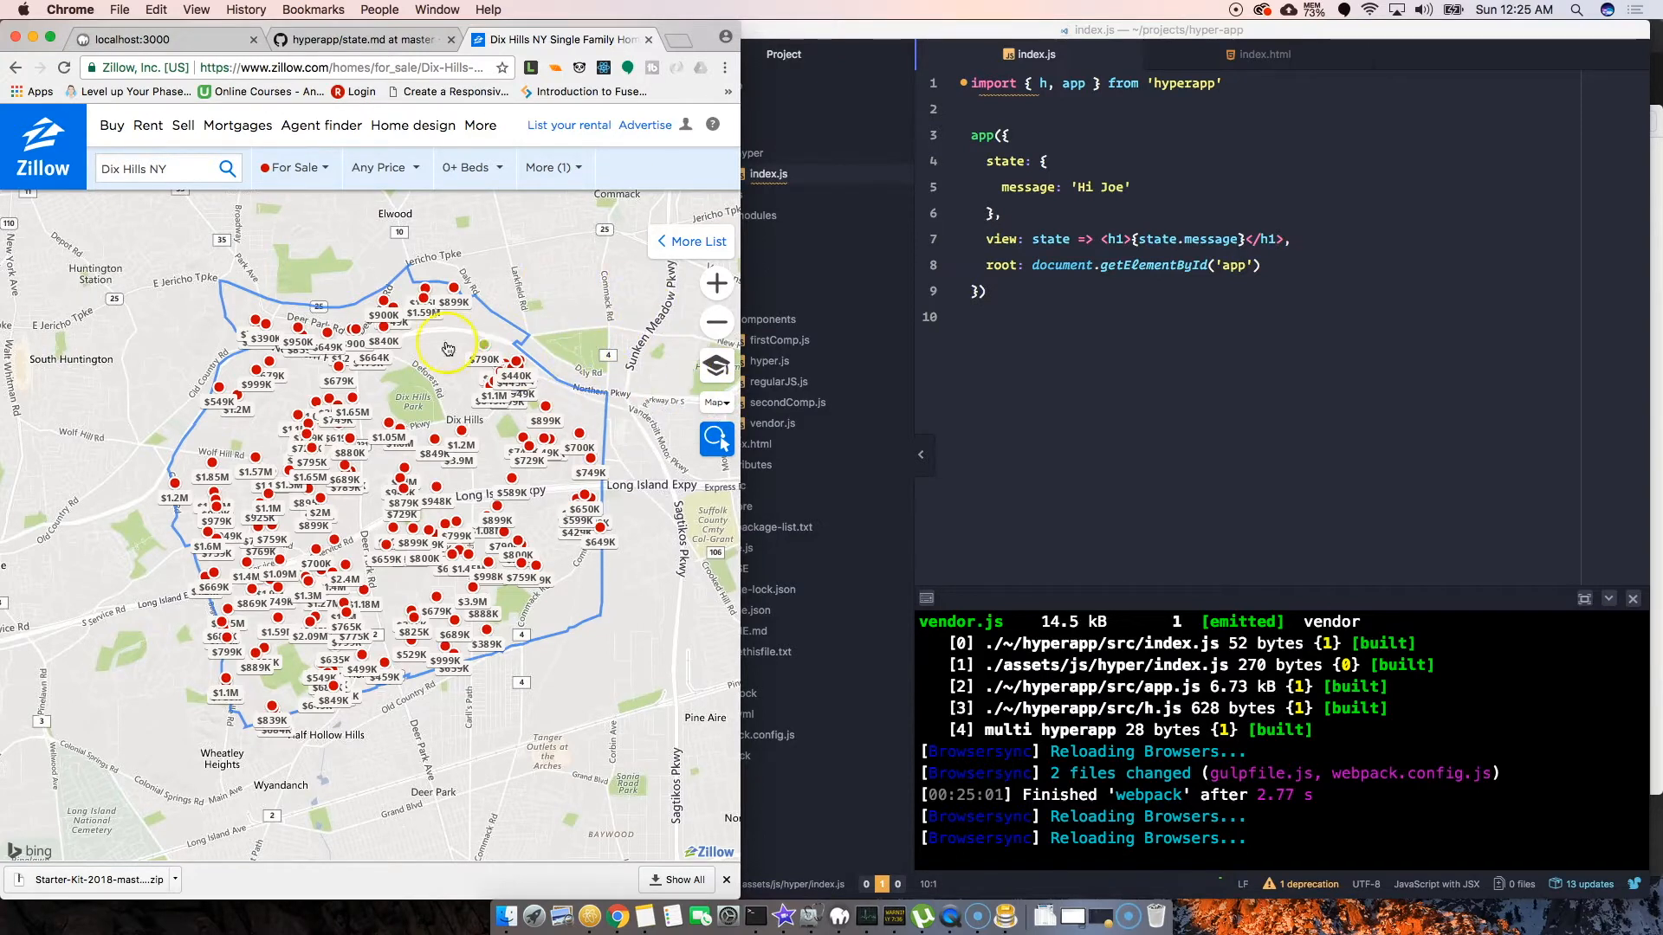
pyautogui.moveTo(603, 497)
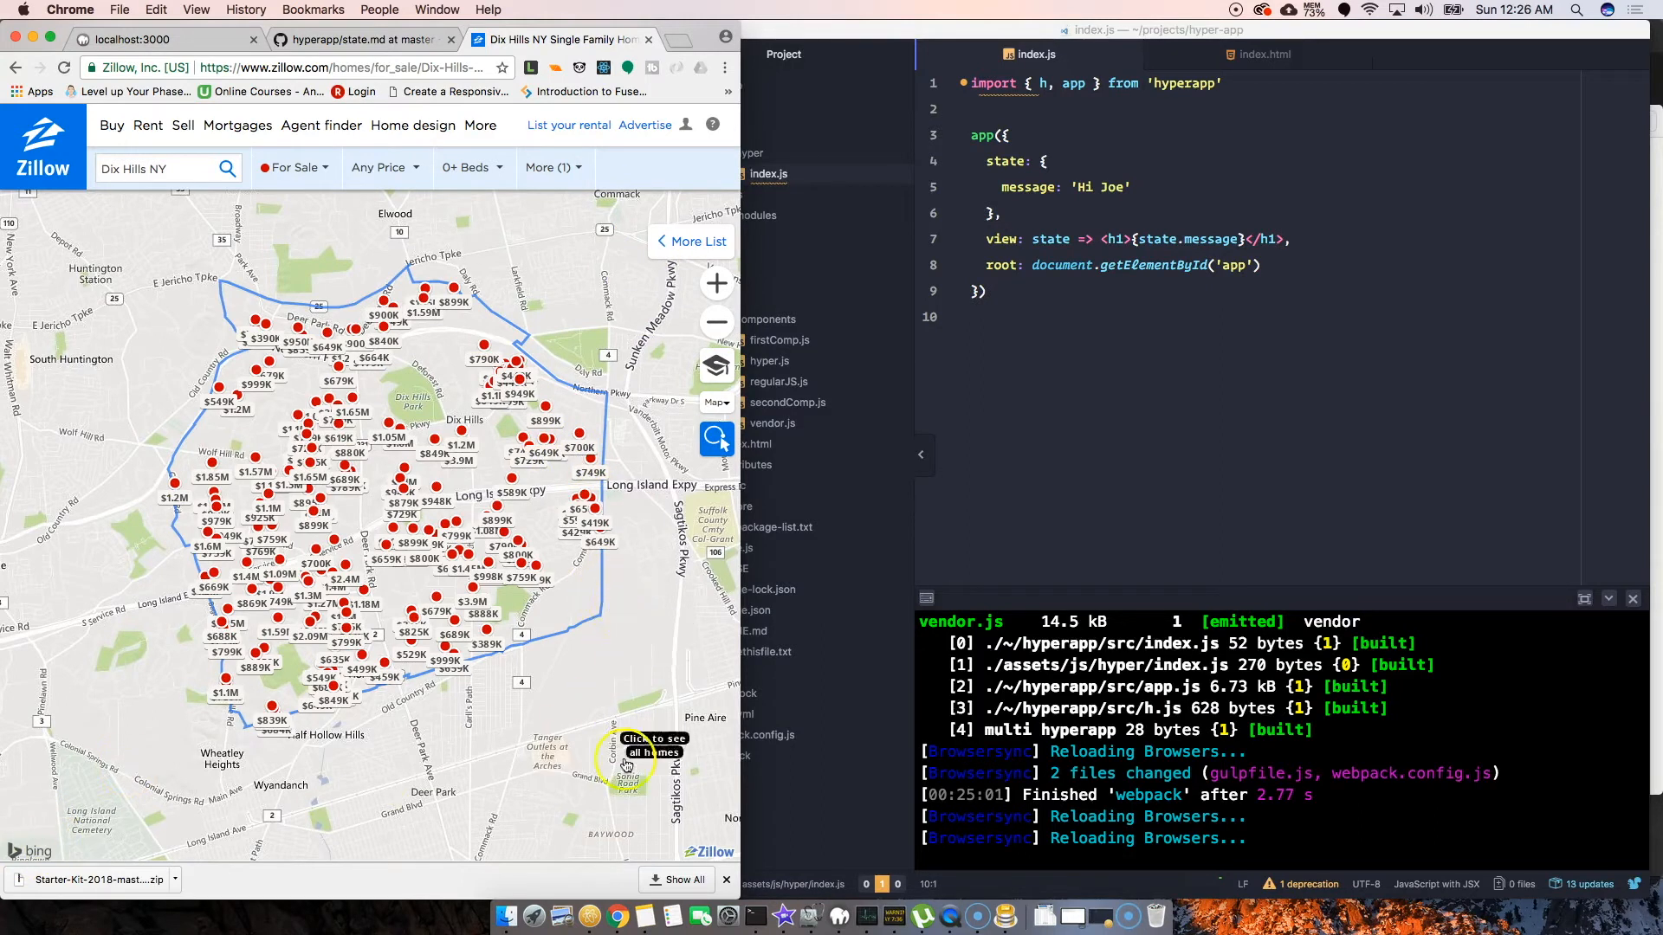
pyautogui.moveTo(457, 486)
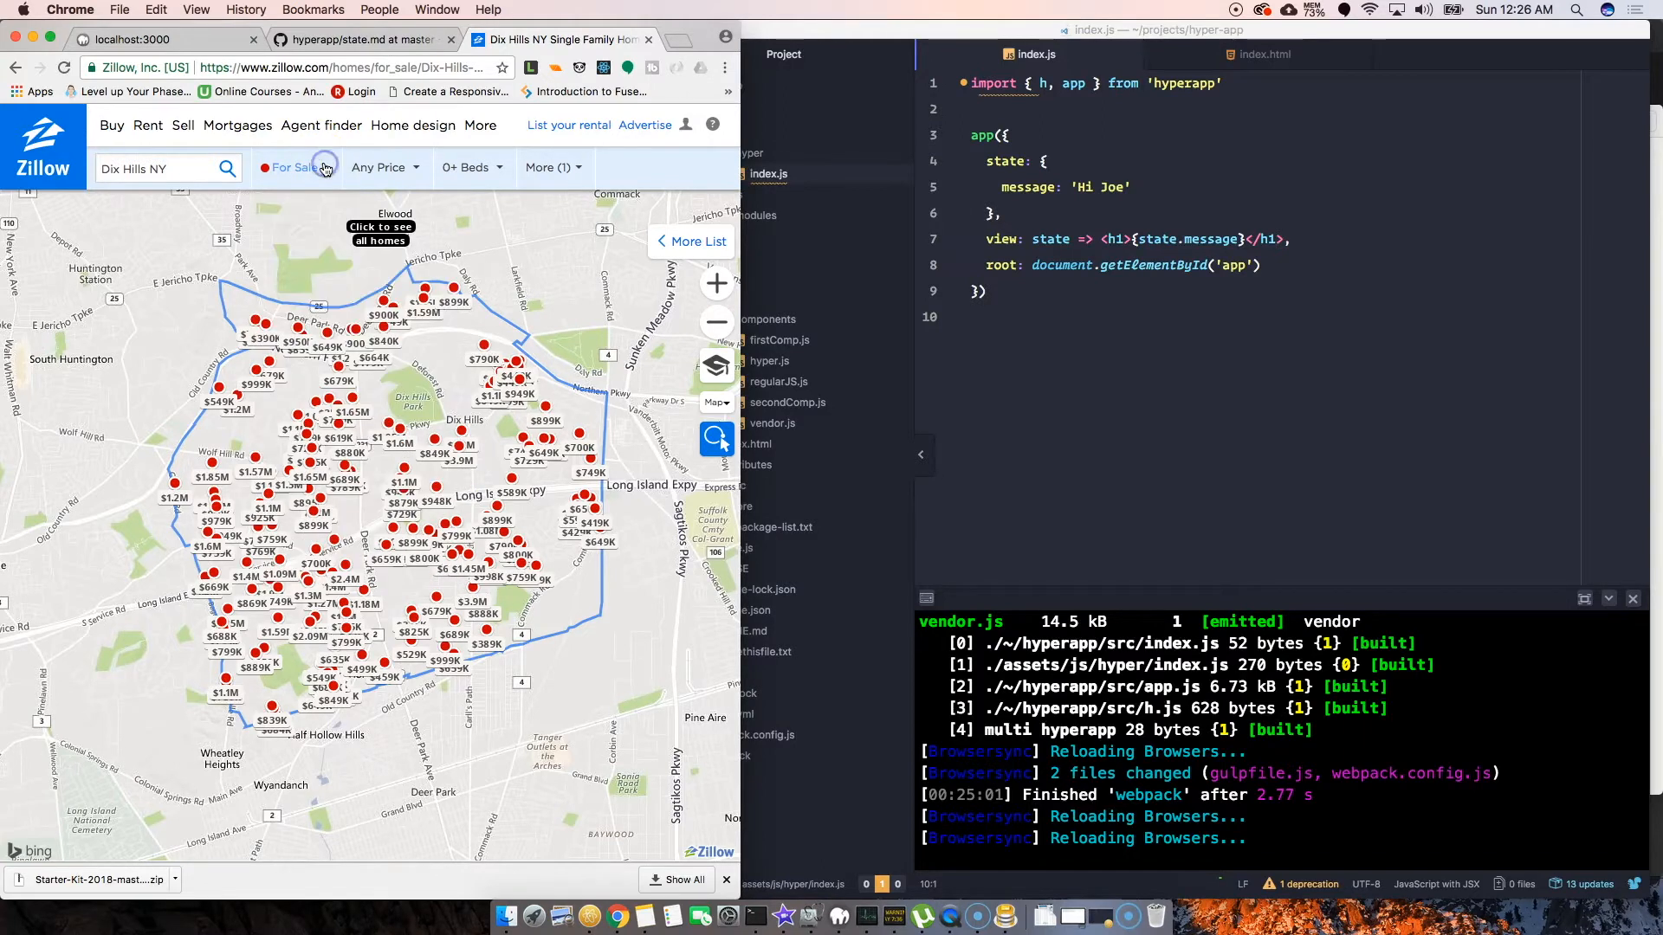
# Tick Potential Listings in Zillow's listing type filter alongside For Sale homes
pyautogui.click(298, 167)
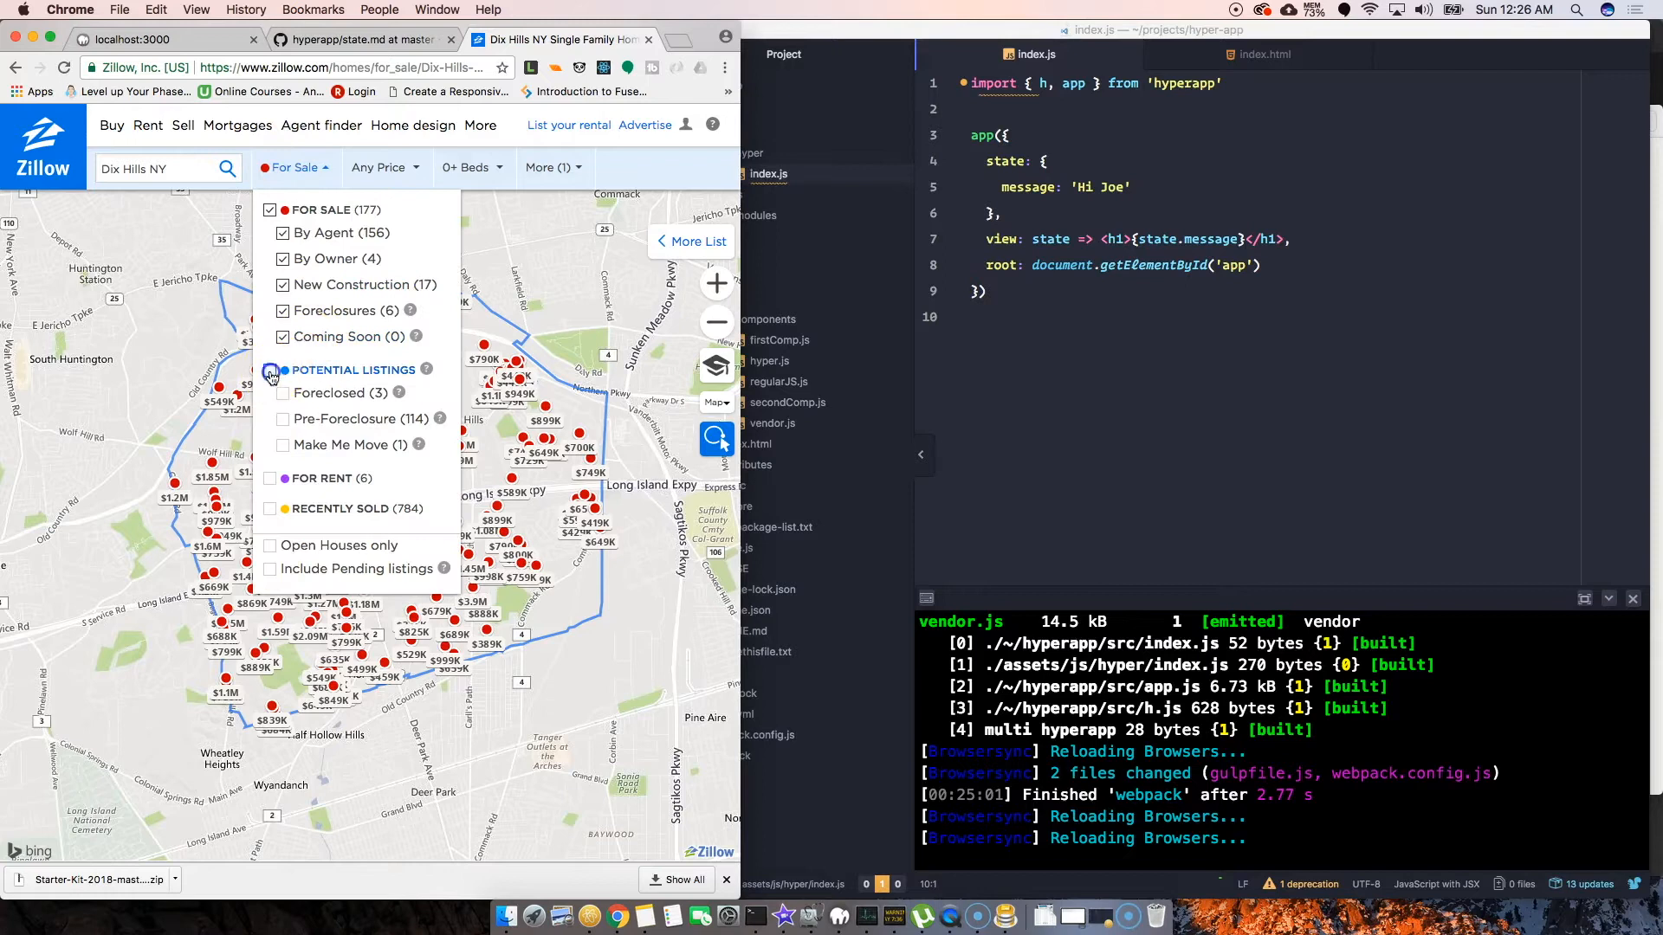
pyautogui.click(283, 370)
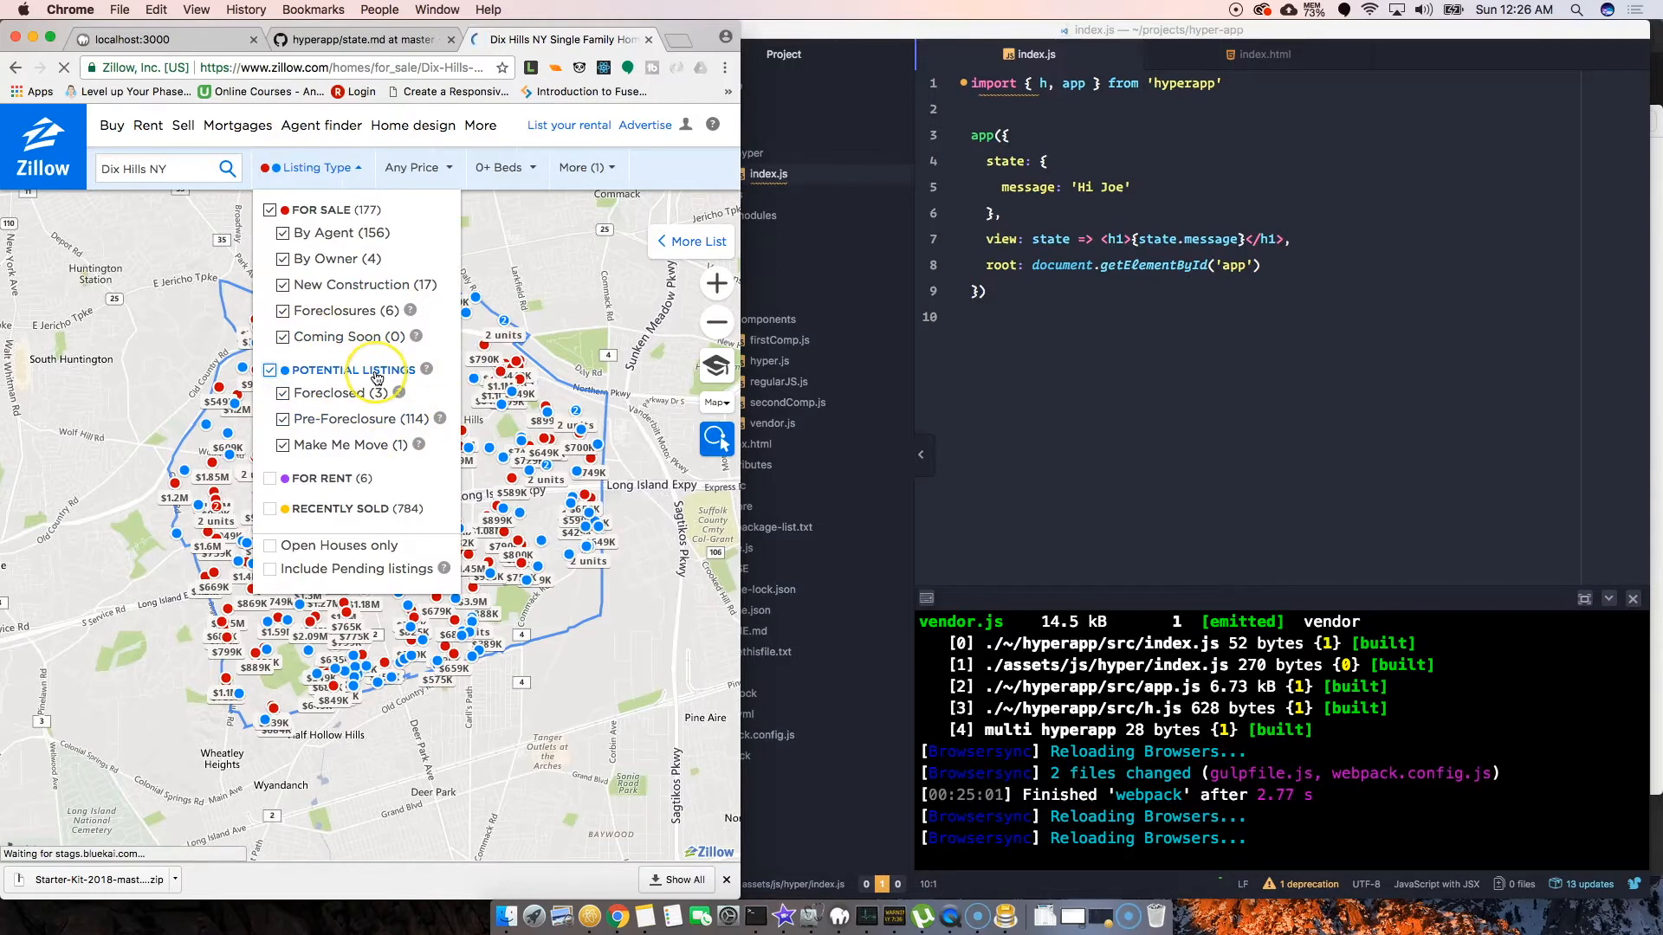
pyautogui.moveTo(347, 170)
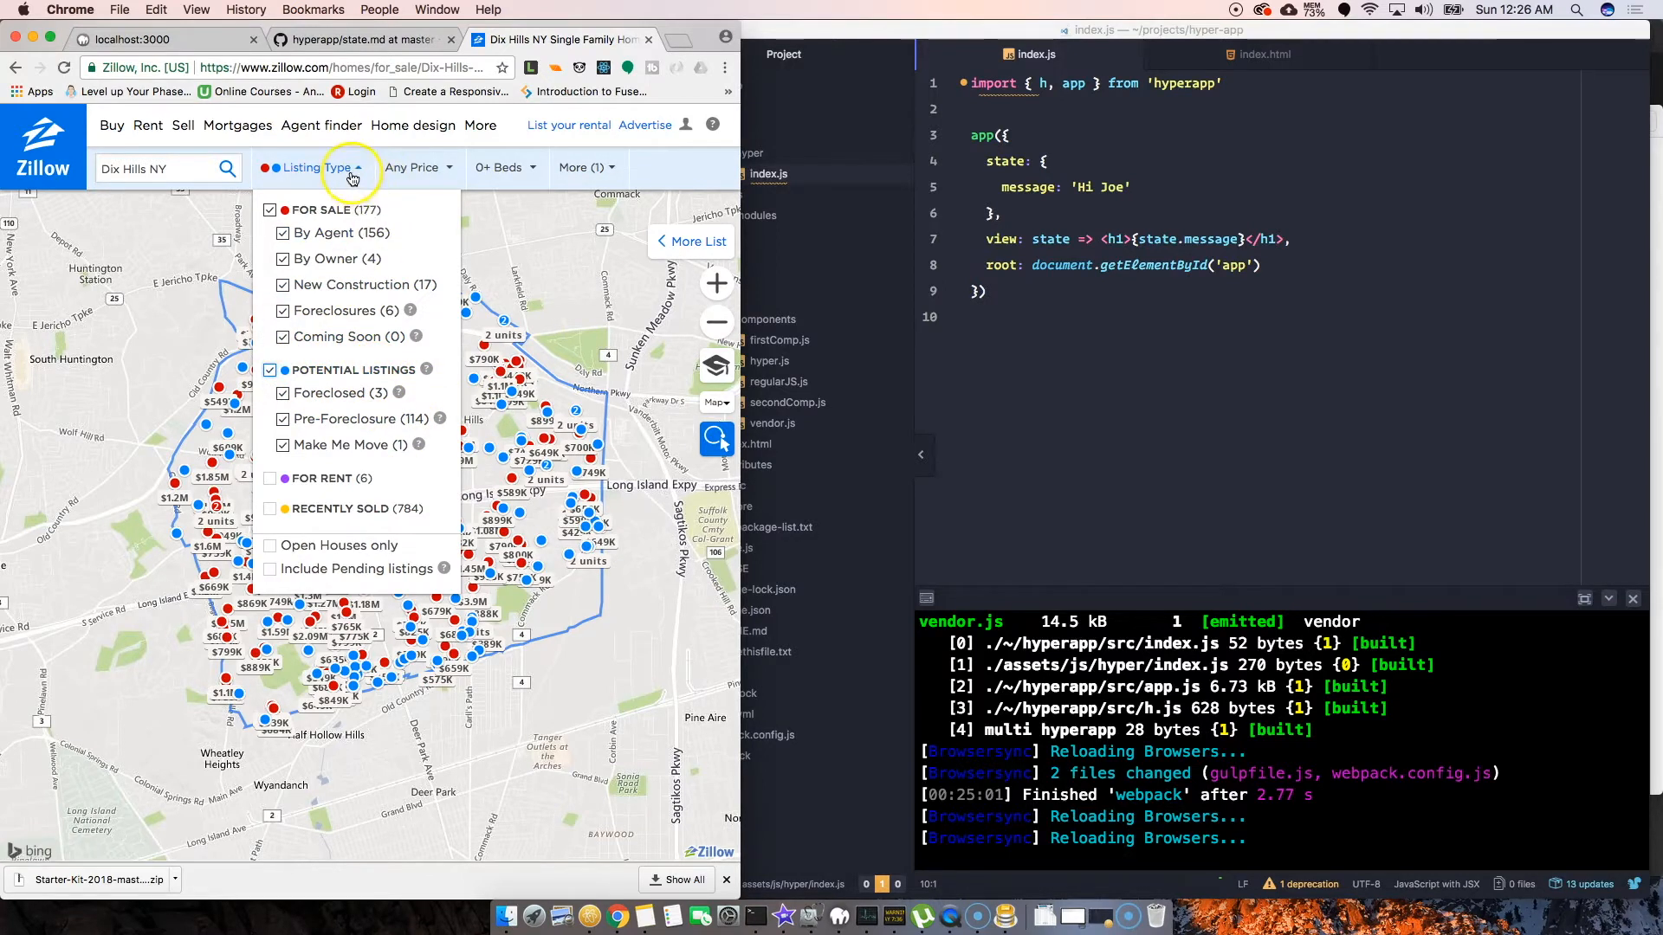
pyautogui.click(329, 167)
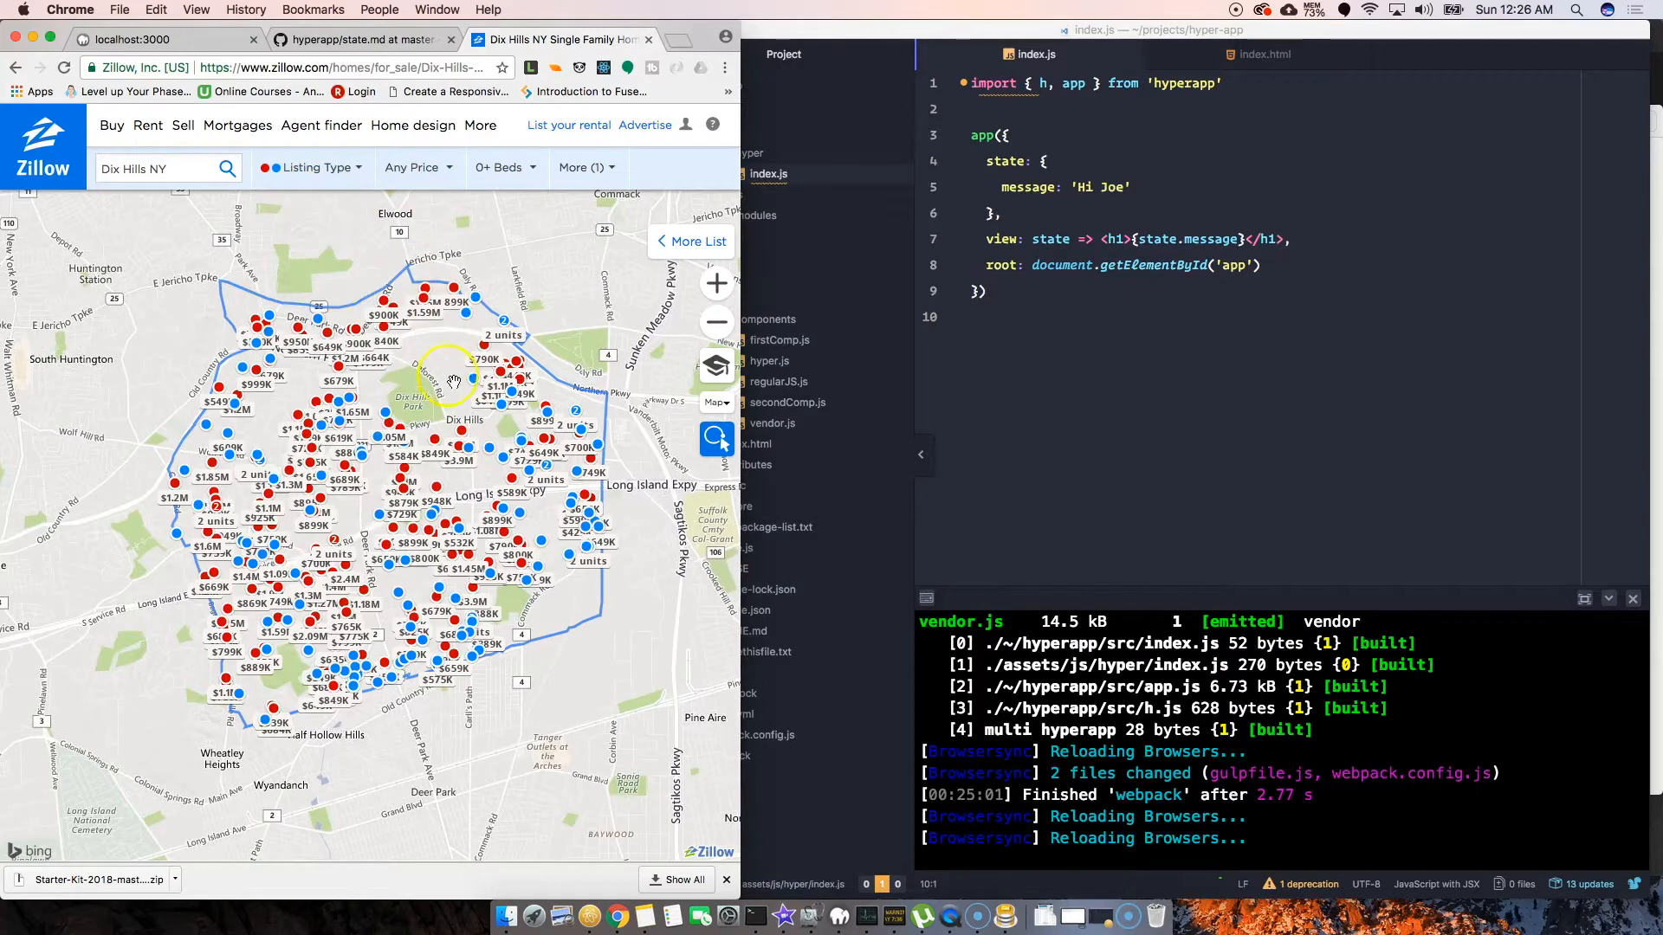
pyautogui.moveTo(623, 498)
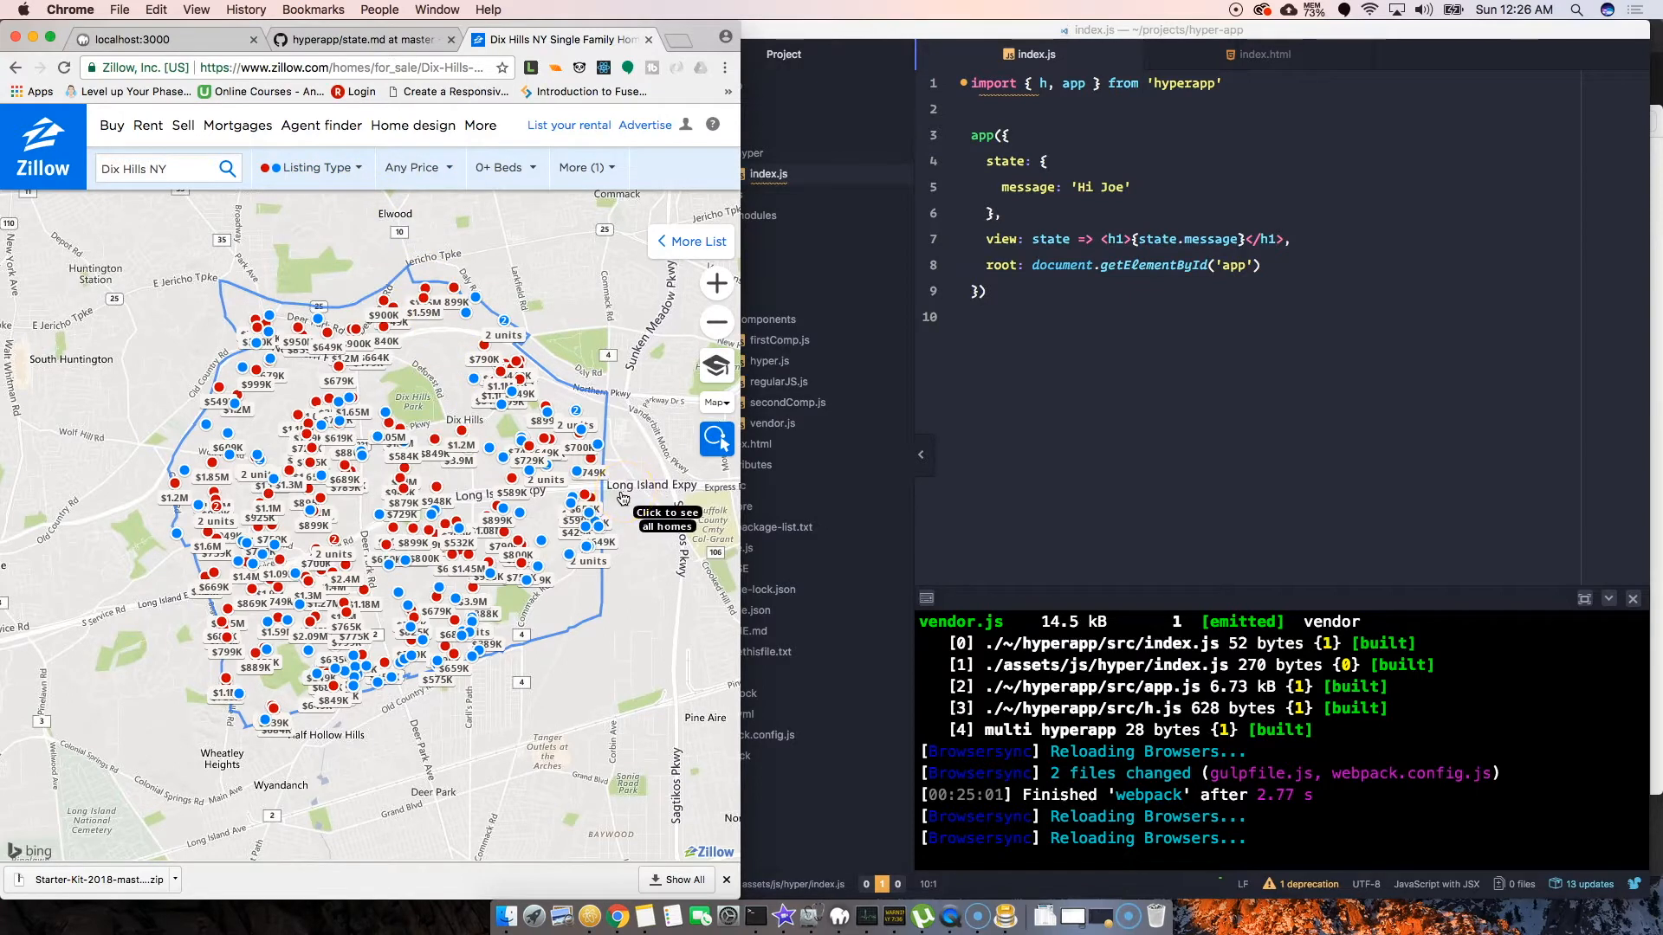
pyautogui.click(414, 167)
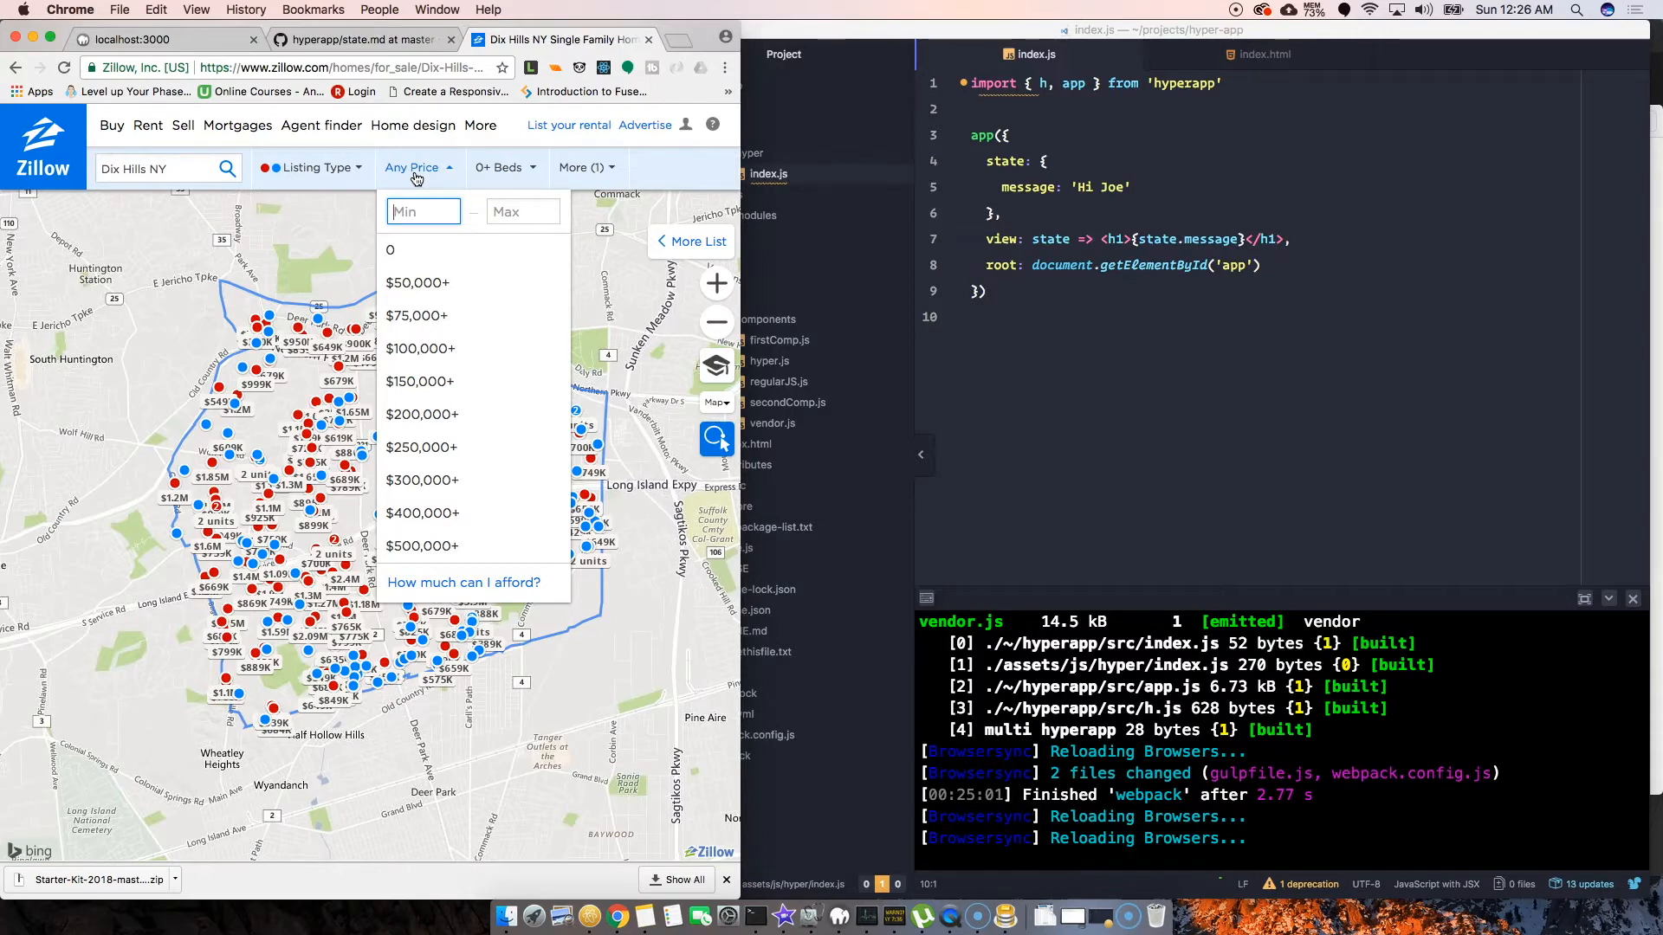
# Set Zillow's price filter to a $210,000 minimum and $600,000 maximum
pyautogui.click(423, 211)
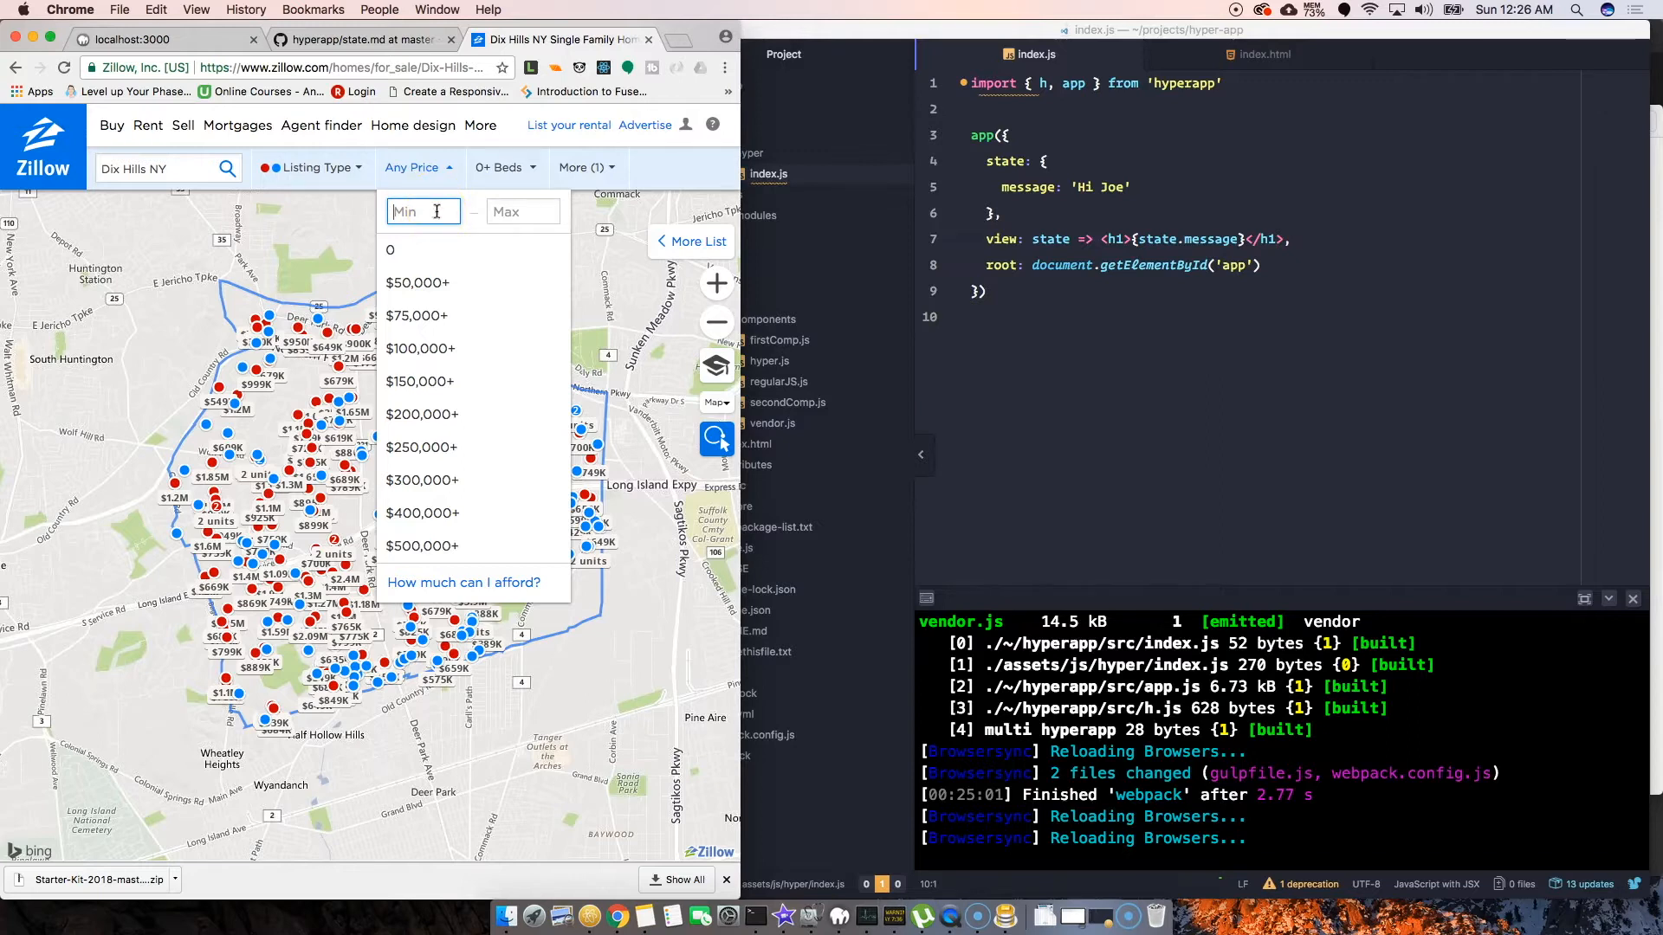
pyautogui.write('21000')
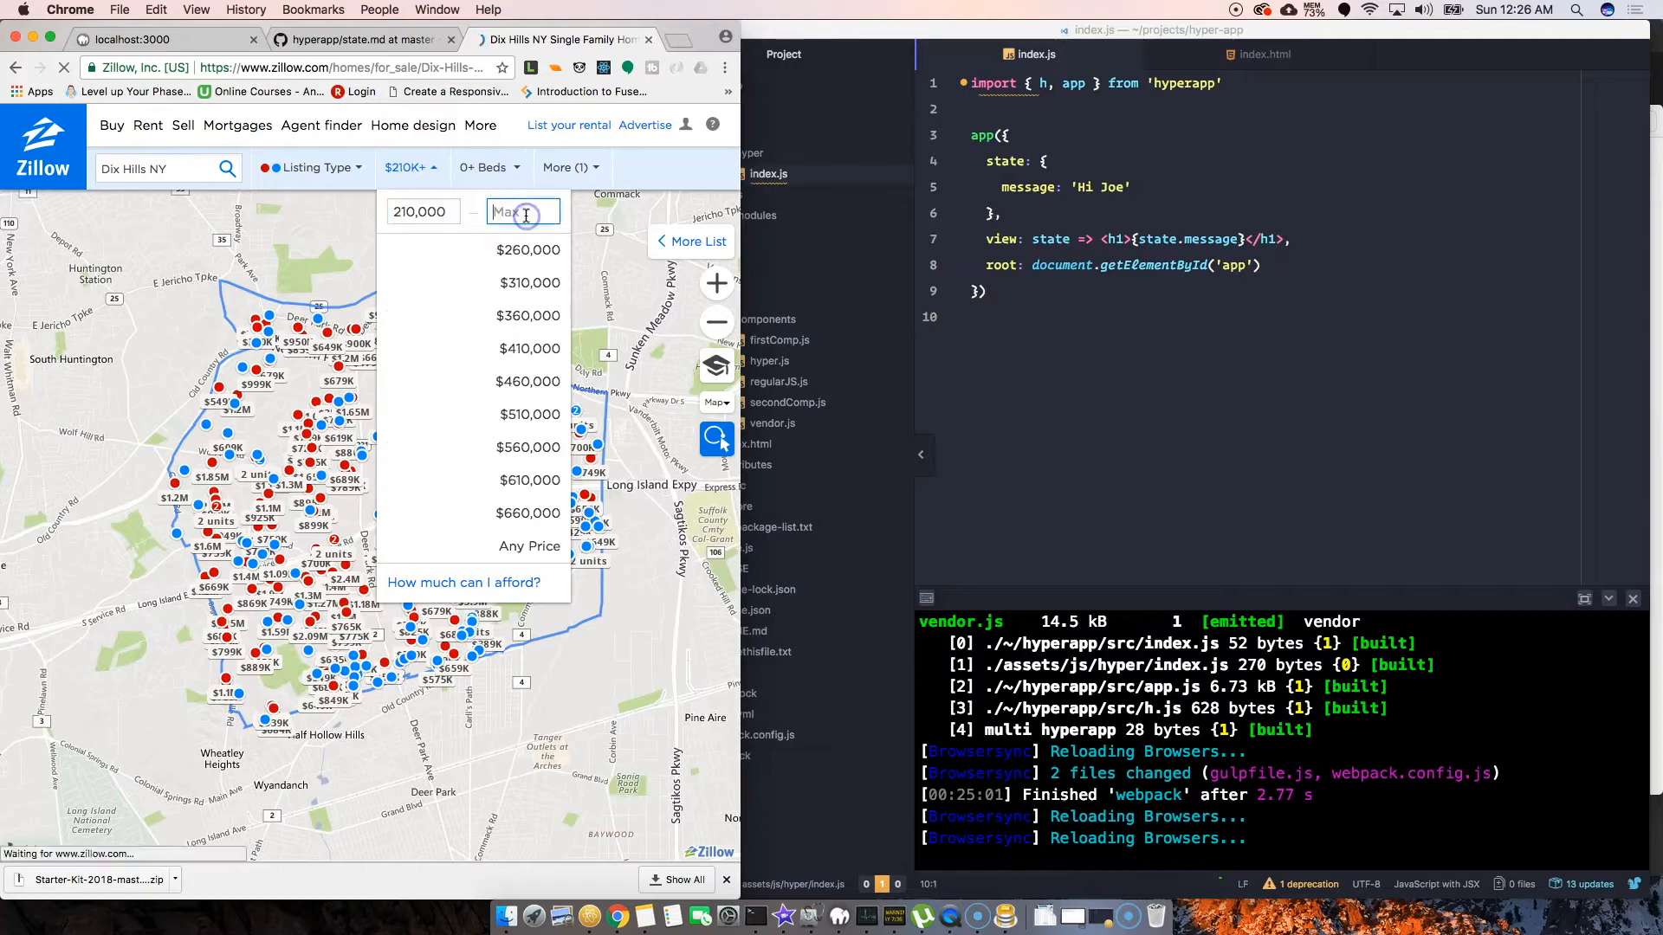
pyautogui.write('6,000')
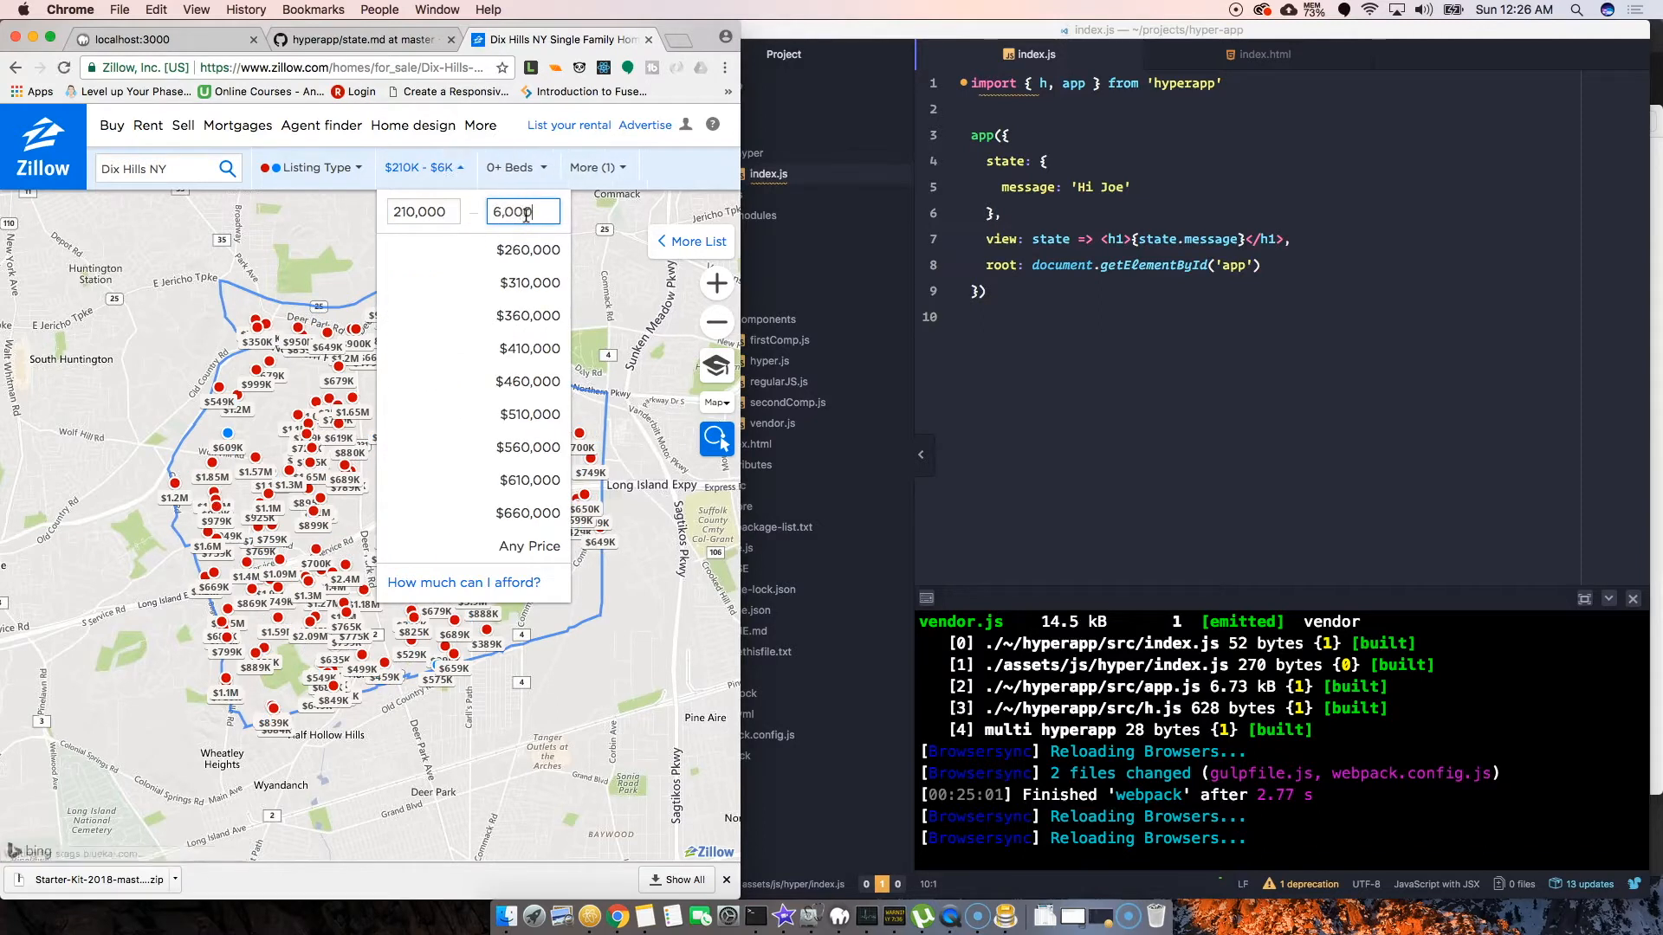
pyautogui.write('600,000')
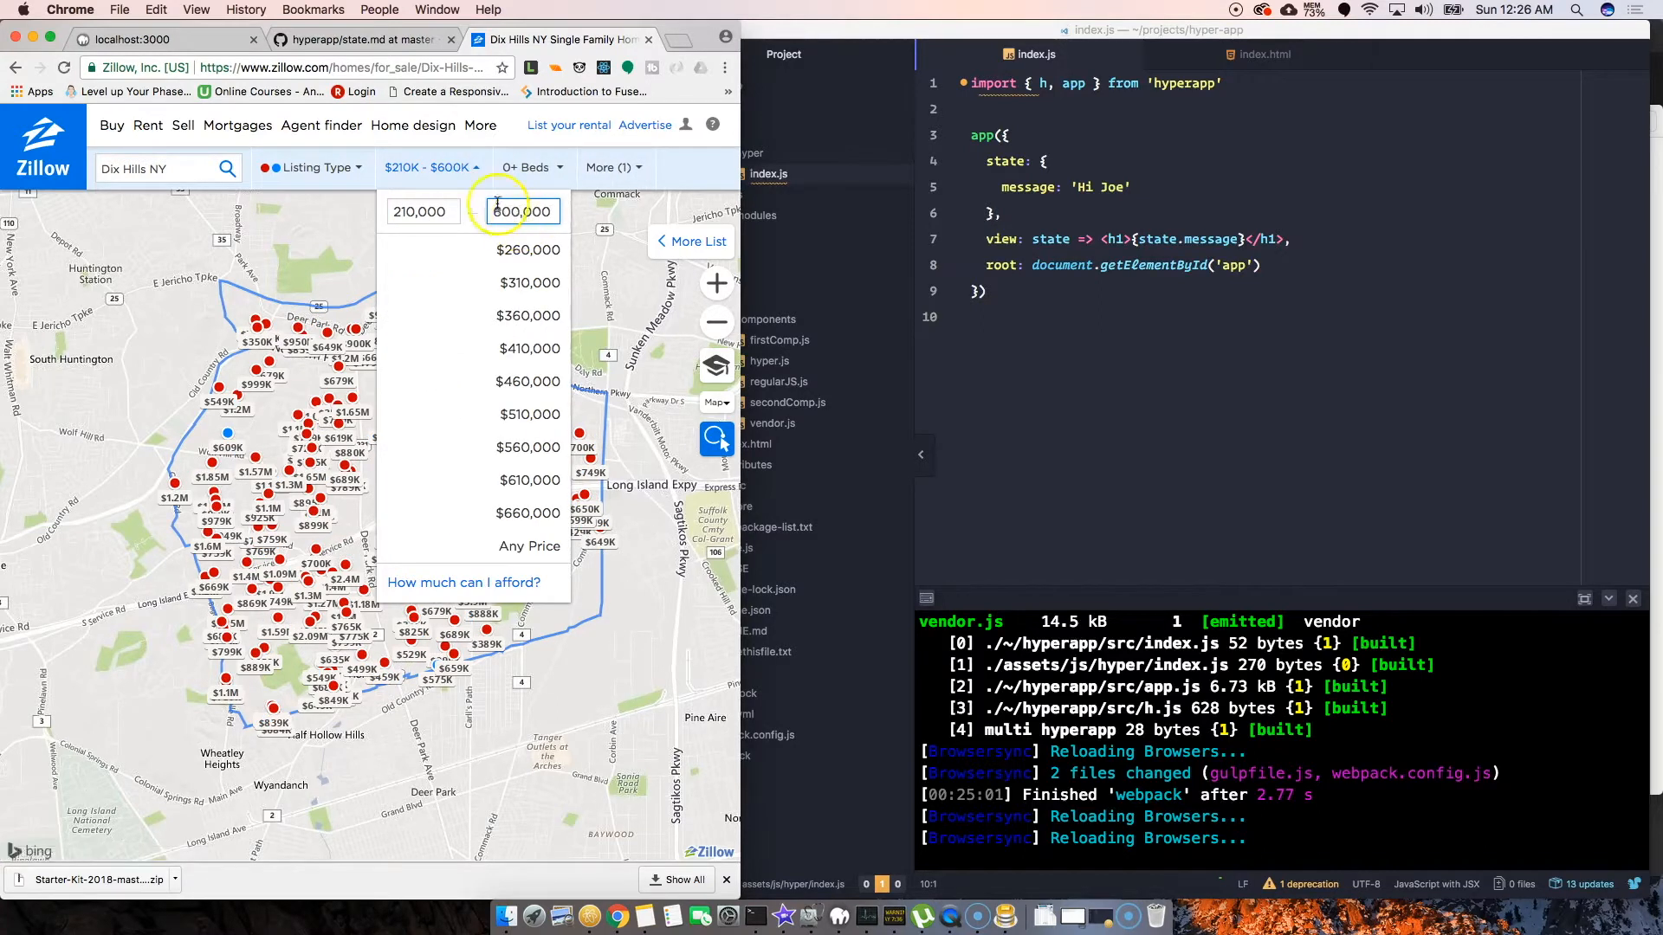
pyautogui.click(453, 167)
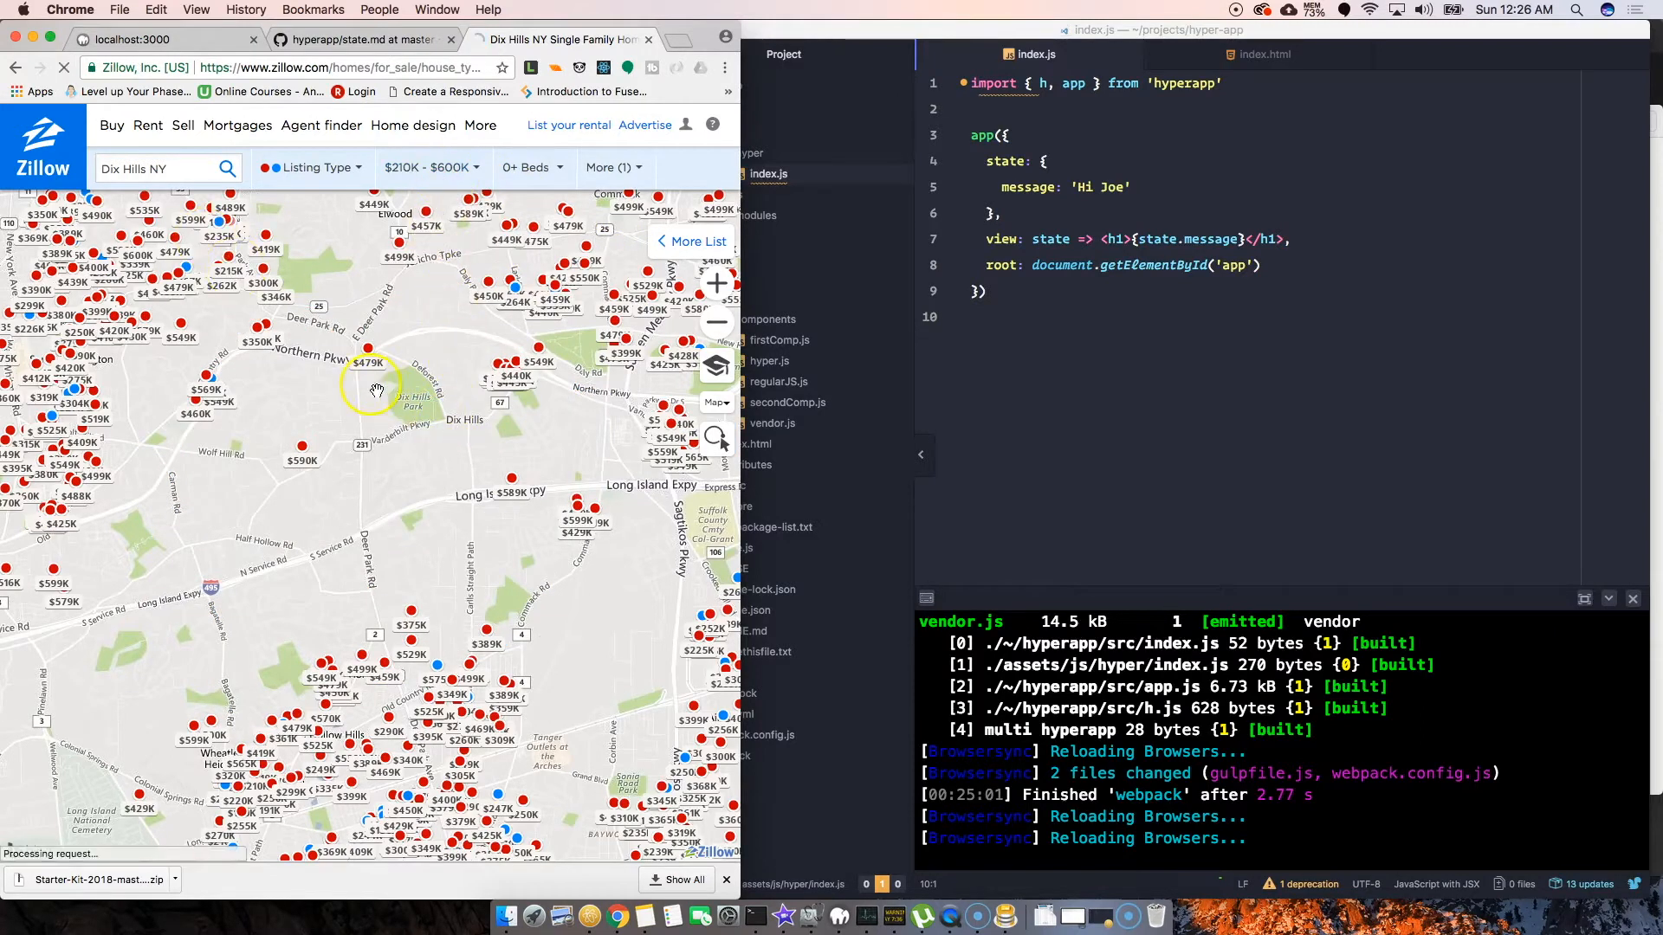
pyautogui.click(156, 168)
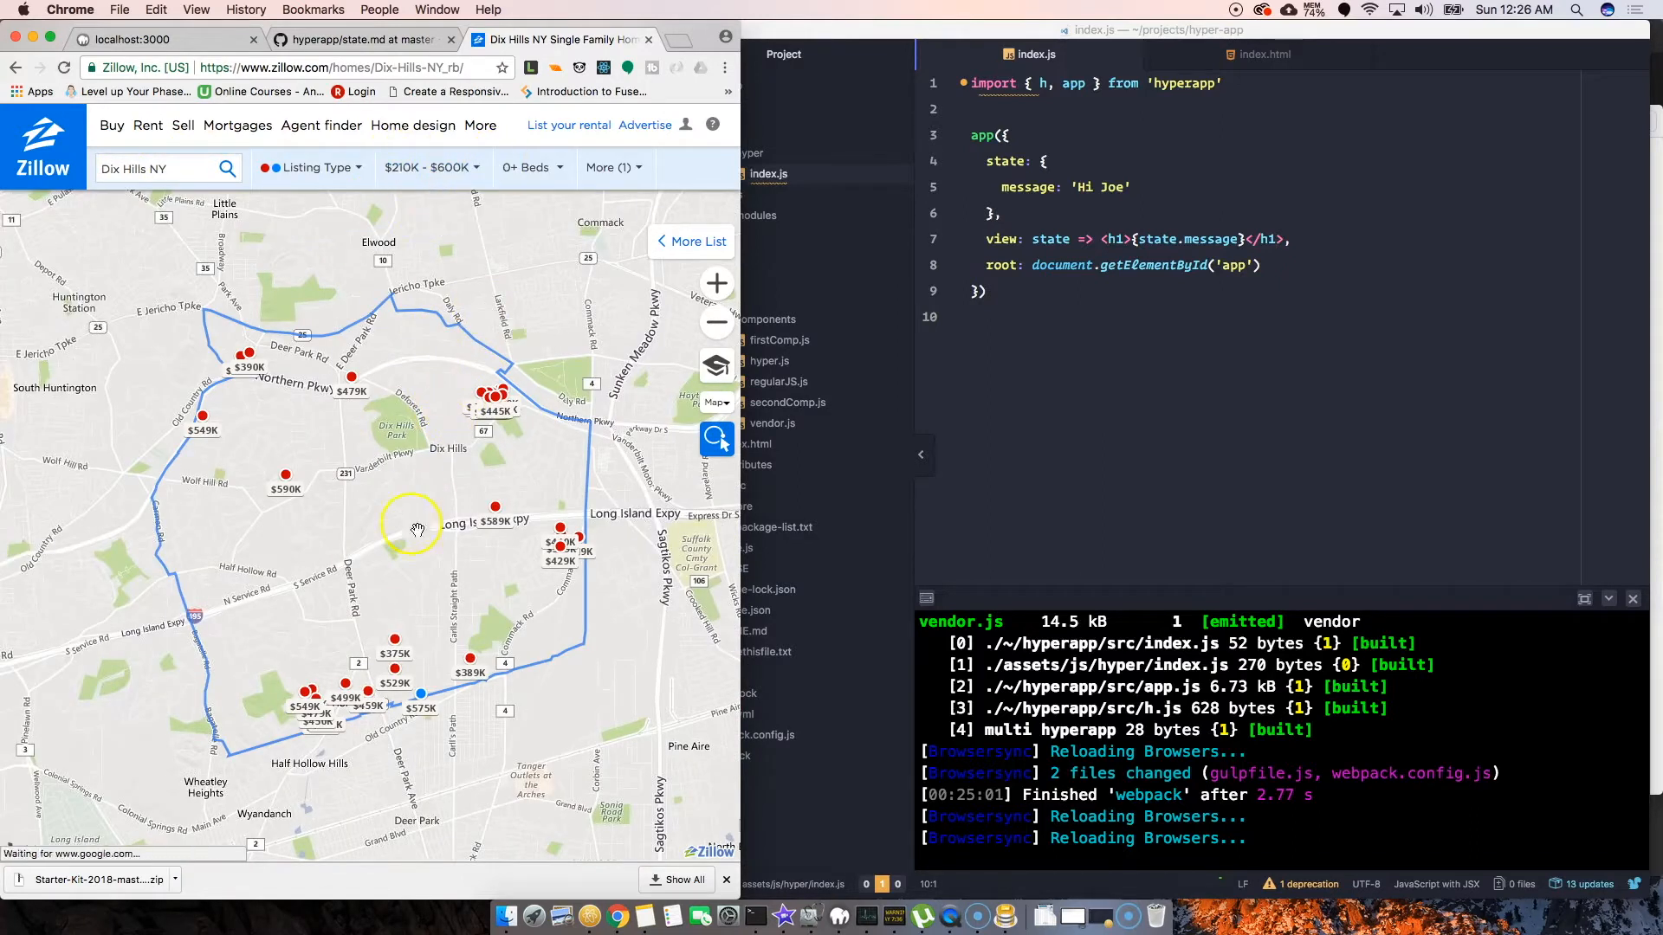
pyautogui.moveTo(514, 513)
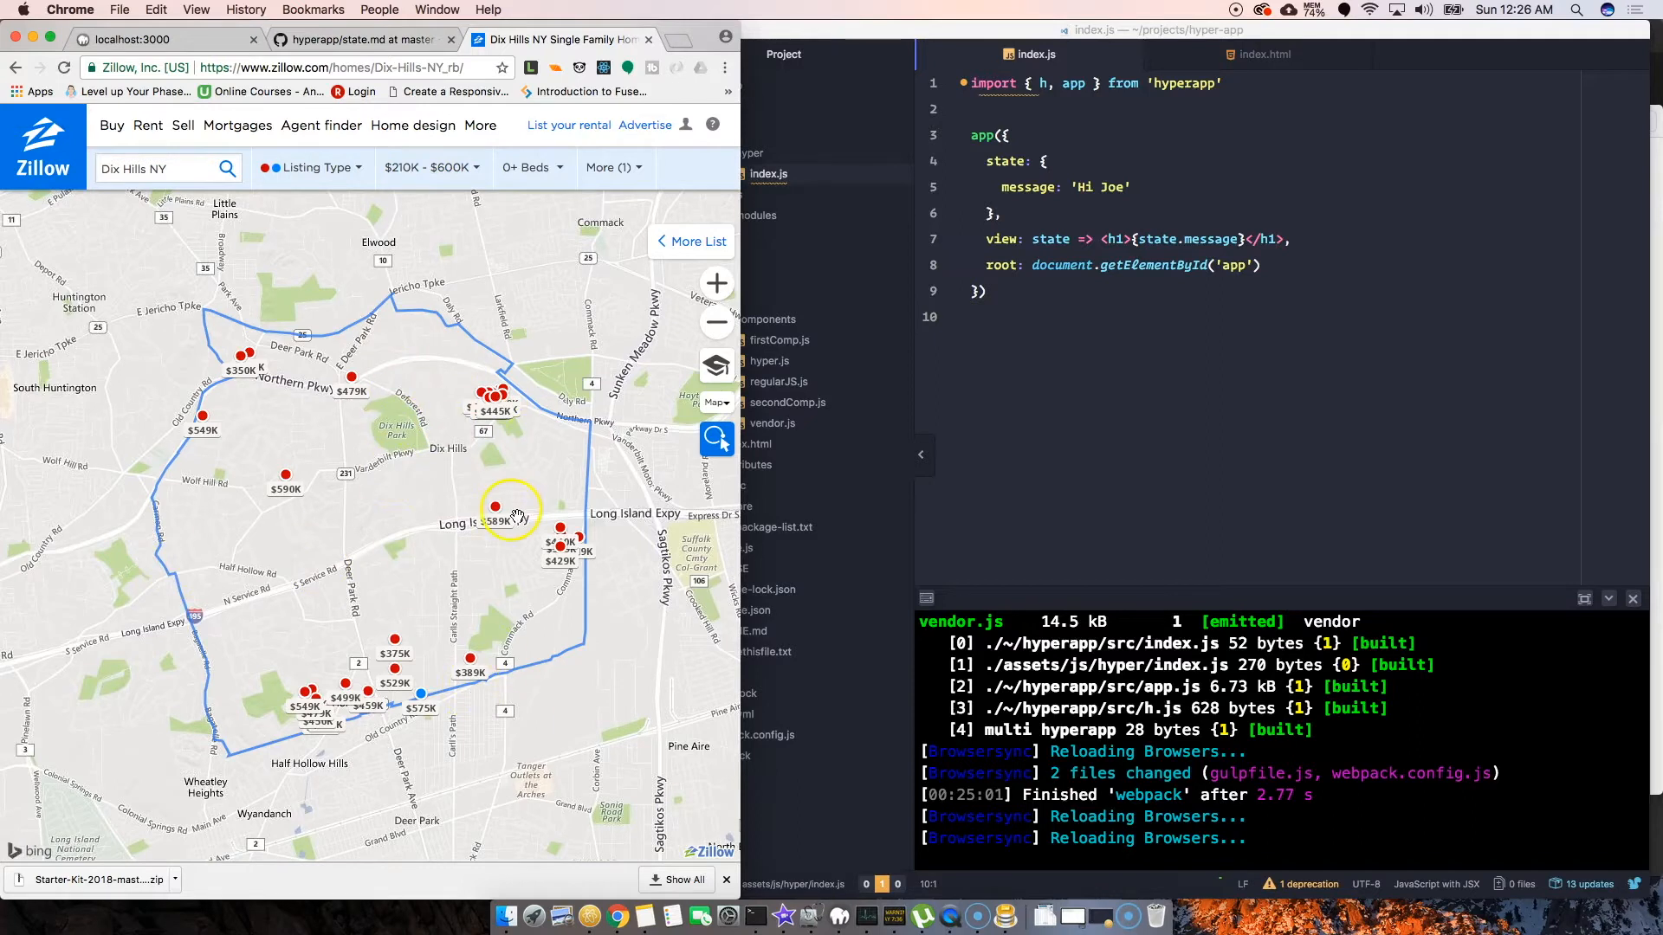
pyautogui.moveTo(397, 175)
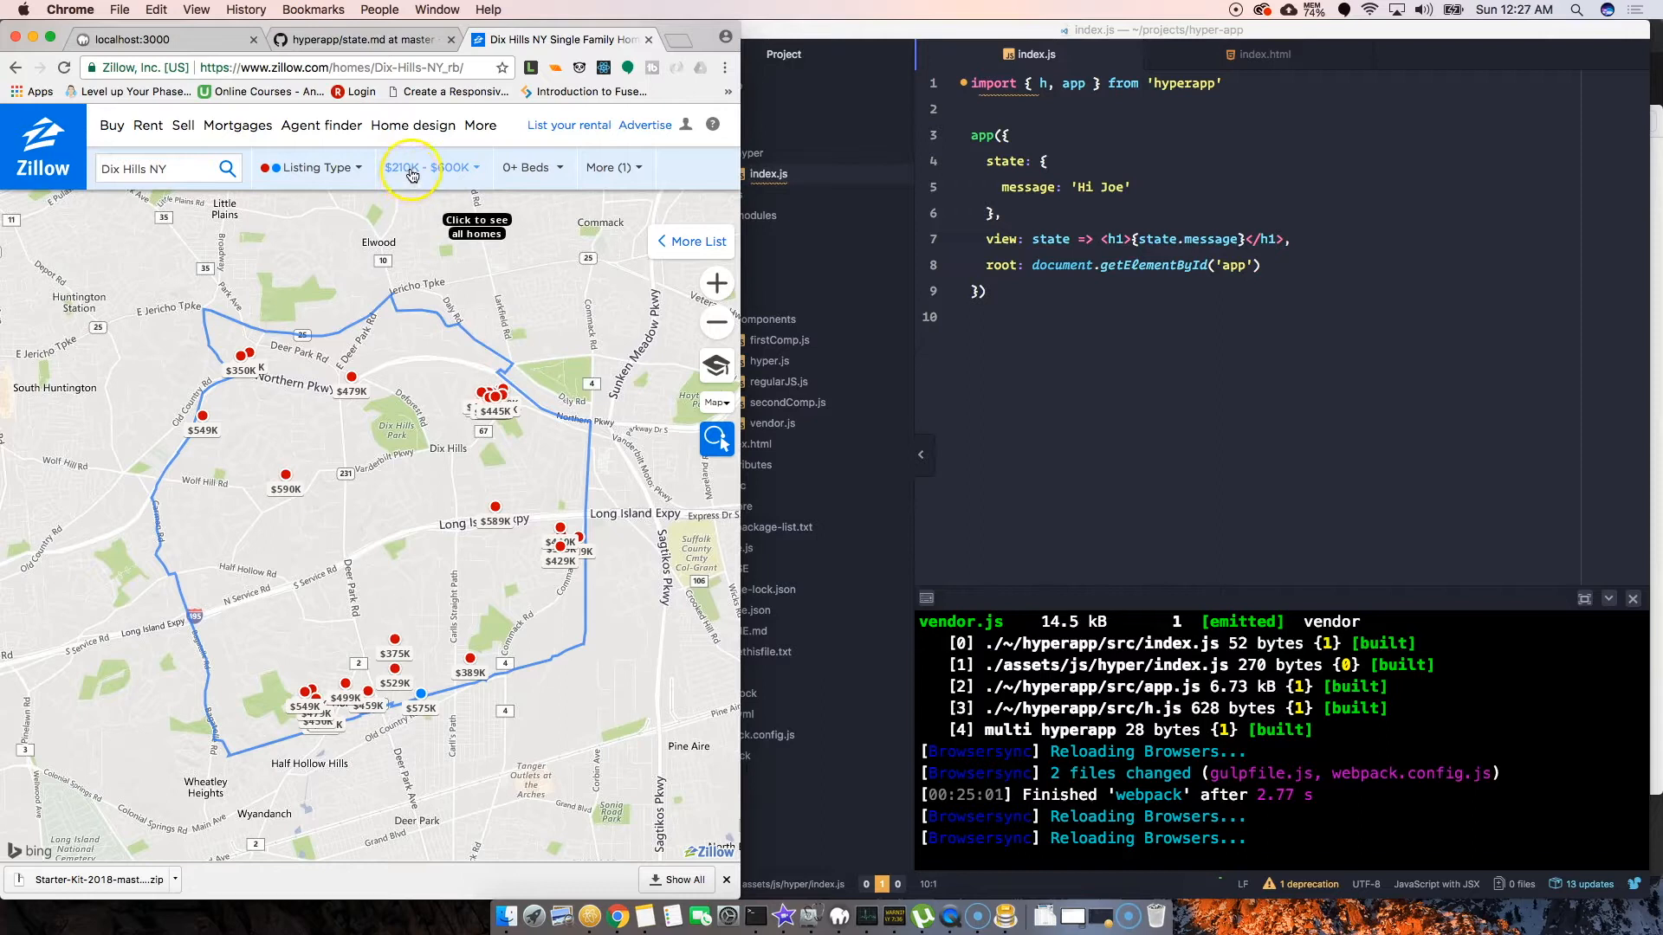
pyautogui.moveTo(457, 183)
pyautogui.write(',')
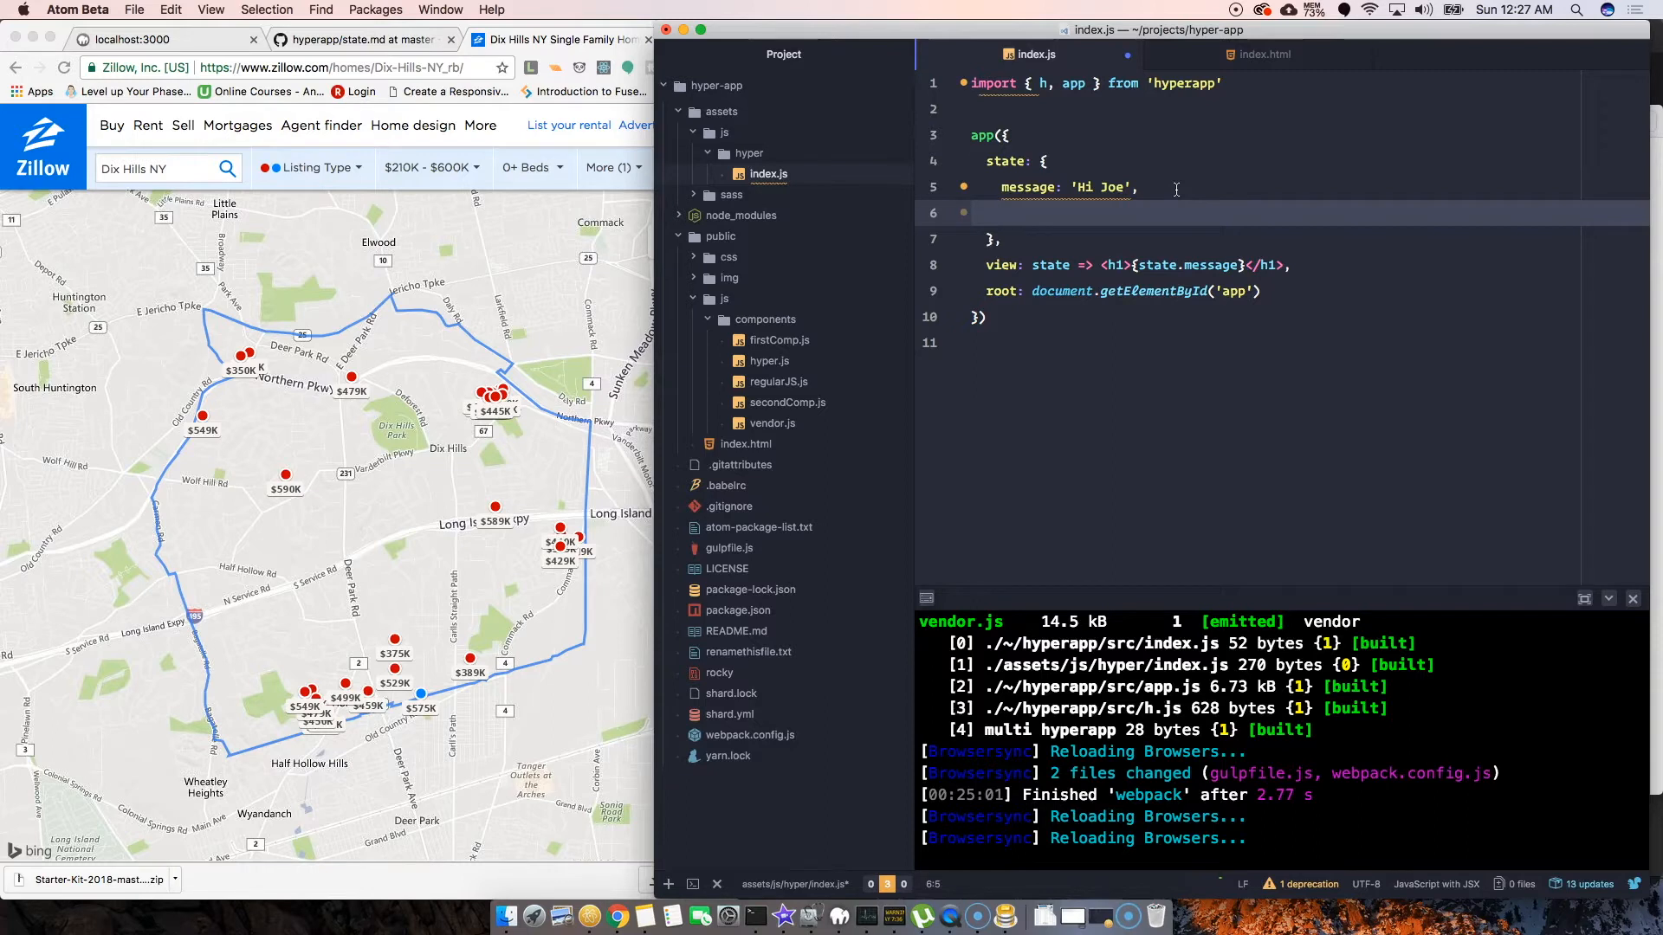
# Type minPrice: 210000 and maxPrice: 600000 into the index.js state object
pyautogui.write('min')
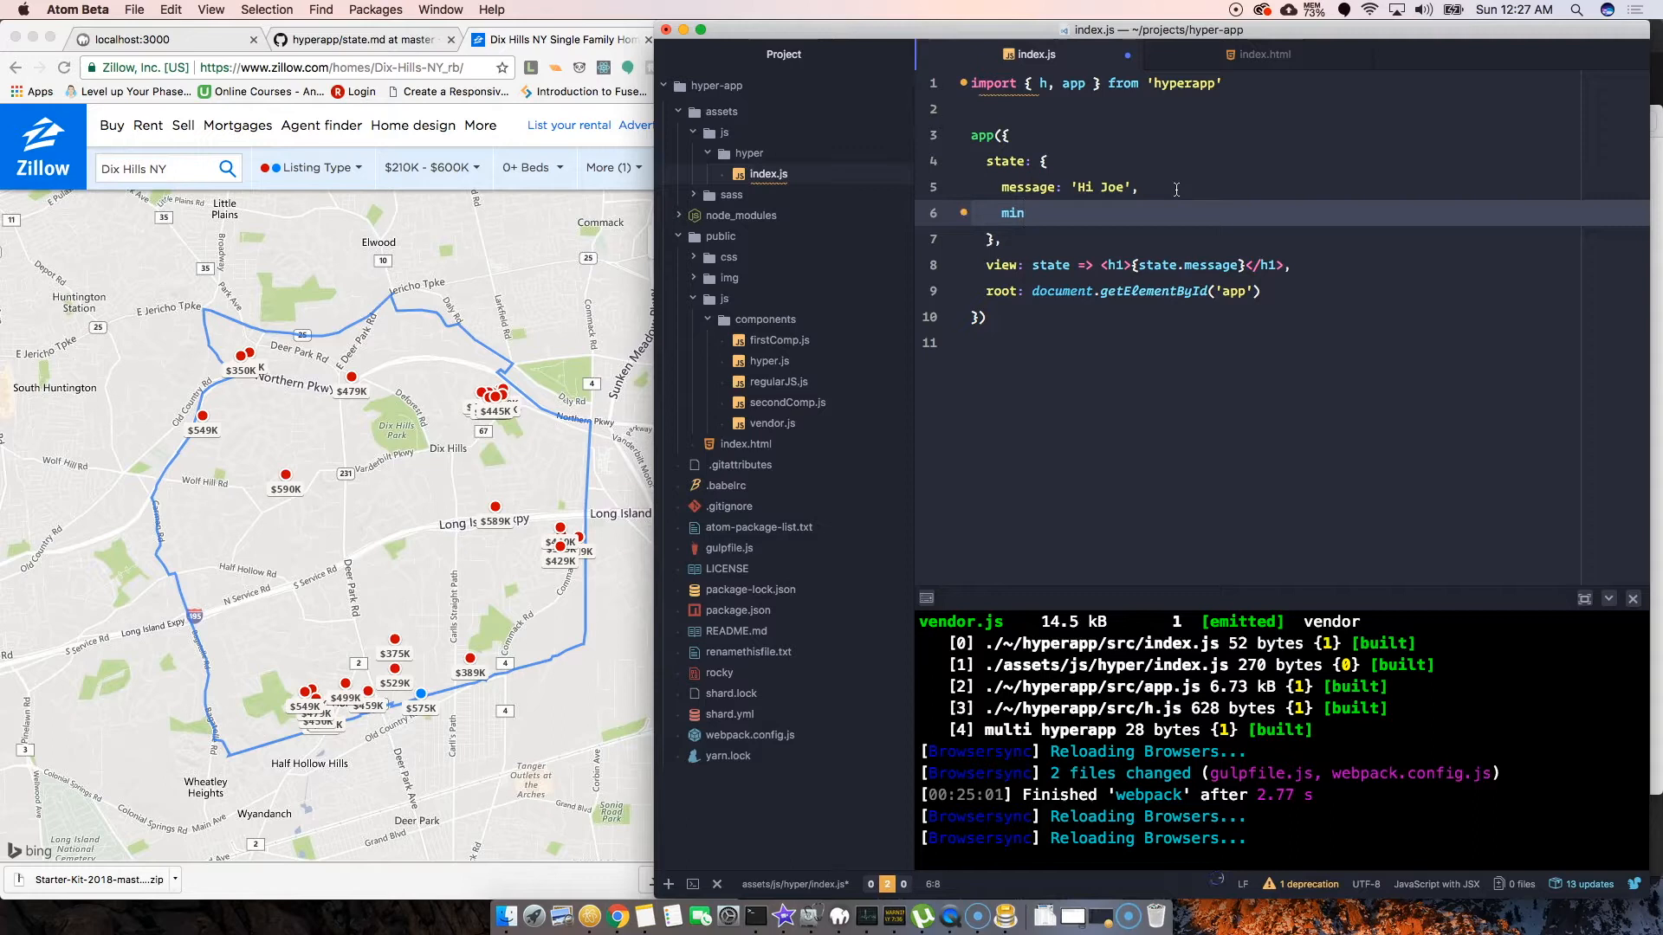
pyautogui.write('House')
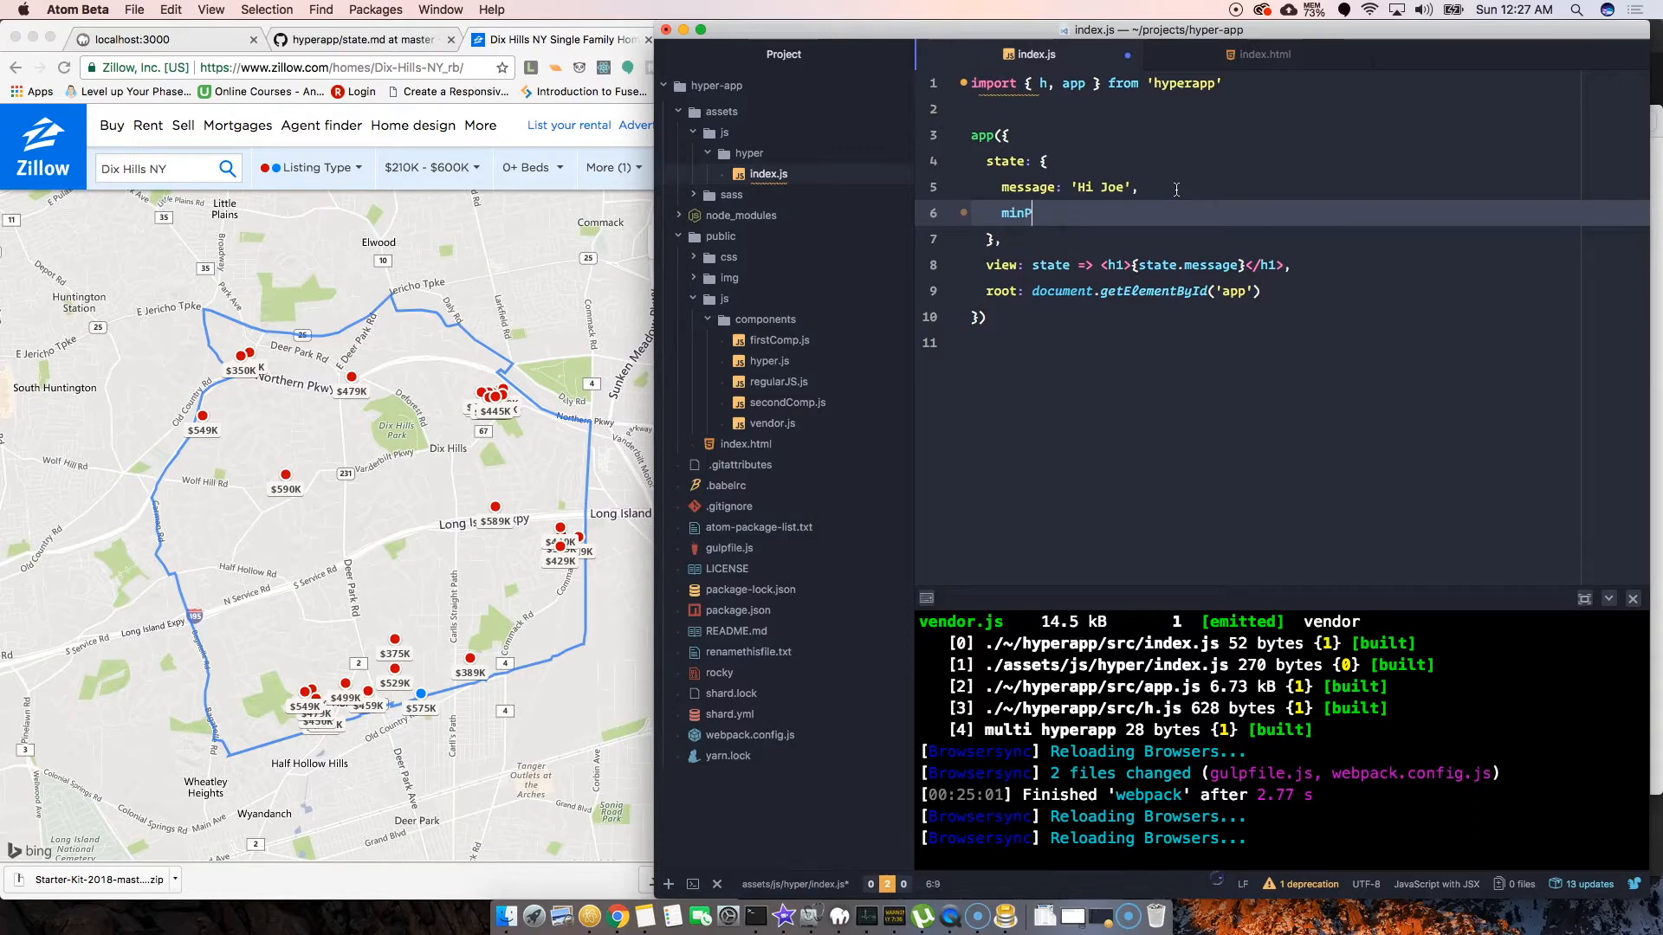
pyautogui.write('rice:')
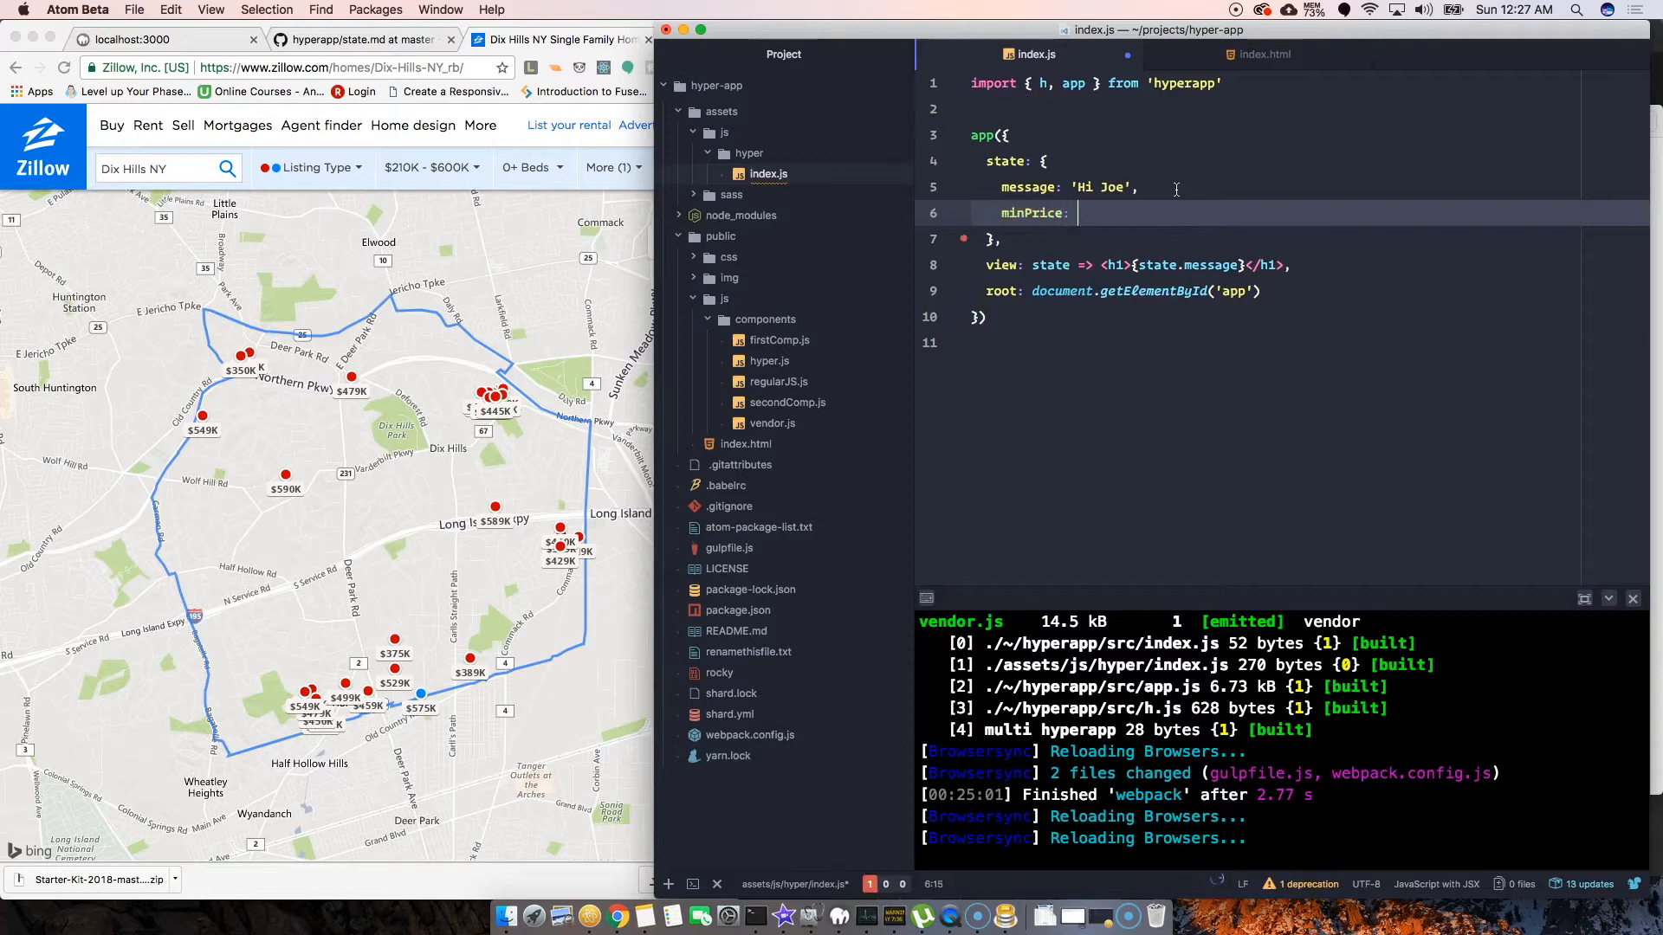
pyautogui.write('210,000,')
pyautogui.write('max')
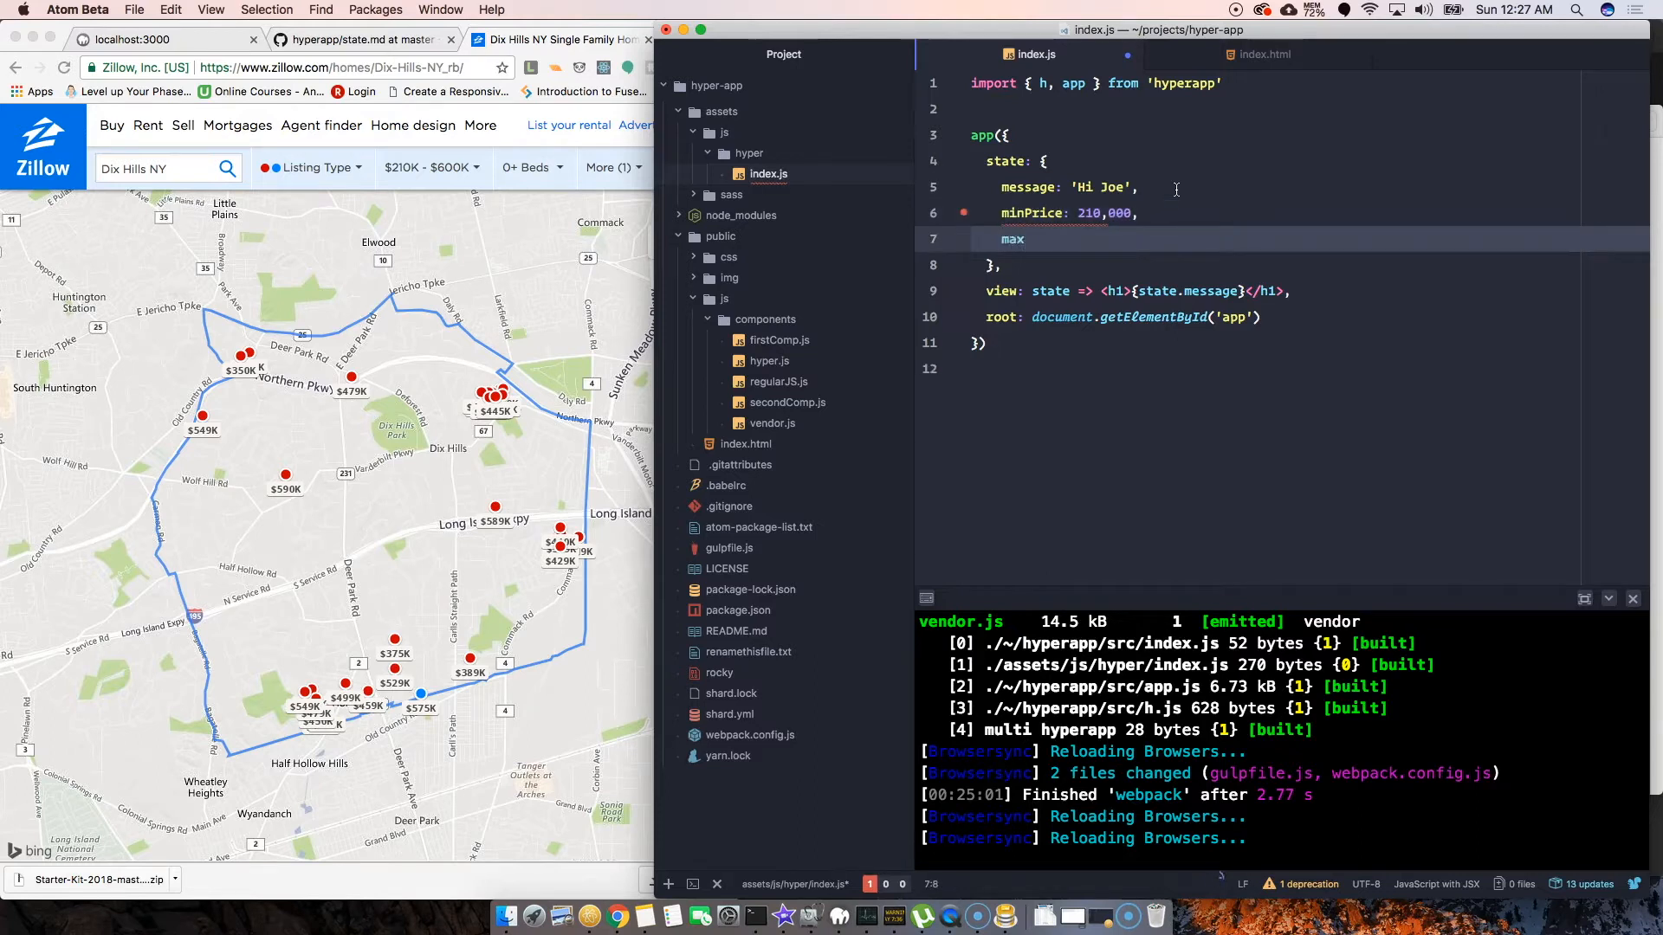
pyautogui.write('Price:')
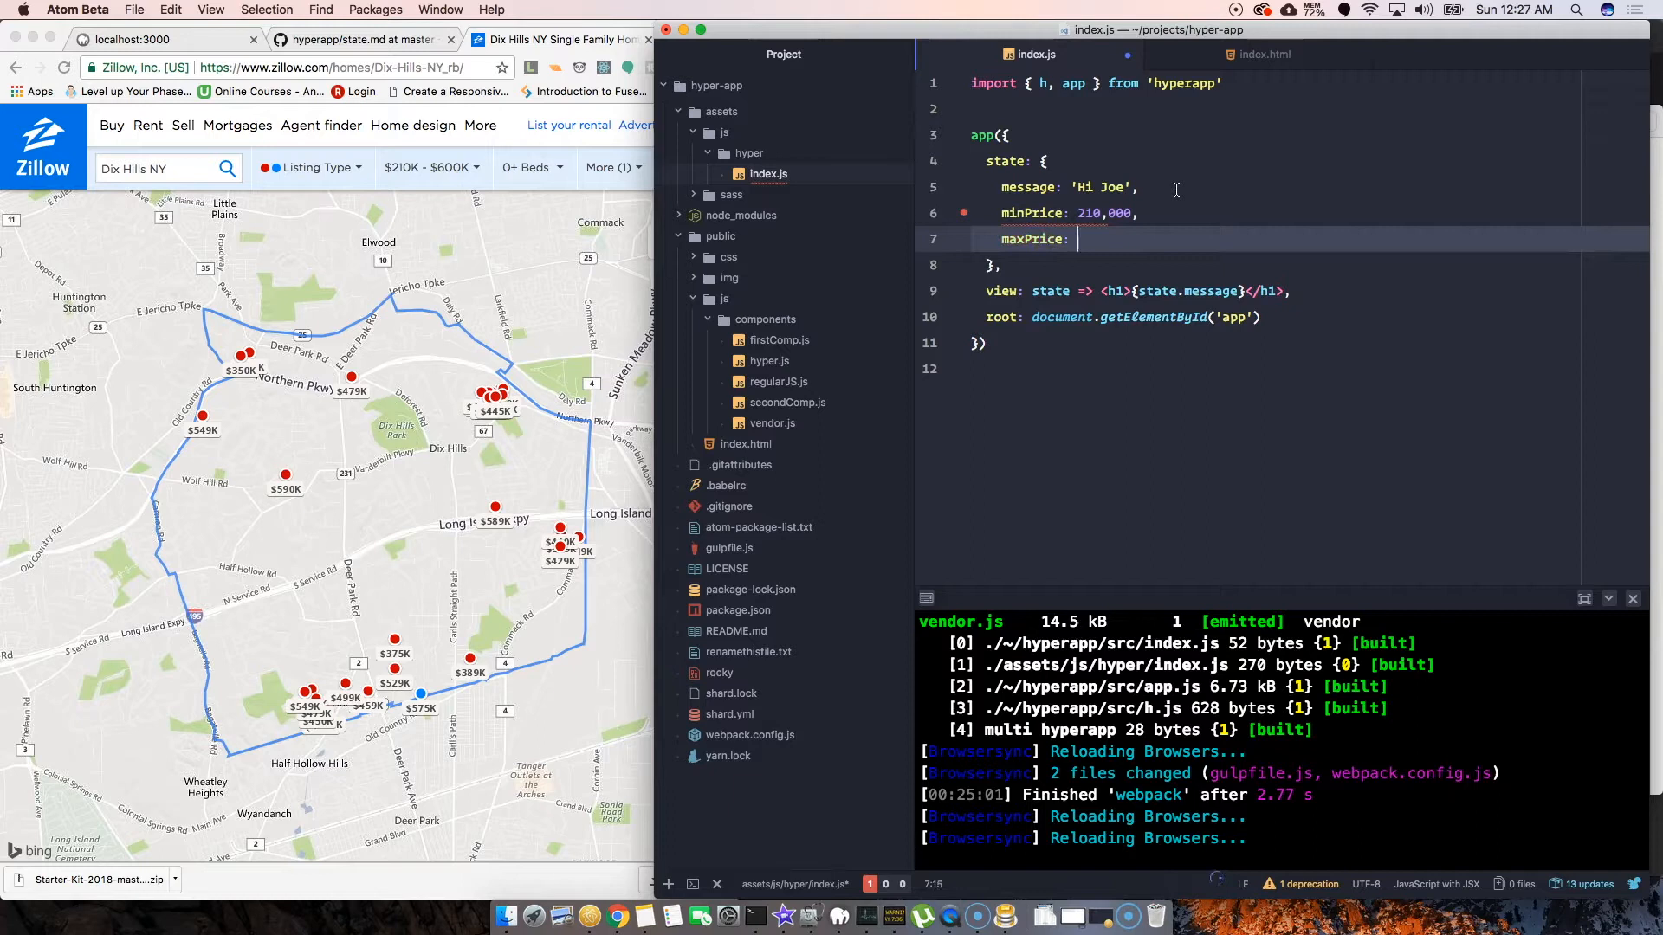
pyautogui.write('600000')
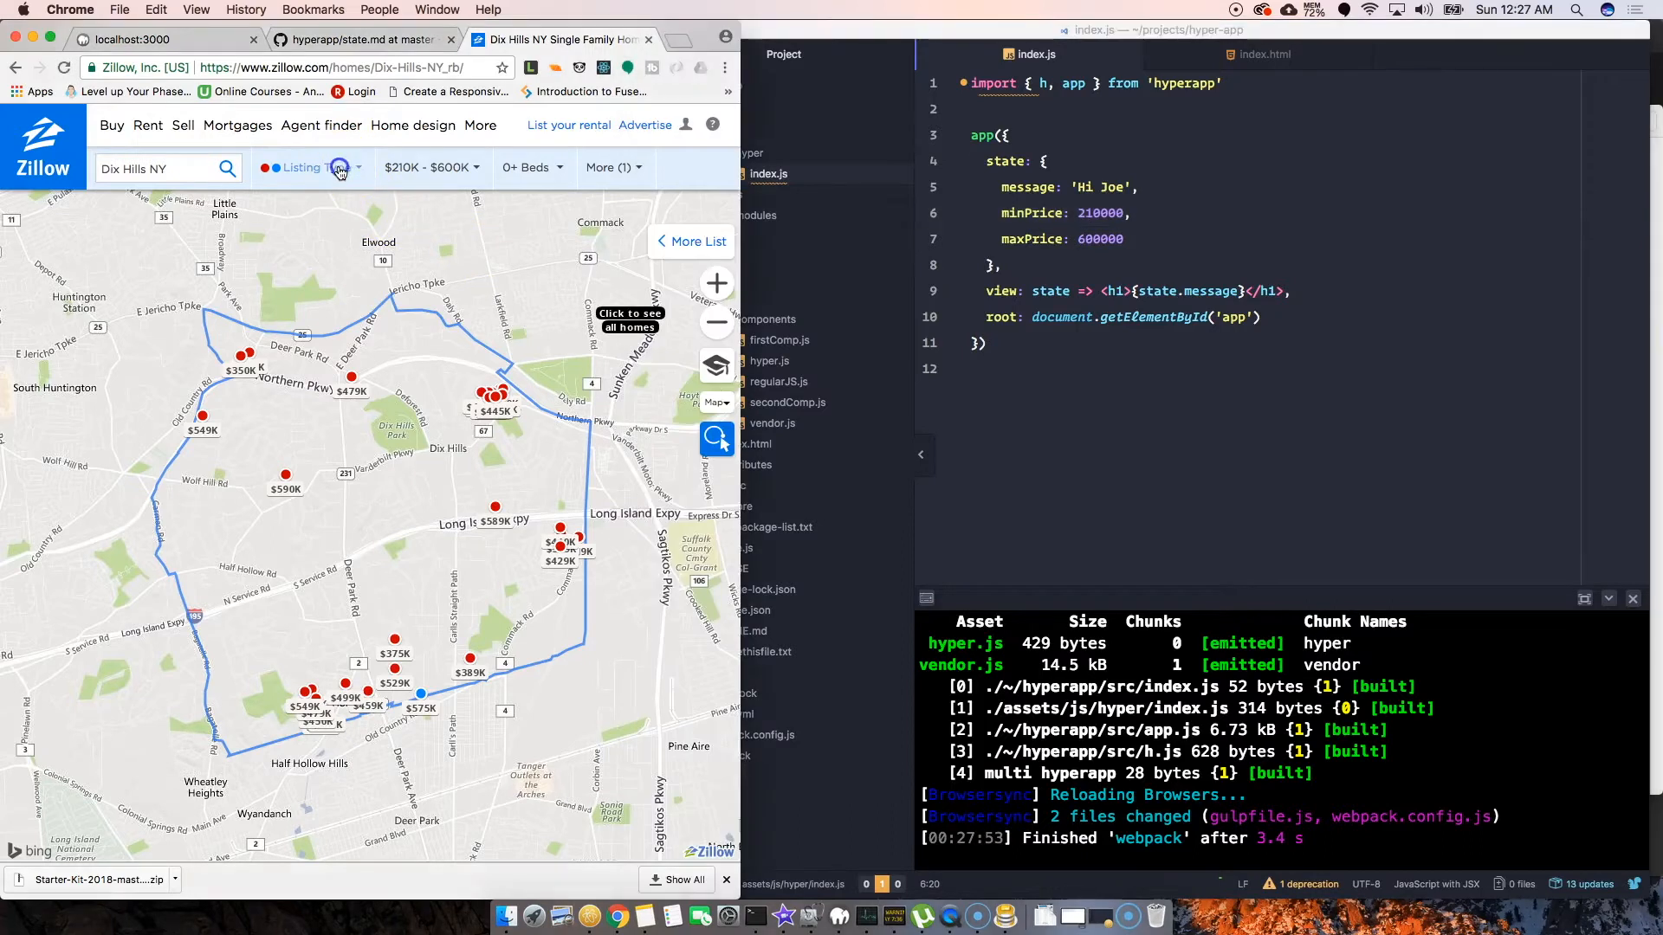
# Reopen Zillow's listing type dropdown to view the For Sale options
pyautogui.click(313, 168)
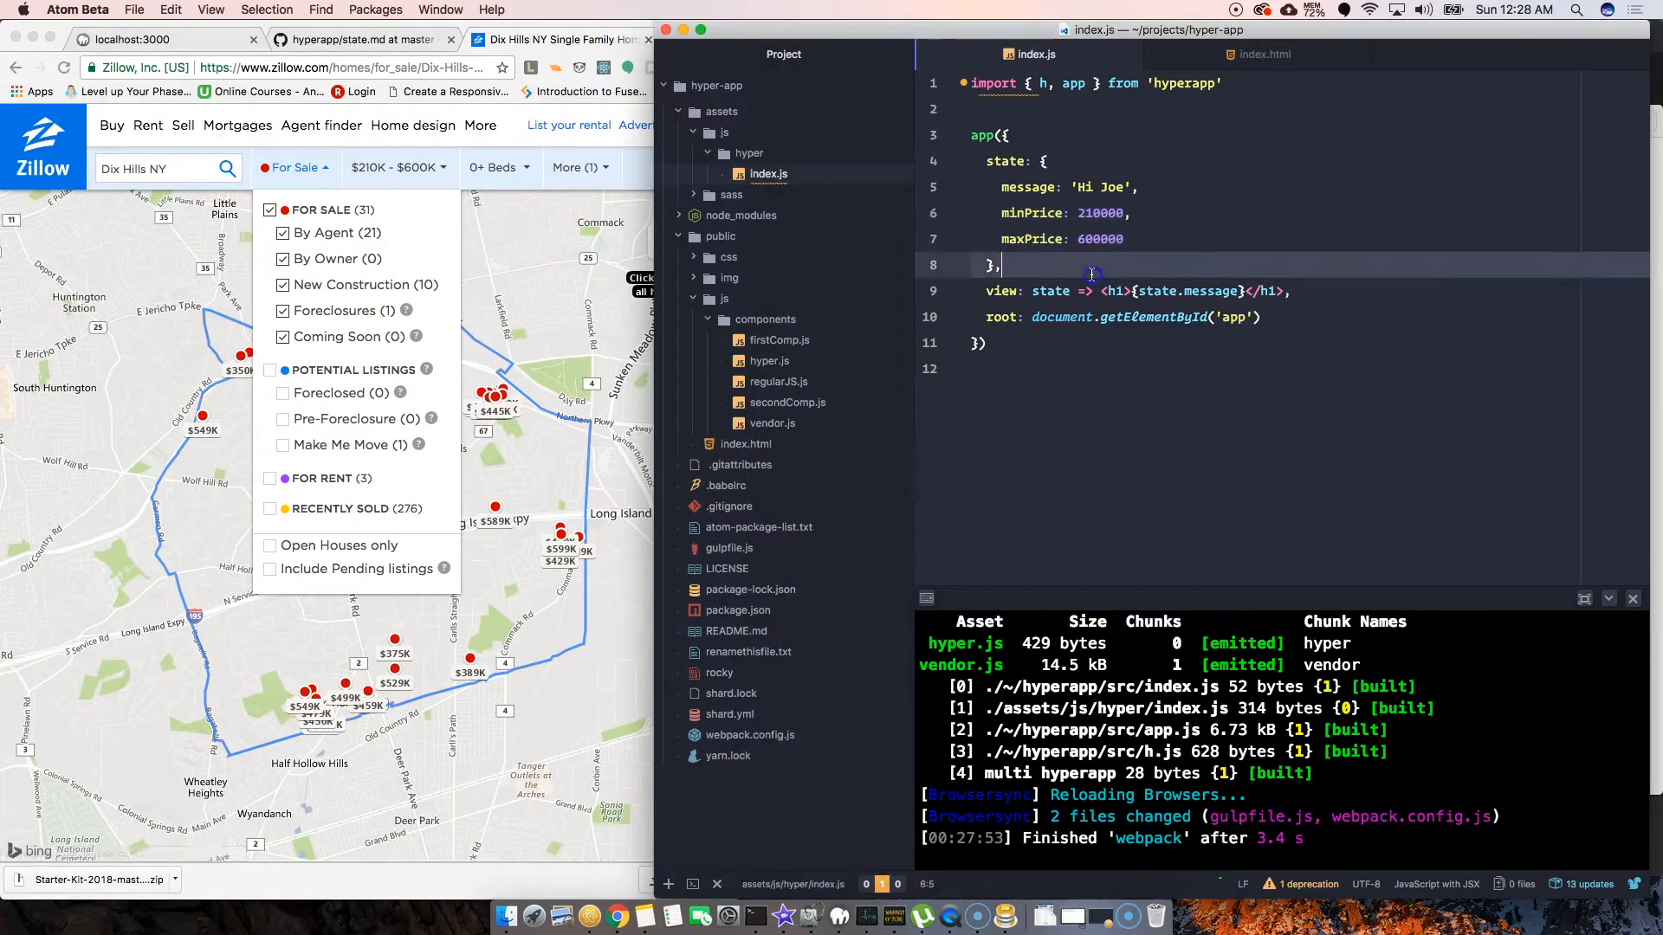
# Add forSale: true and PotentialListing: false to the state, and set Zillow beds to 3+
pyautogui.click(1134, 238)
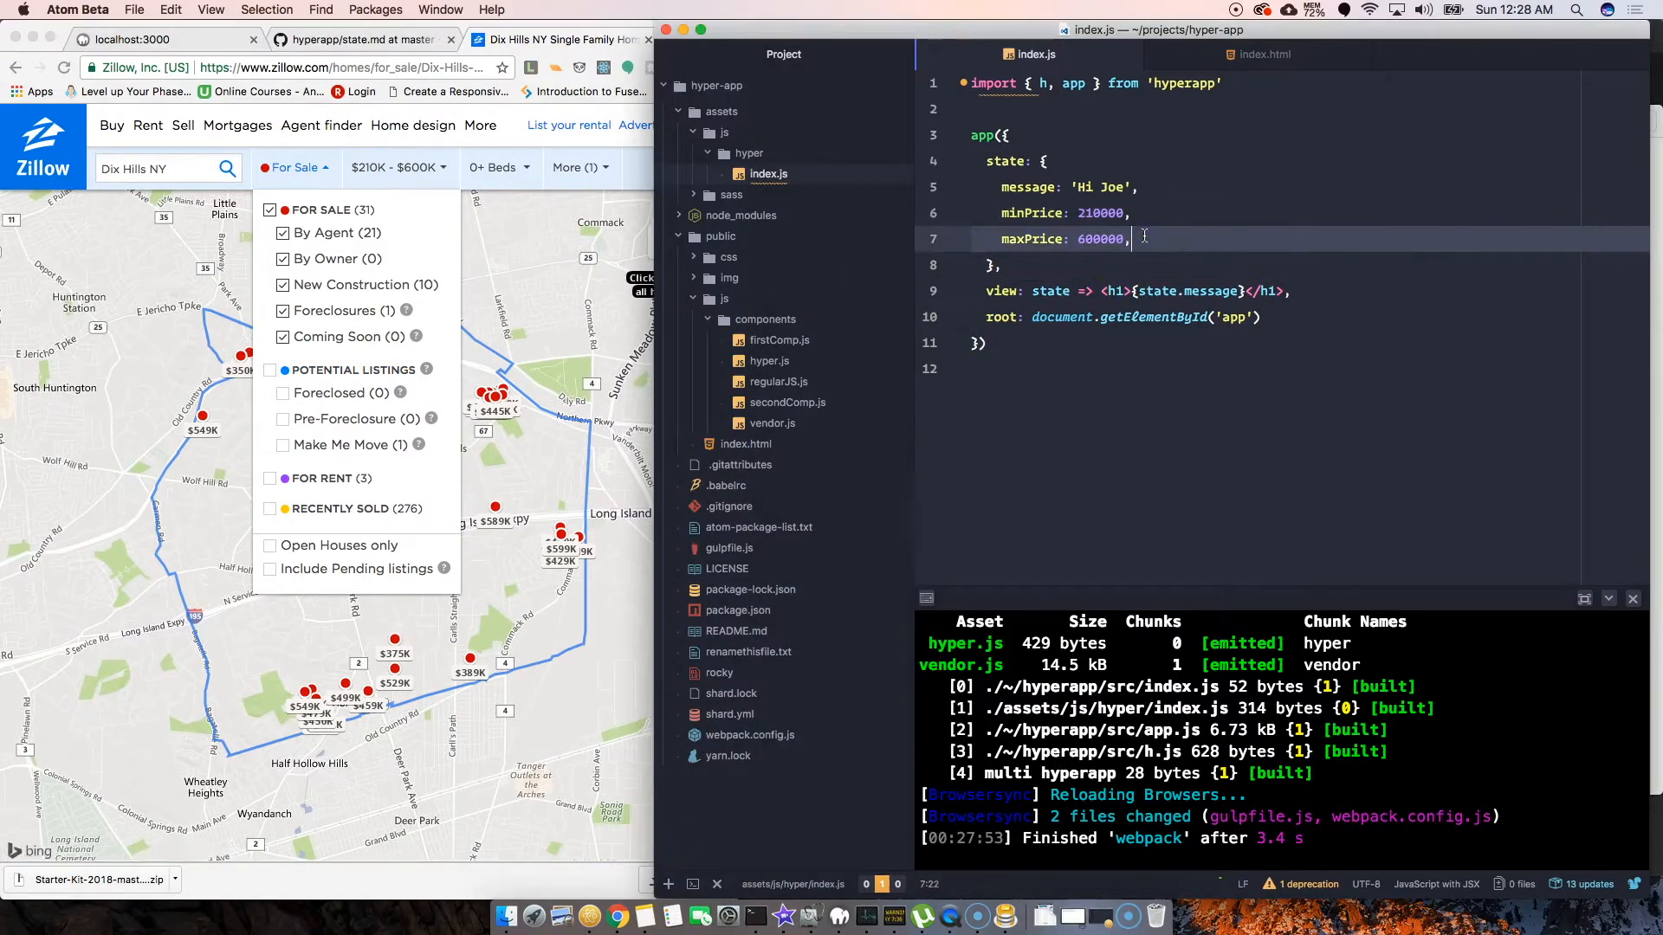
pyautogui.press('Enter')
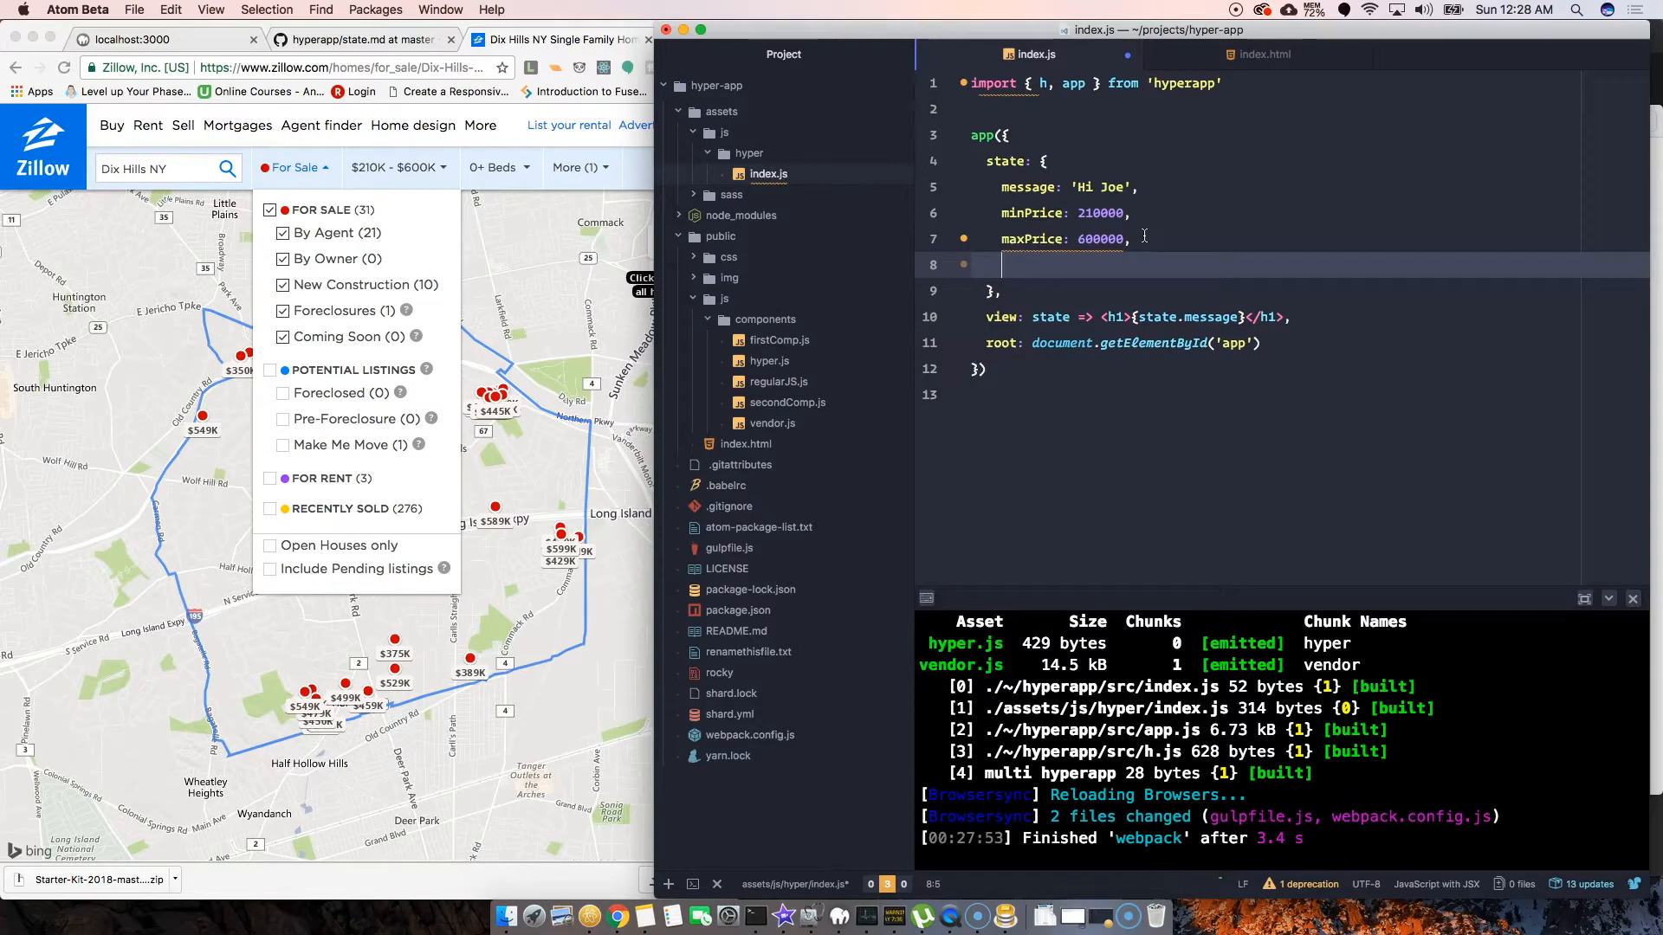
pyautogui.write('forSale')
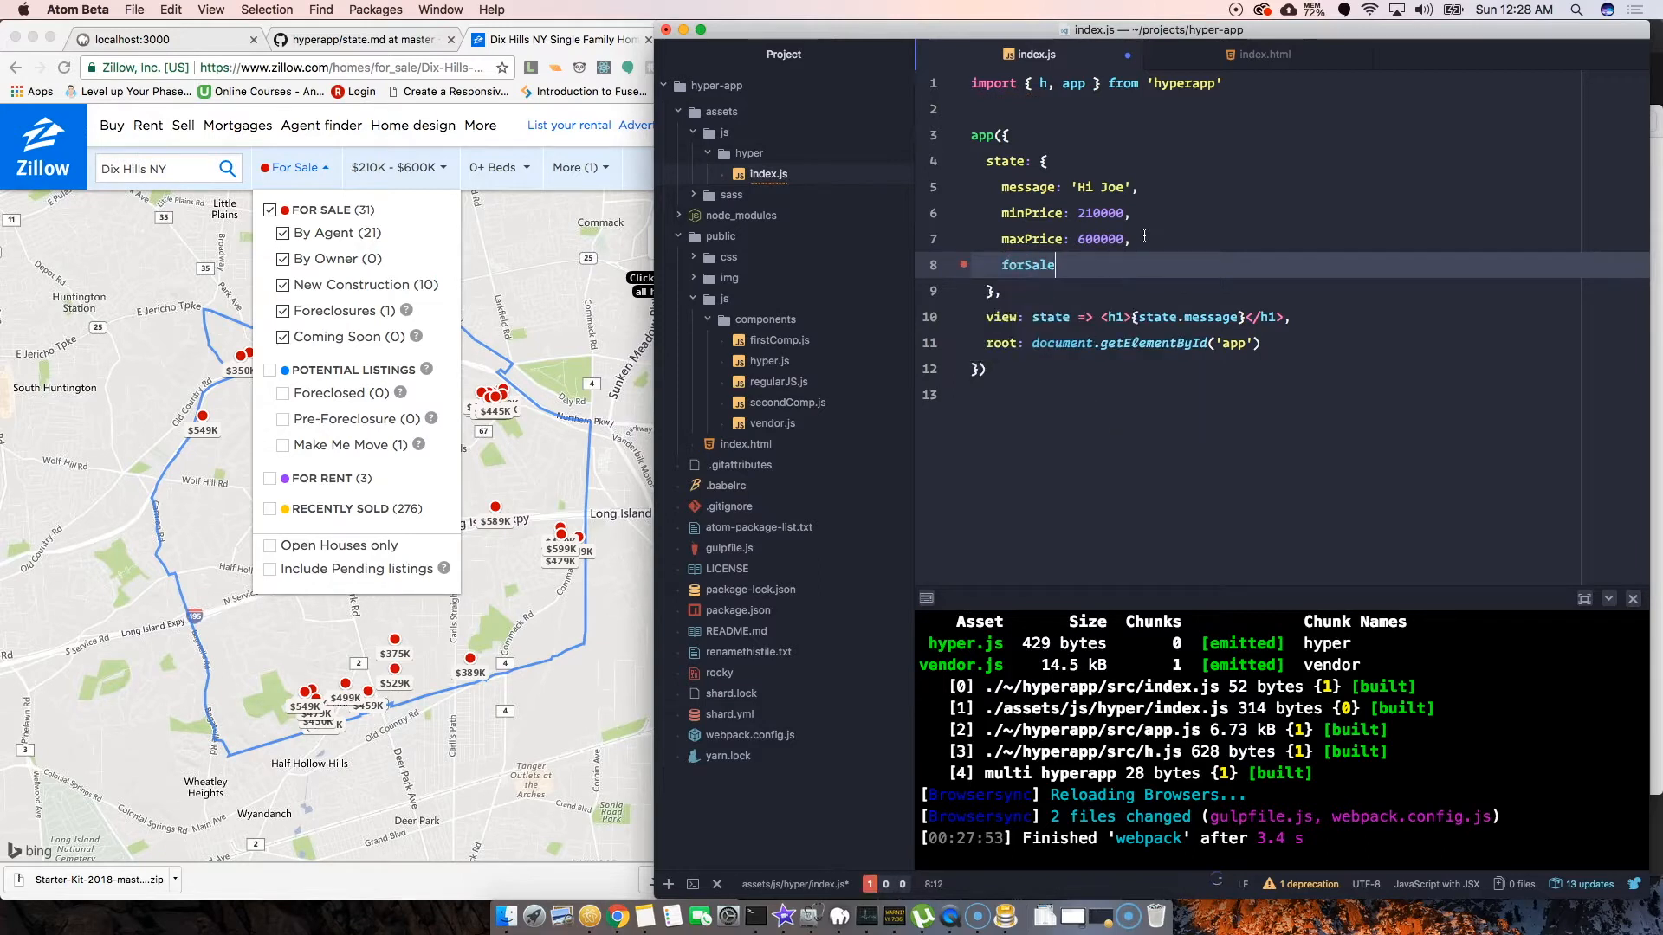
pyautogui.write(': true,')
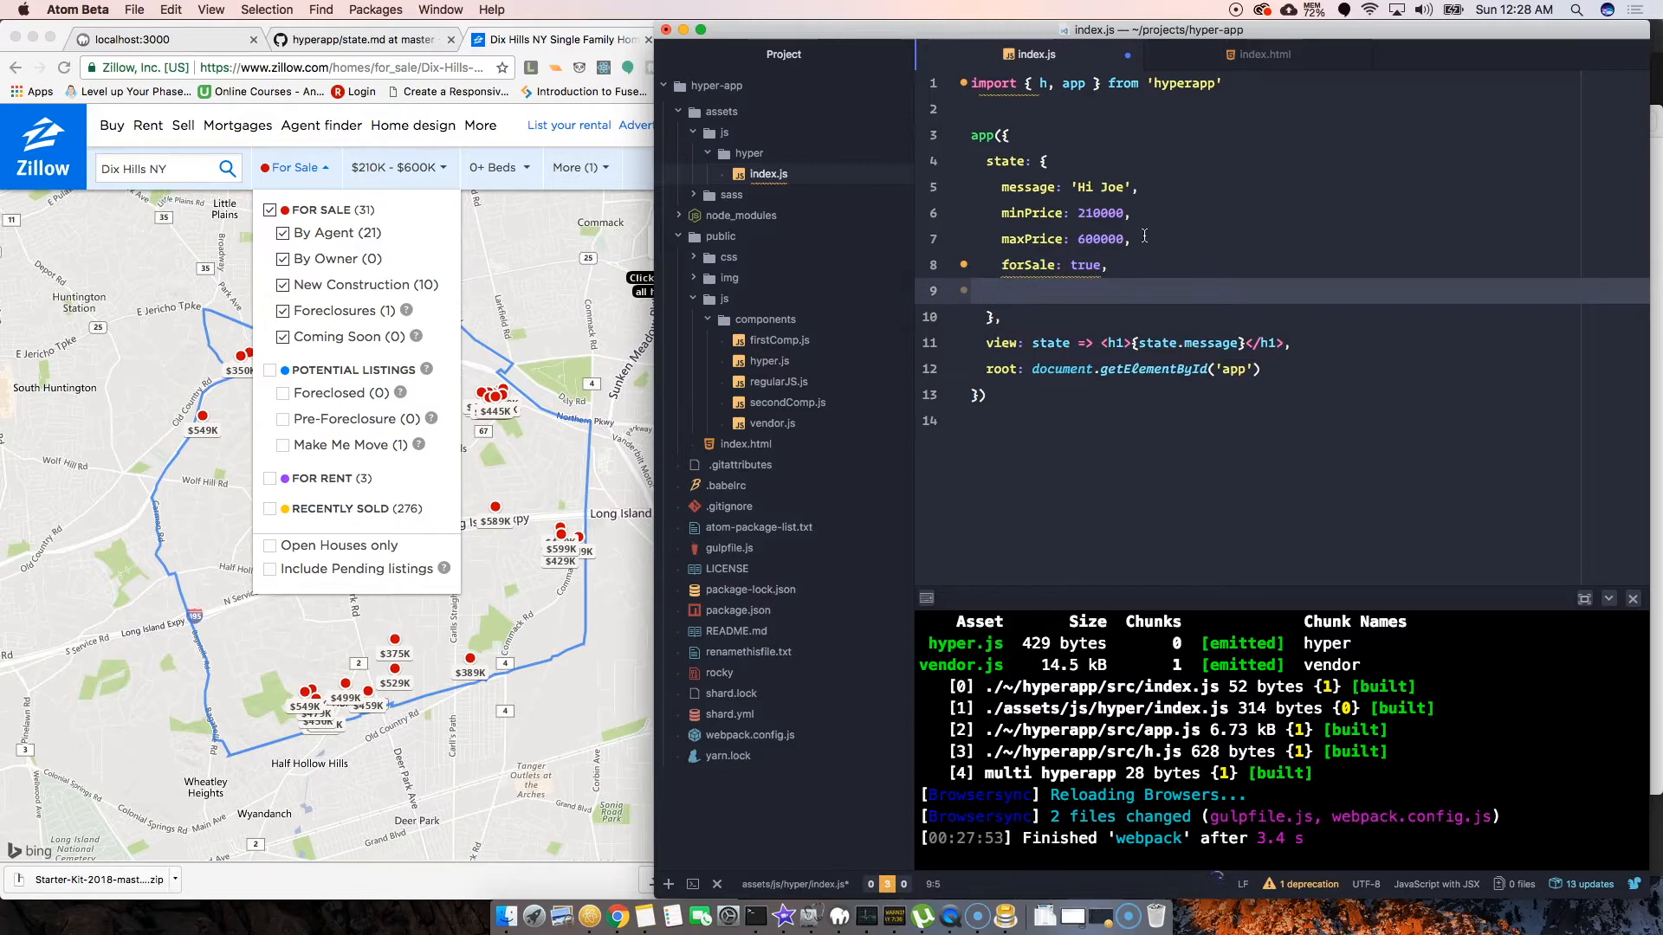
pyautogui.write('Poten')
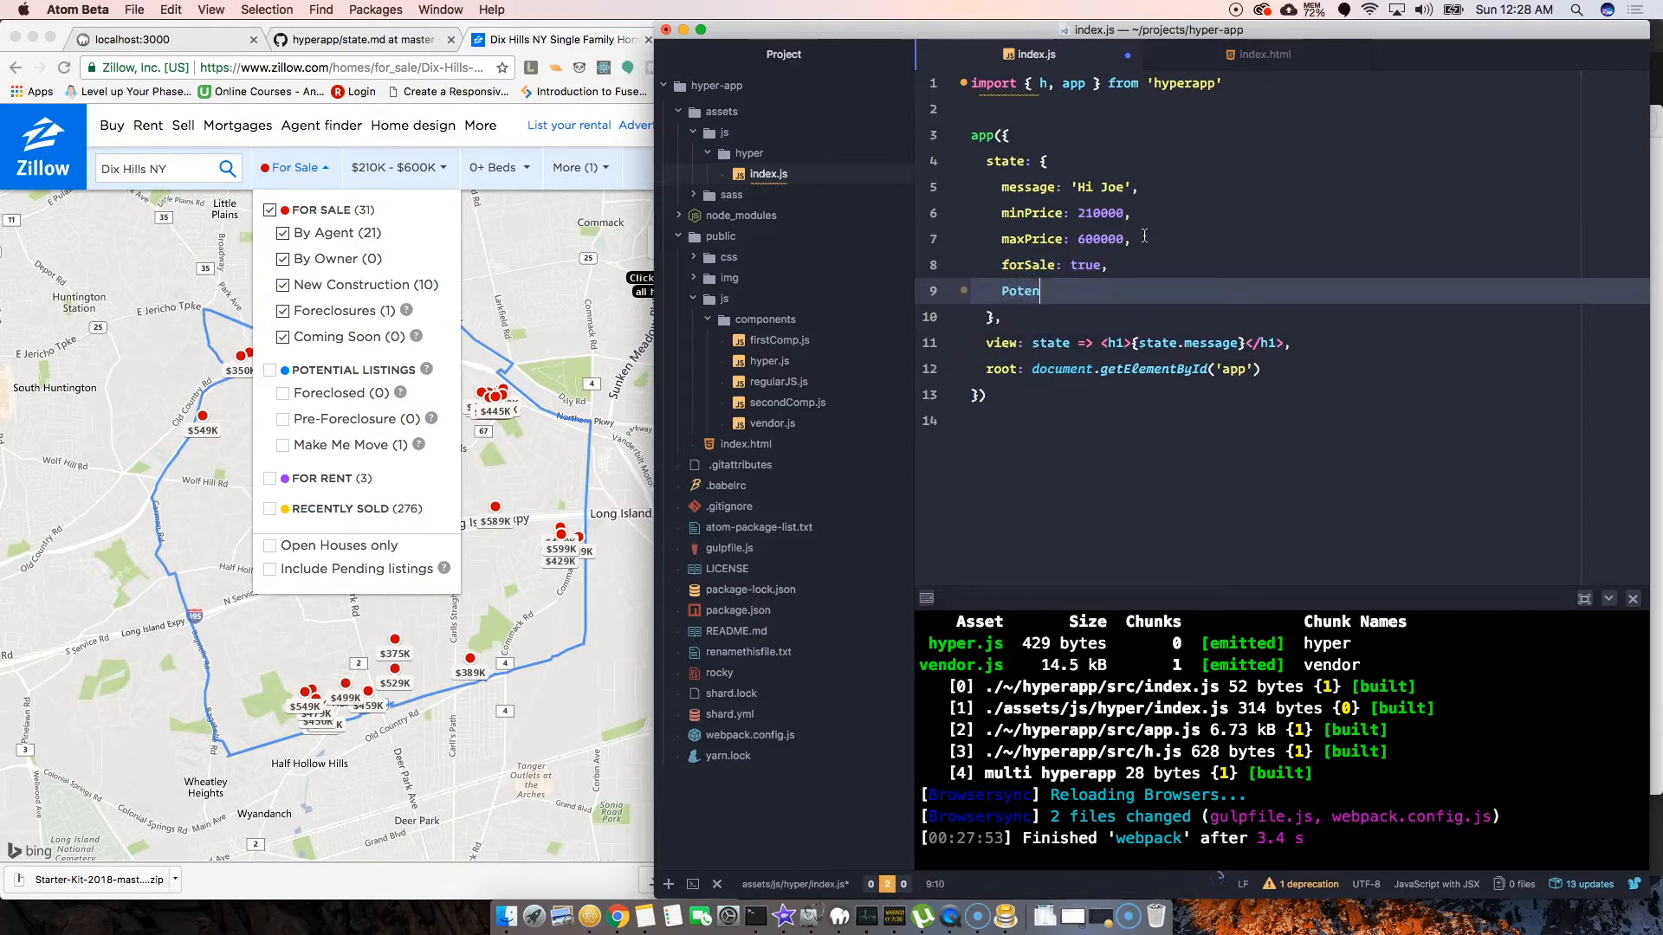
pyautogui.write('tialLis')
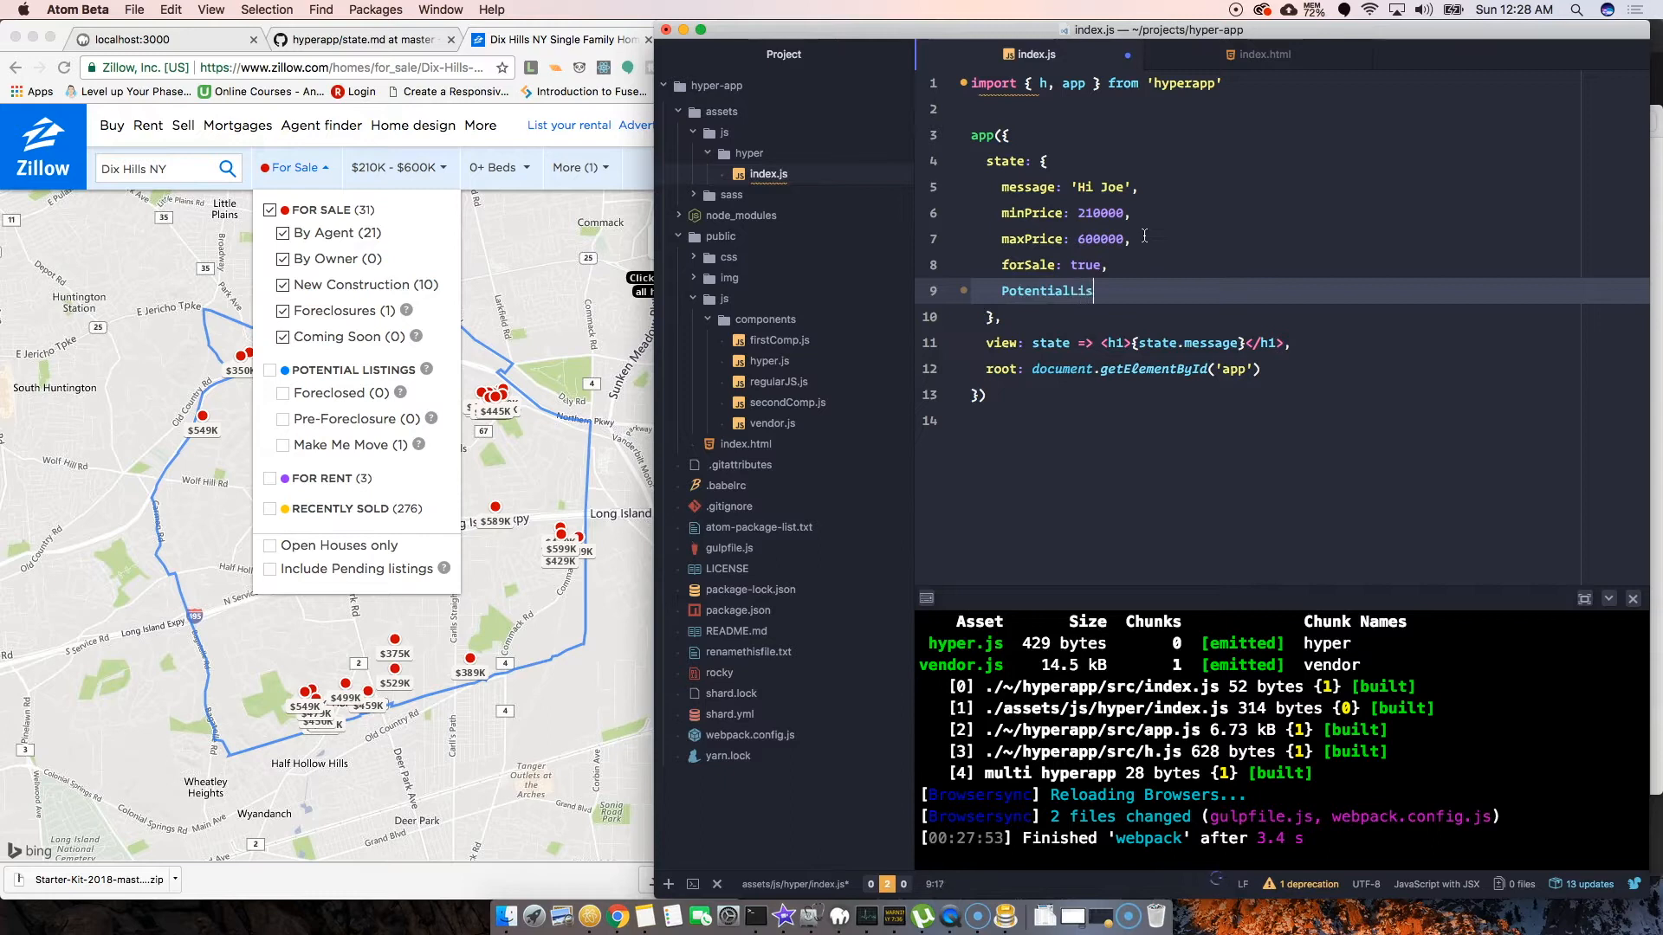
pyautogui.write('ting:')
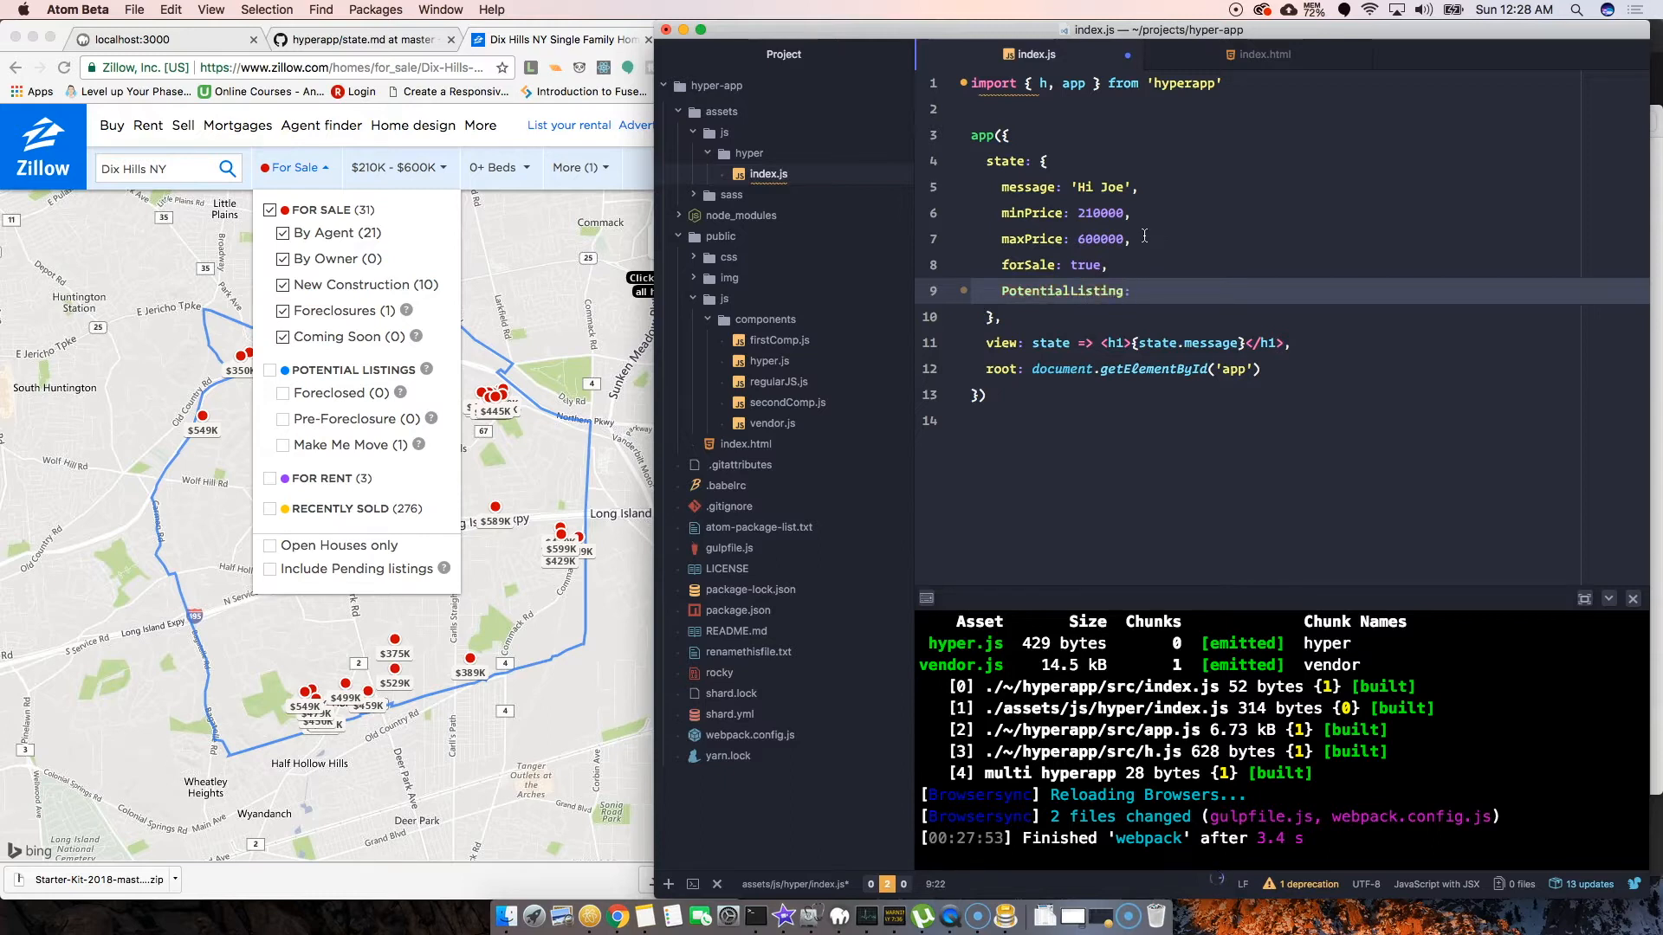
pyautogui.write('false')
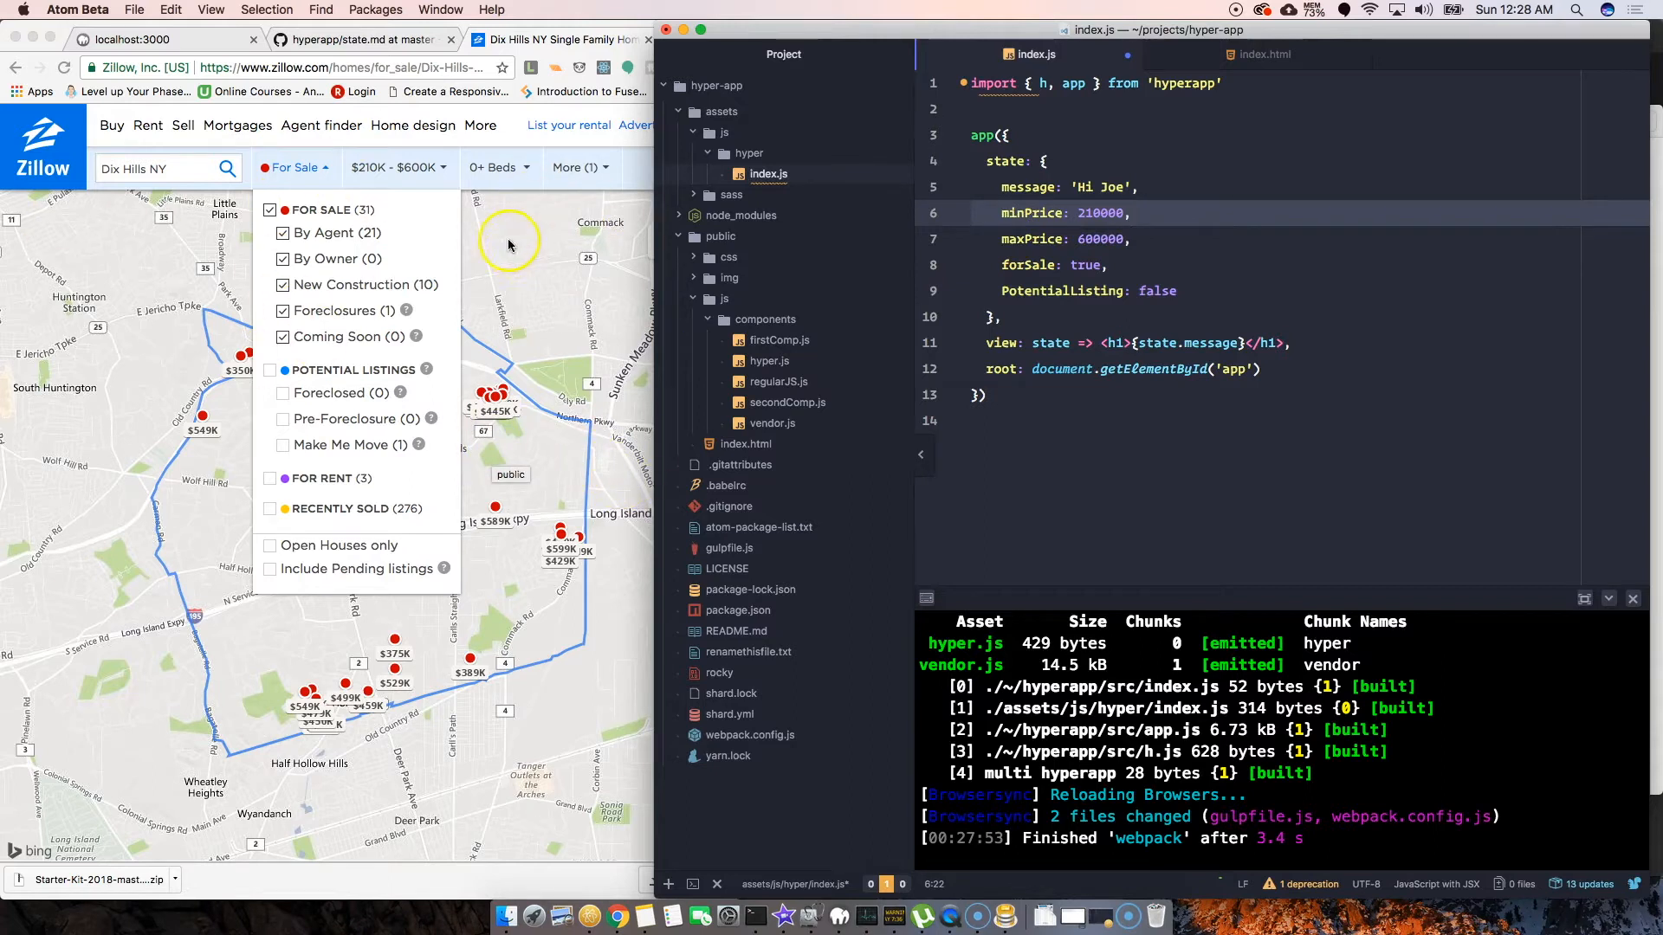
pyautogui.click(493, 167)
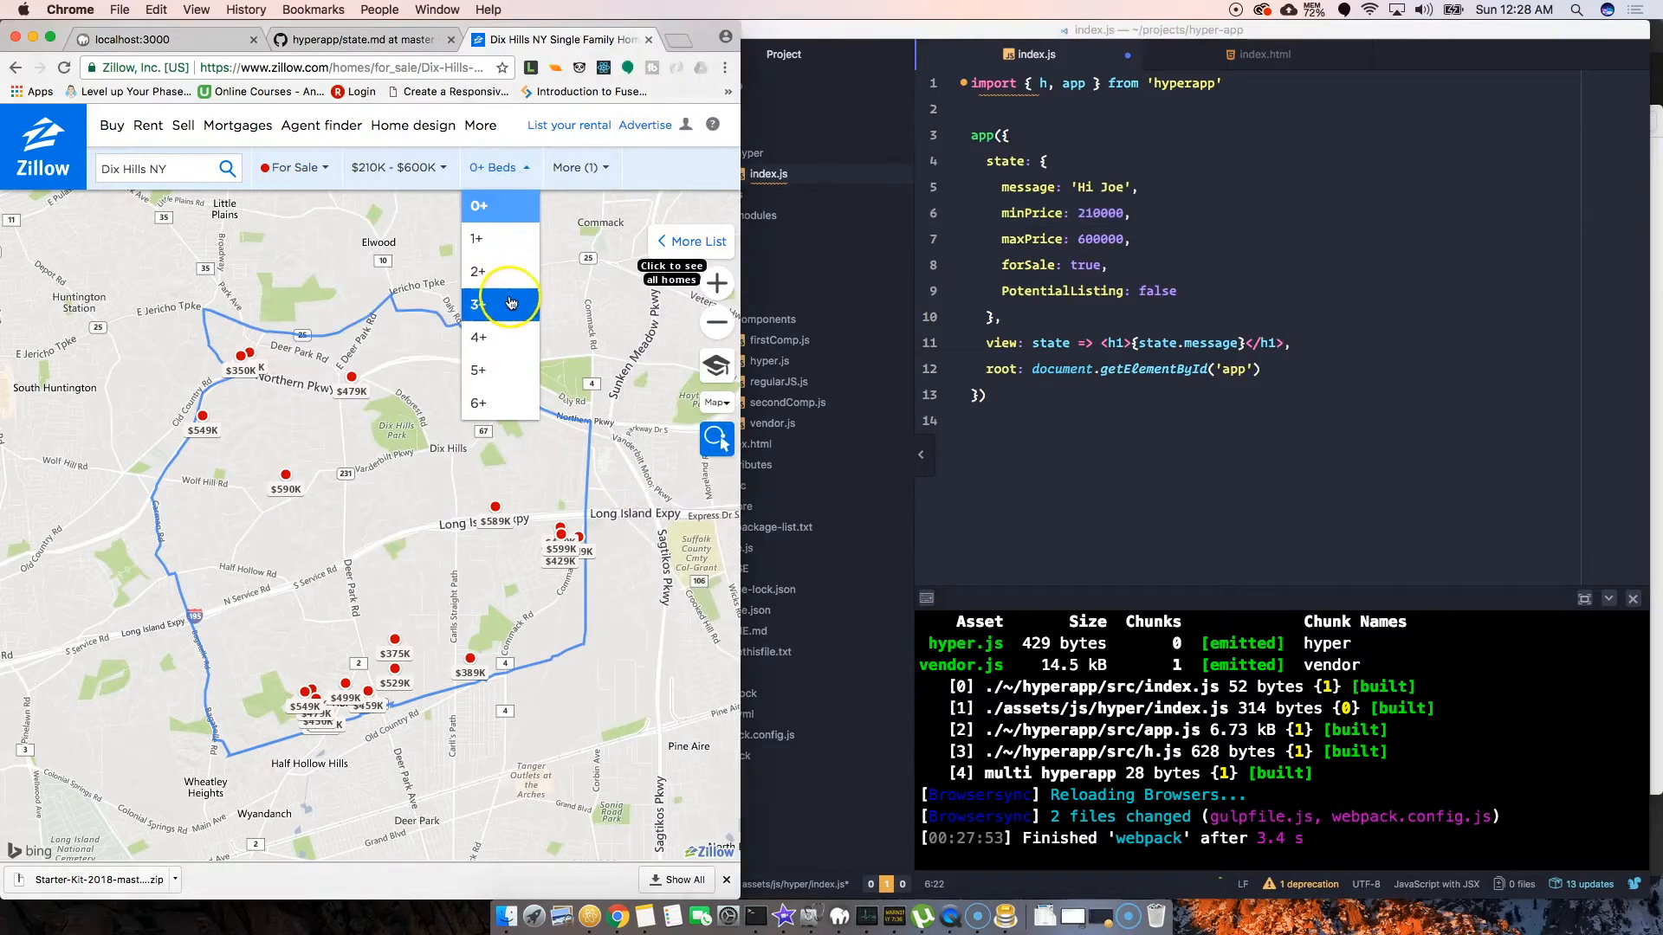
pyautogui.click(495, 304)
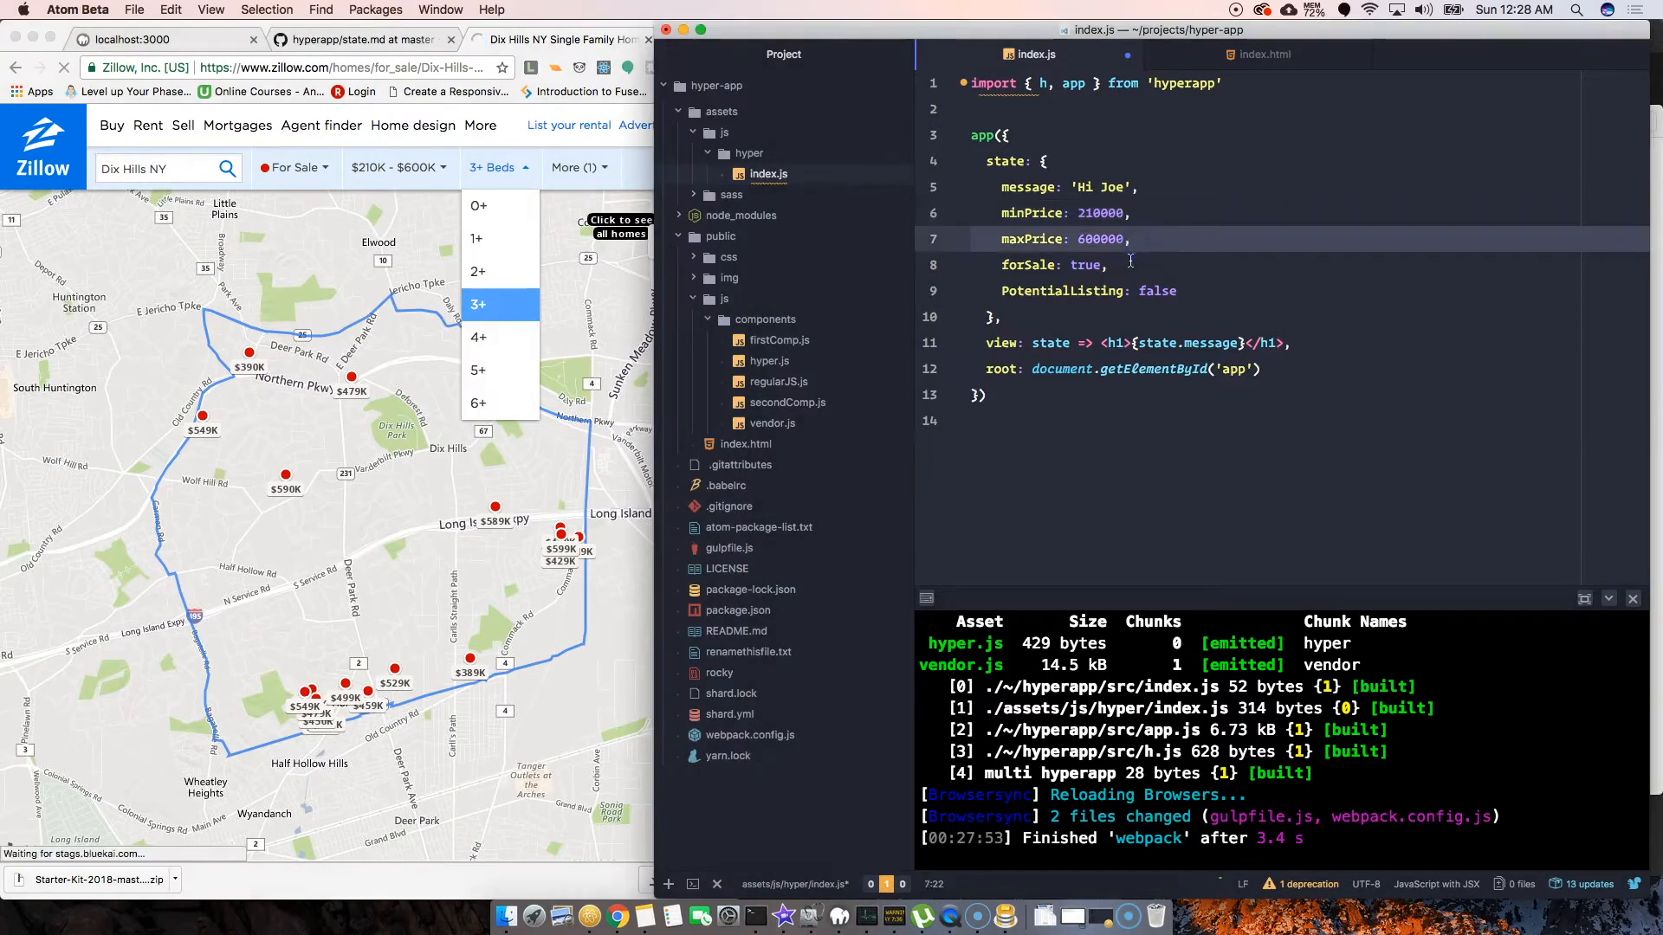
# Type bedrooms: 3, into the state object between maxPrice and forSale
pyautogui.write('be')
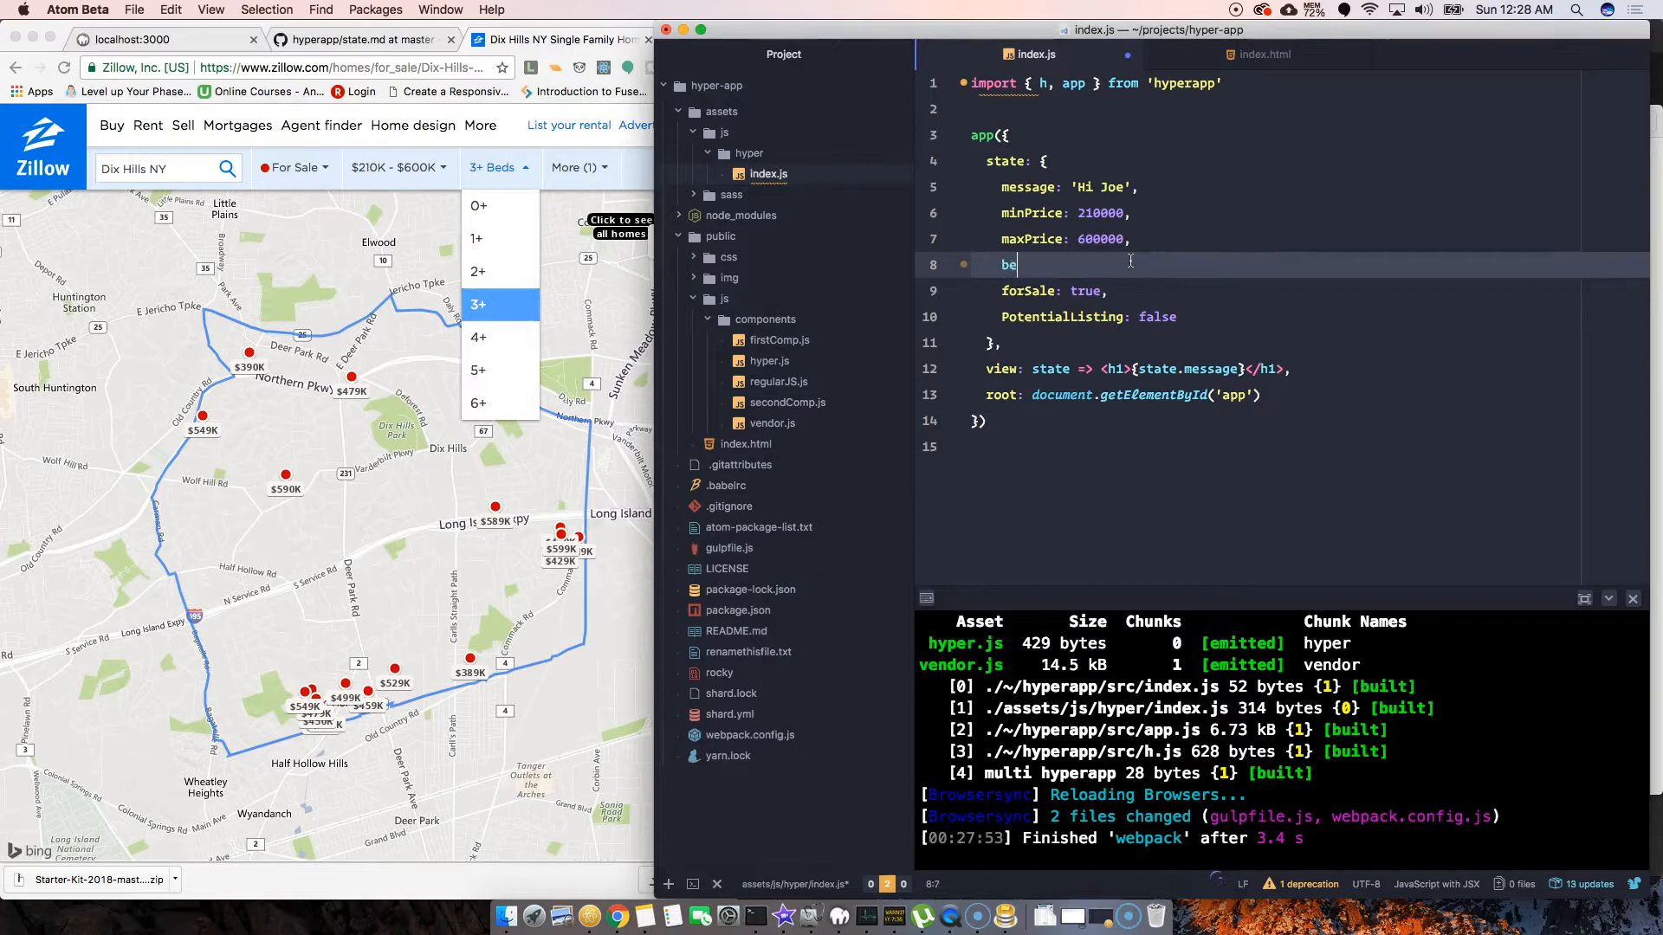
pyautogui.write('drooms')
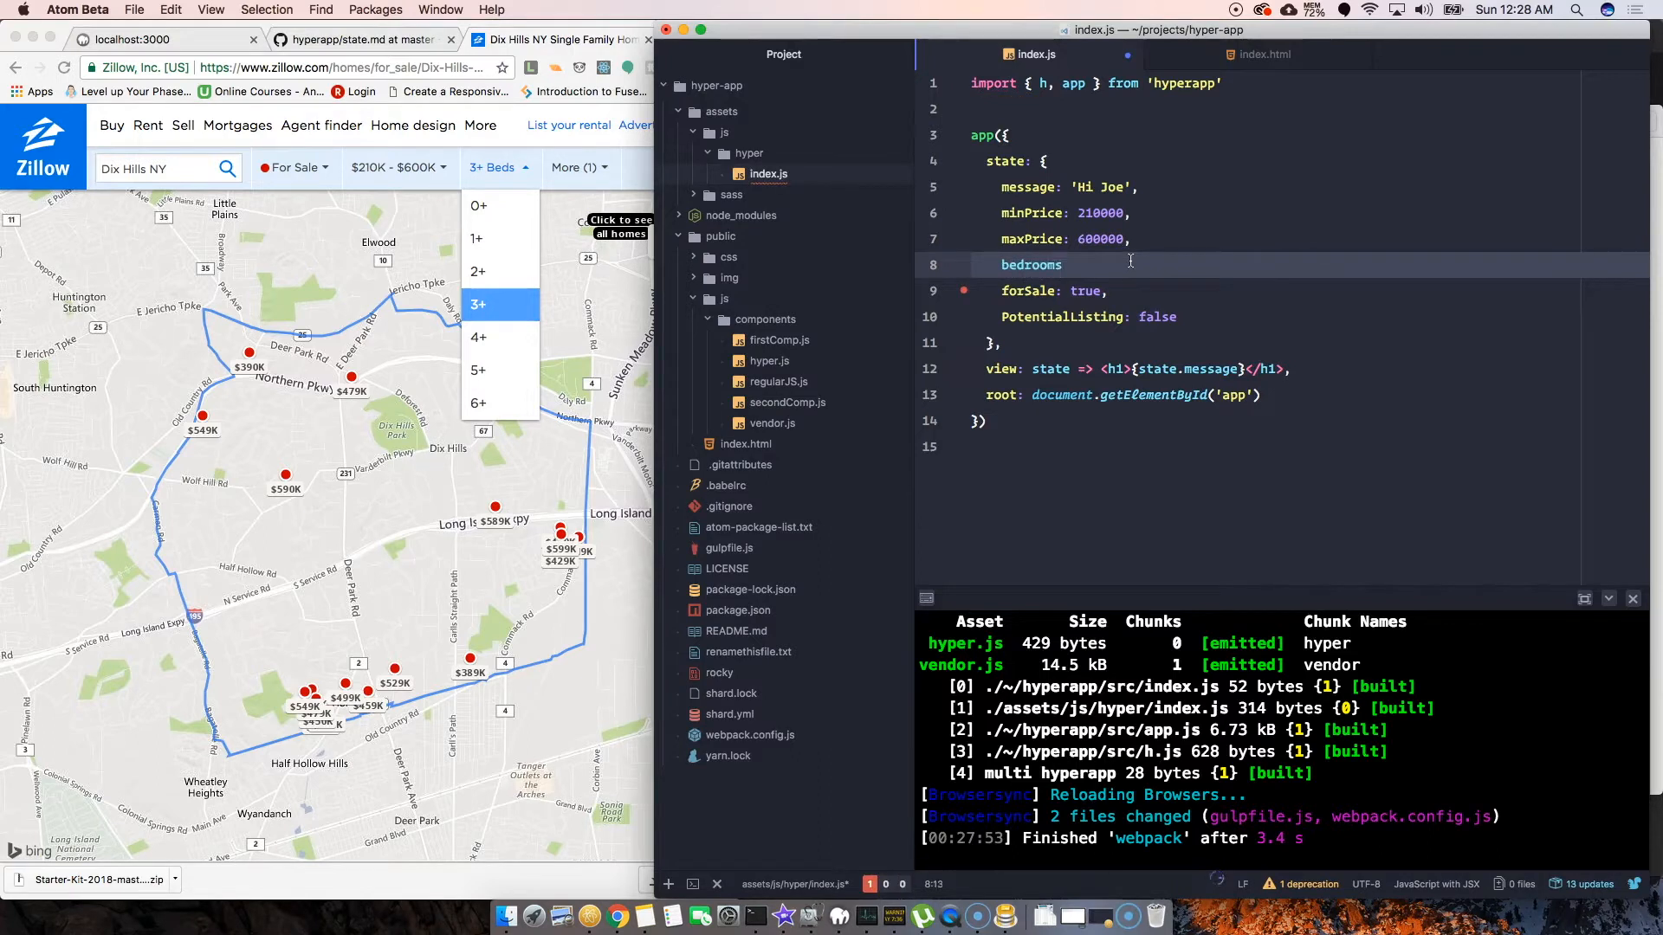
pyautogui.write(': 3,')
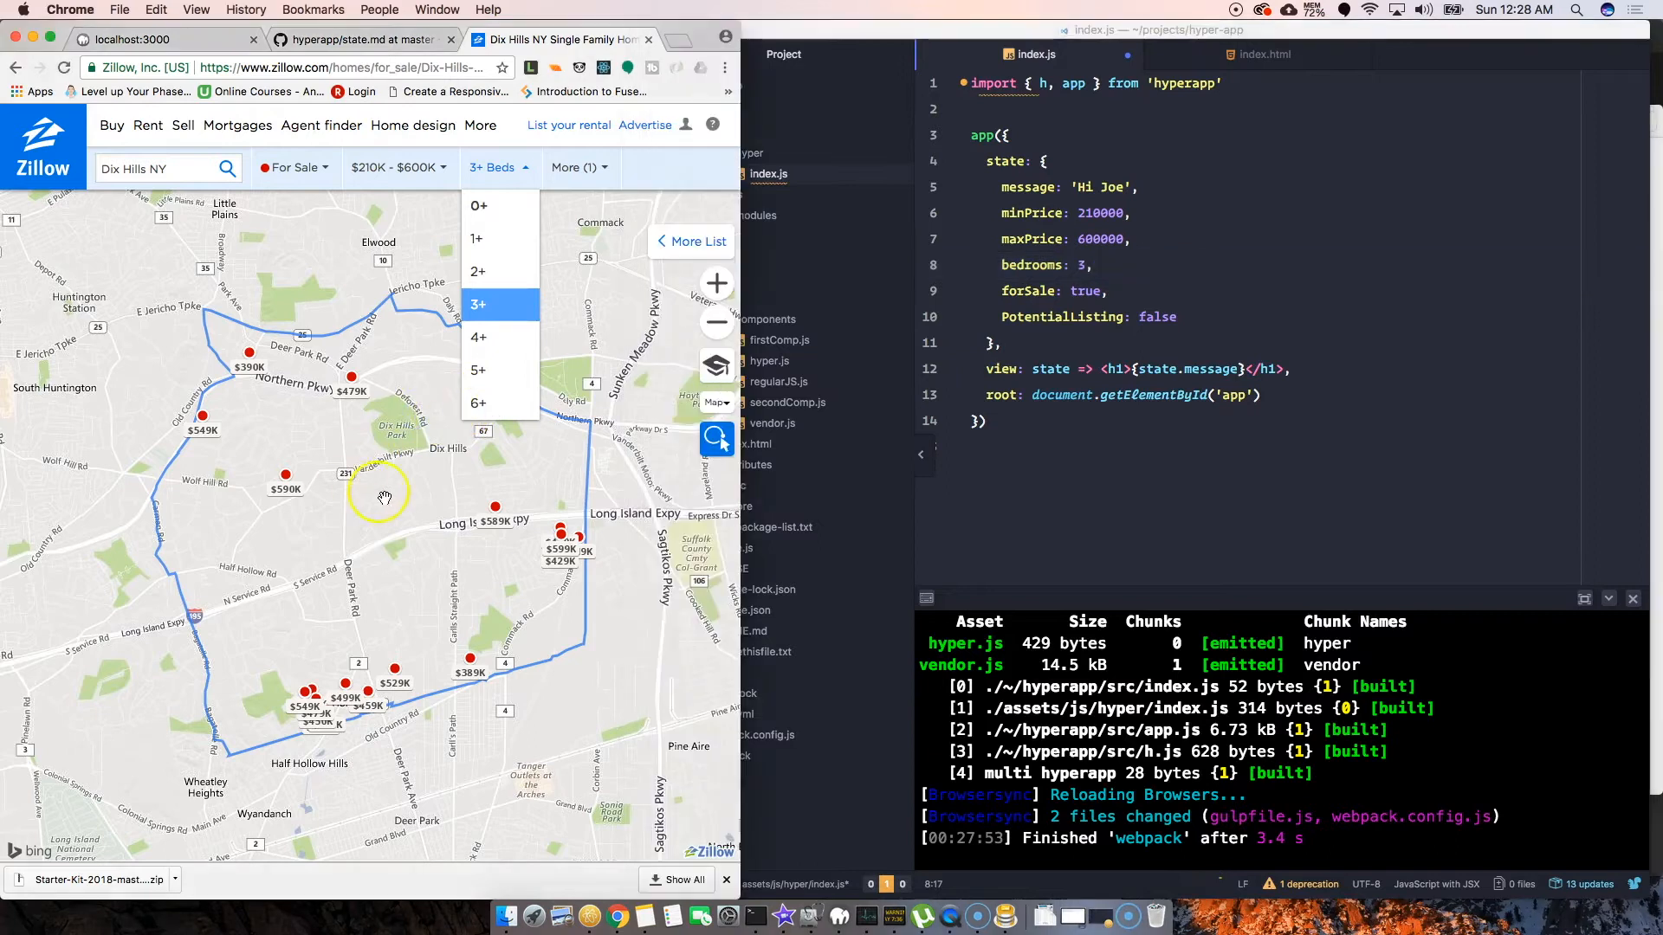
pyautogui.moveTo(409, 348)
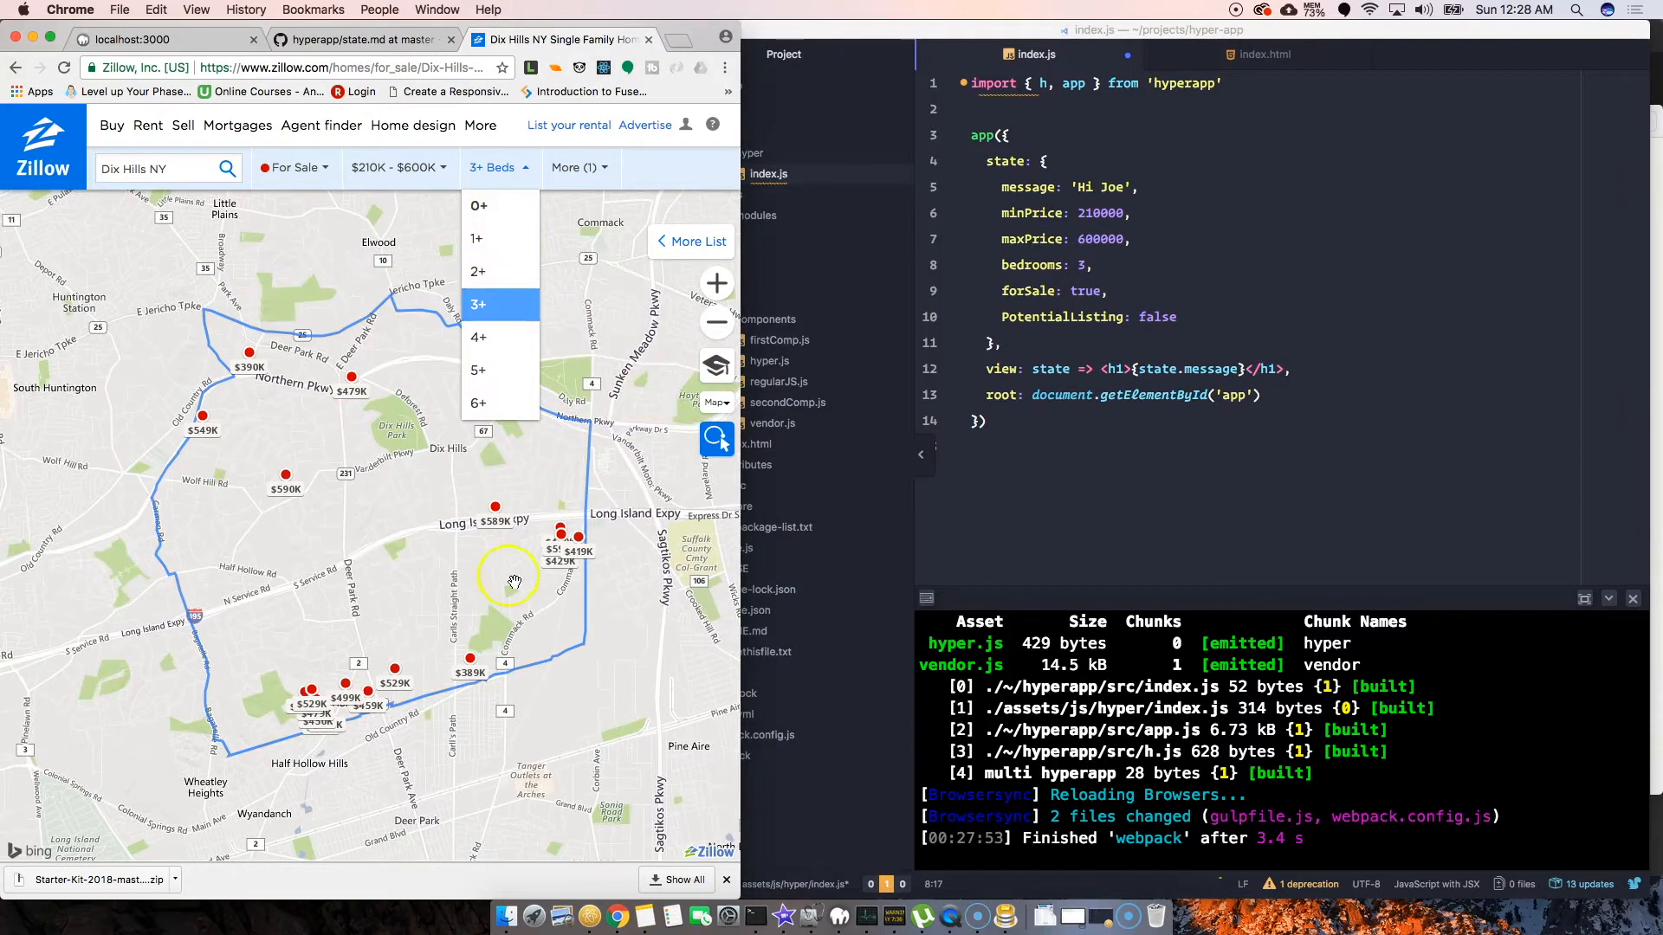
pyautogui.moveTo(536, 146)
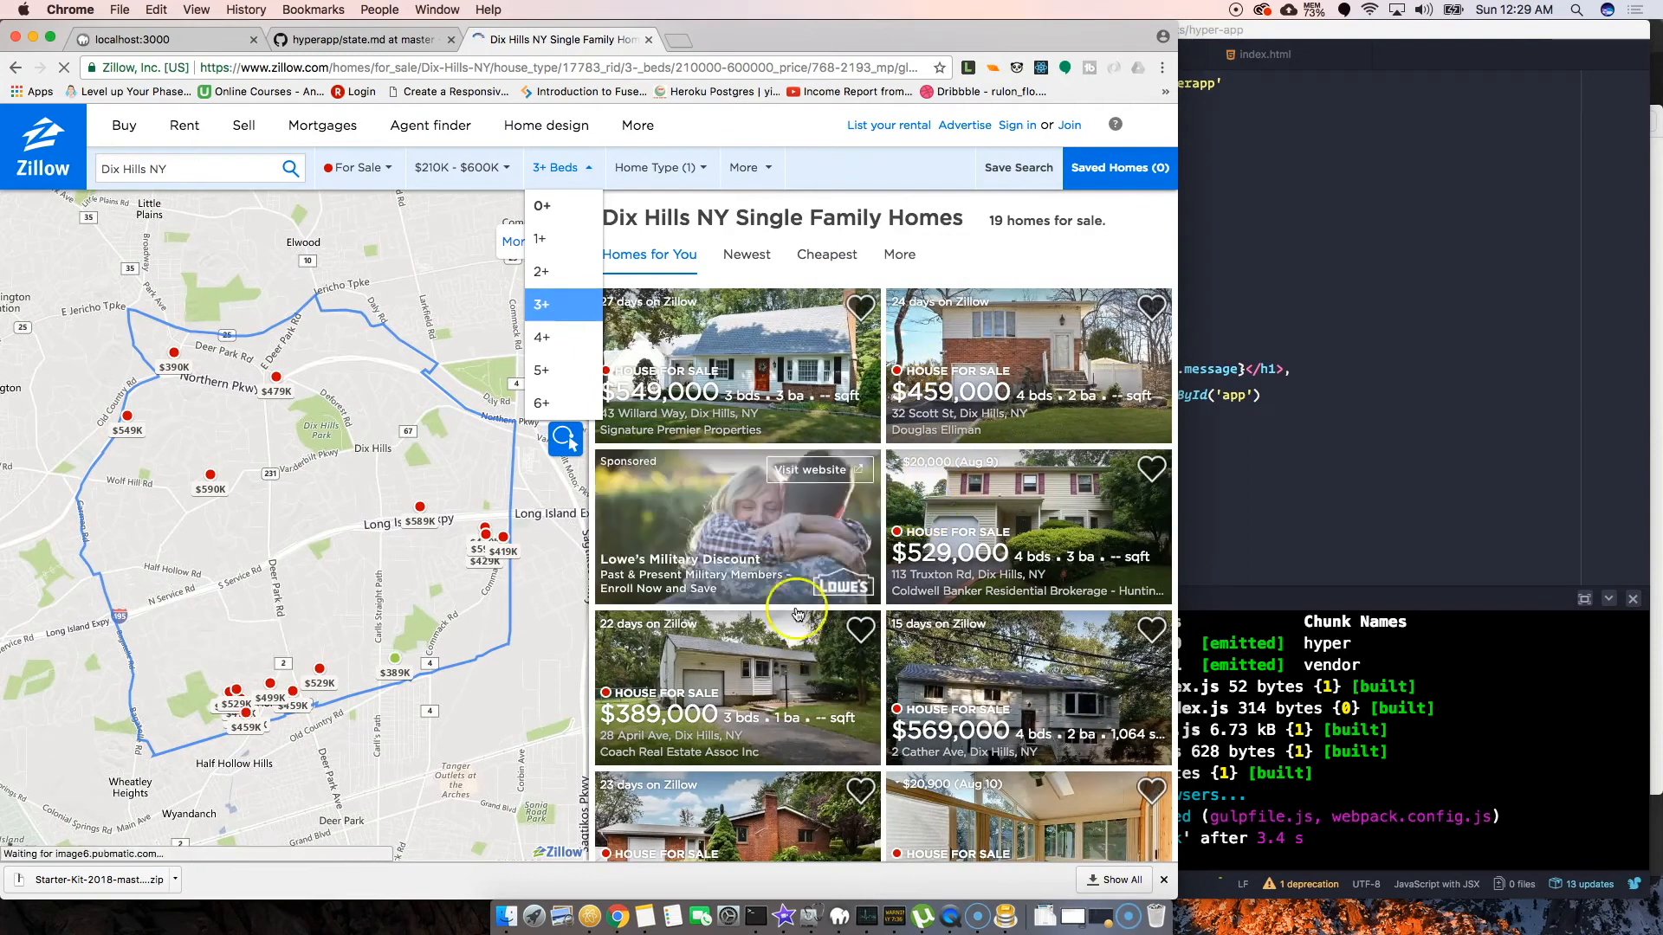
pyautogui.moveTo(572, 319)
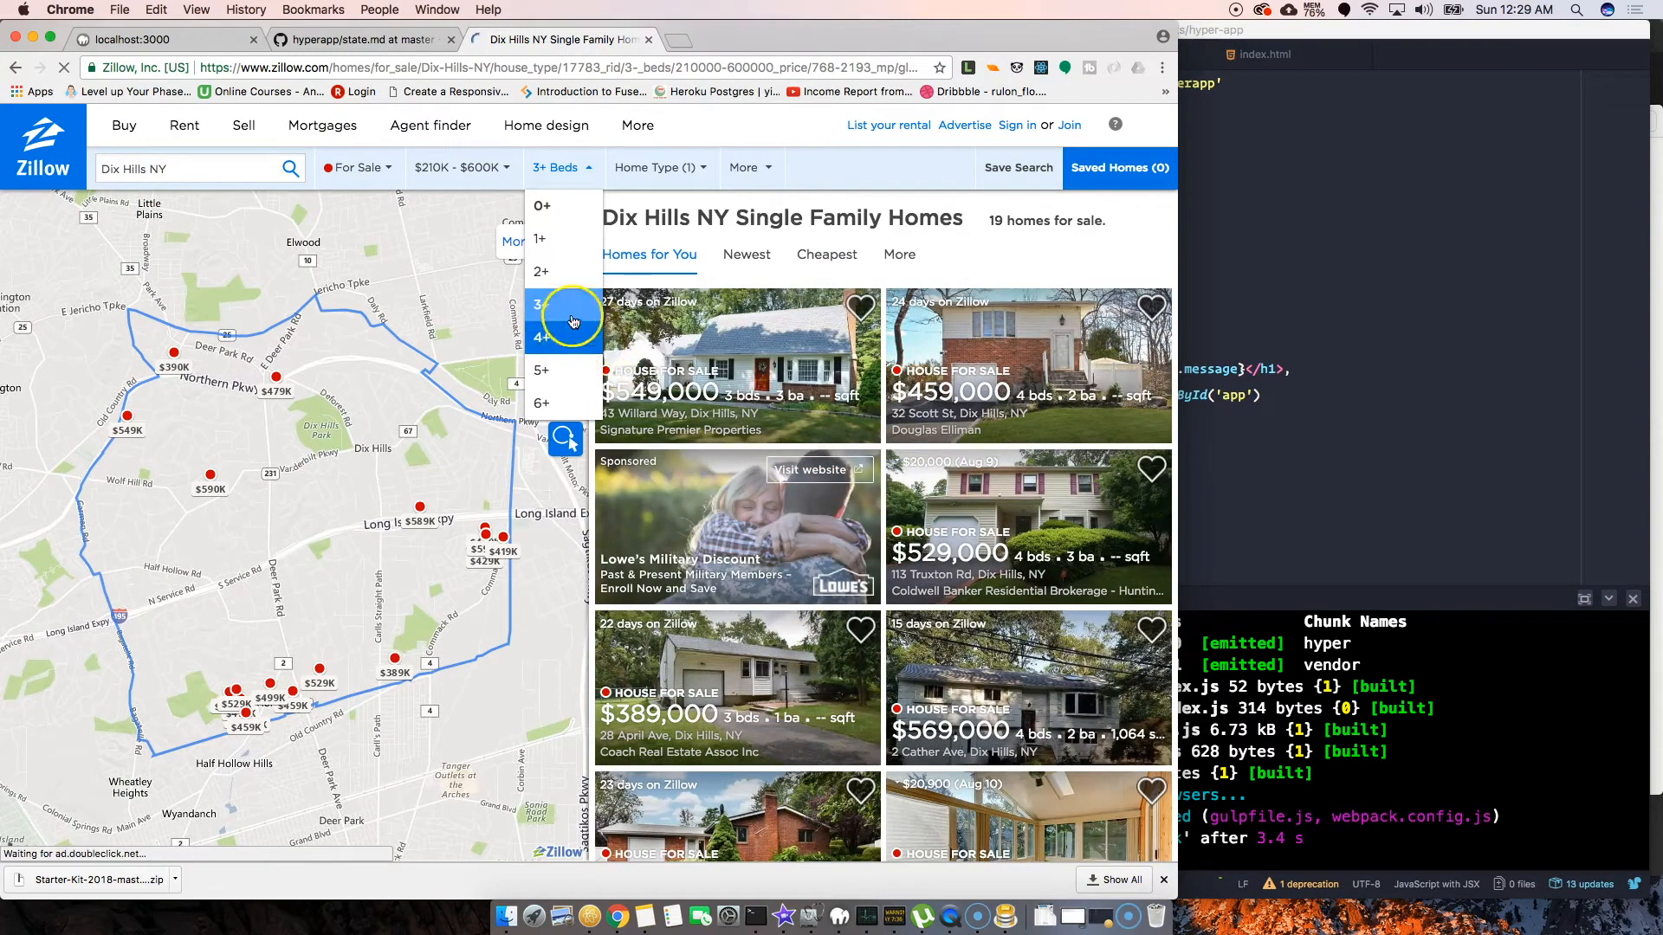
pyautogui.moveTo(550, 370)
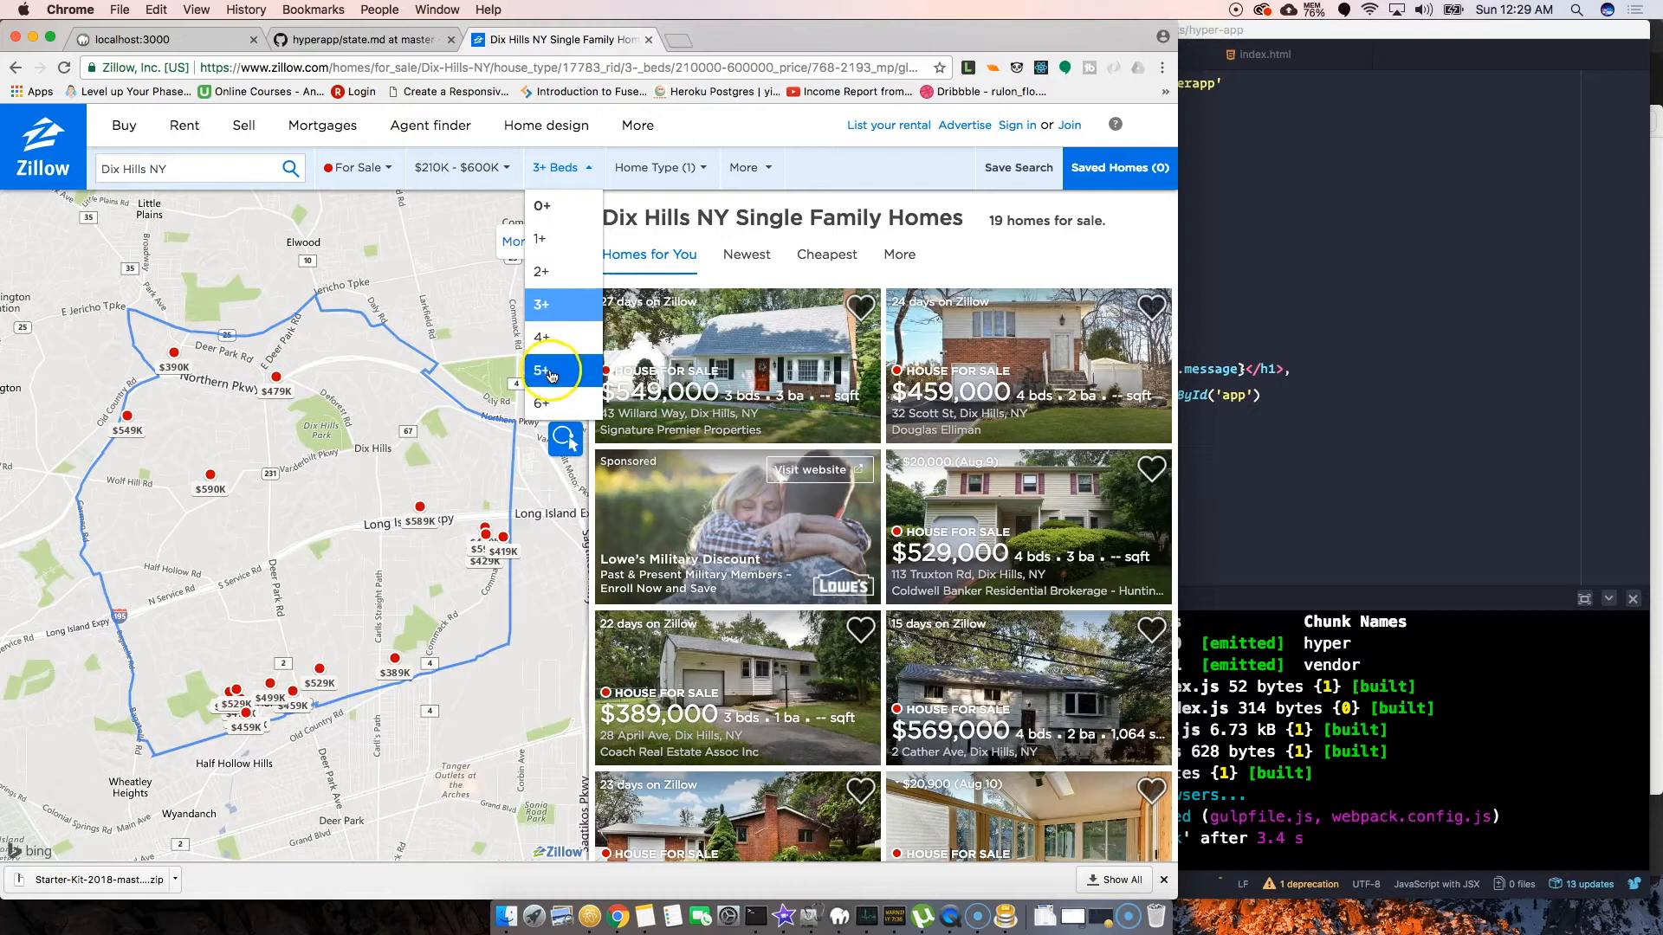
# Try 5+ beds in Zillow, then switch the bed filter to 4+
pyautogui.click(549, 370)
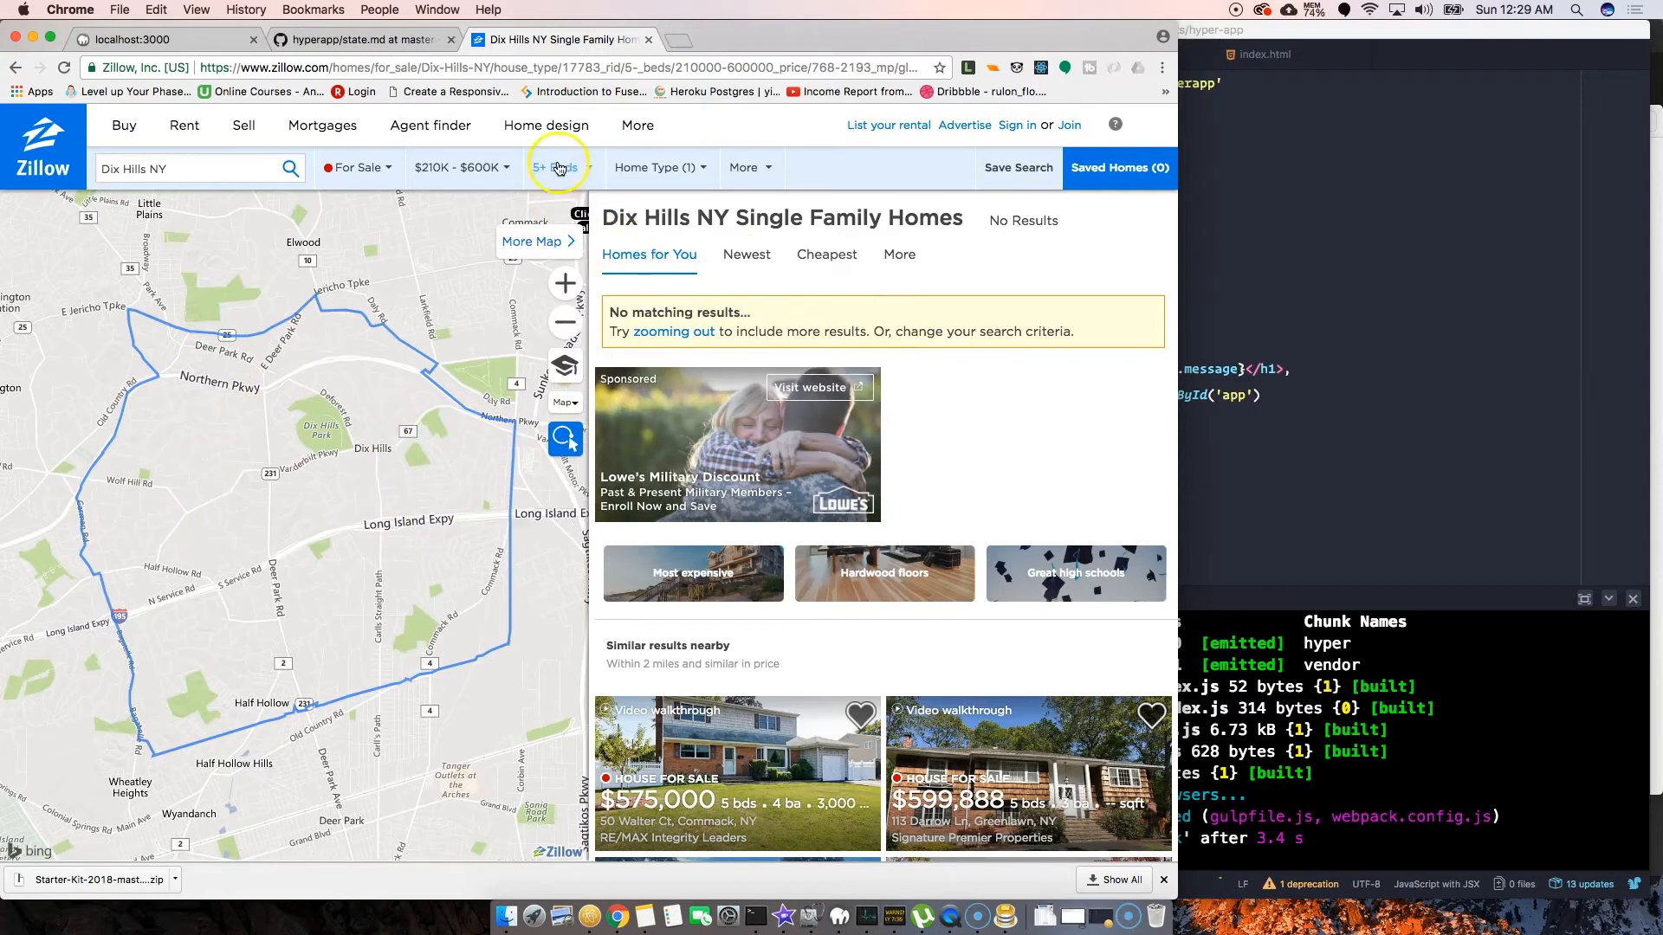
pyautogui.click(557, 167)
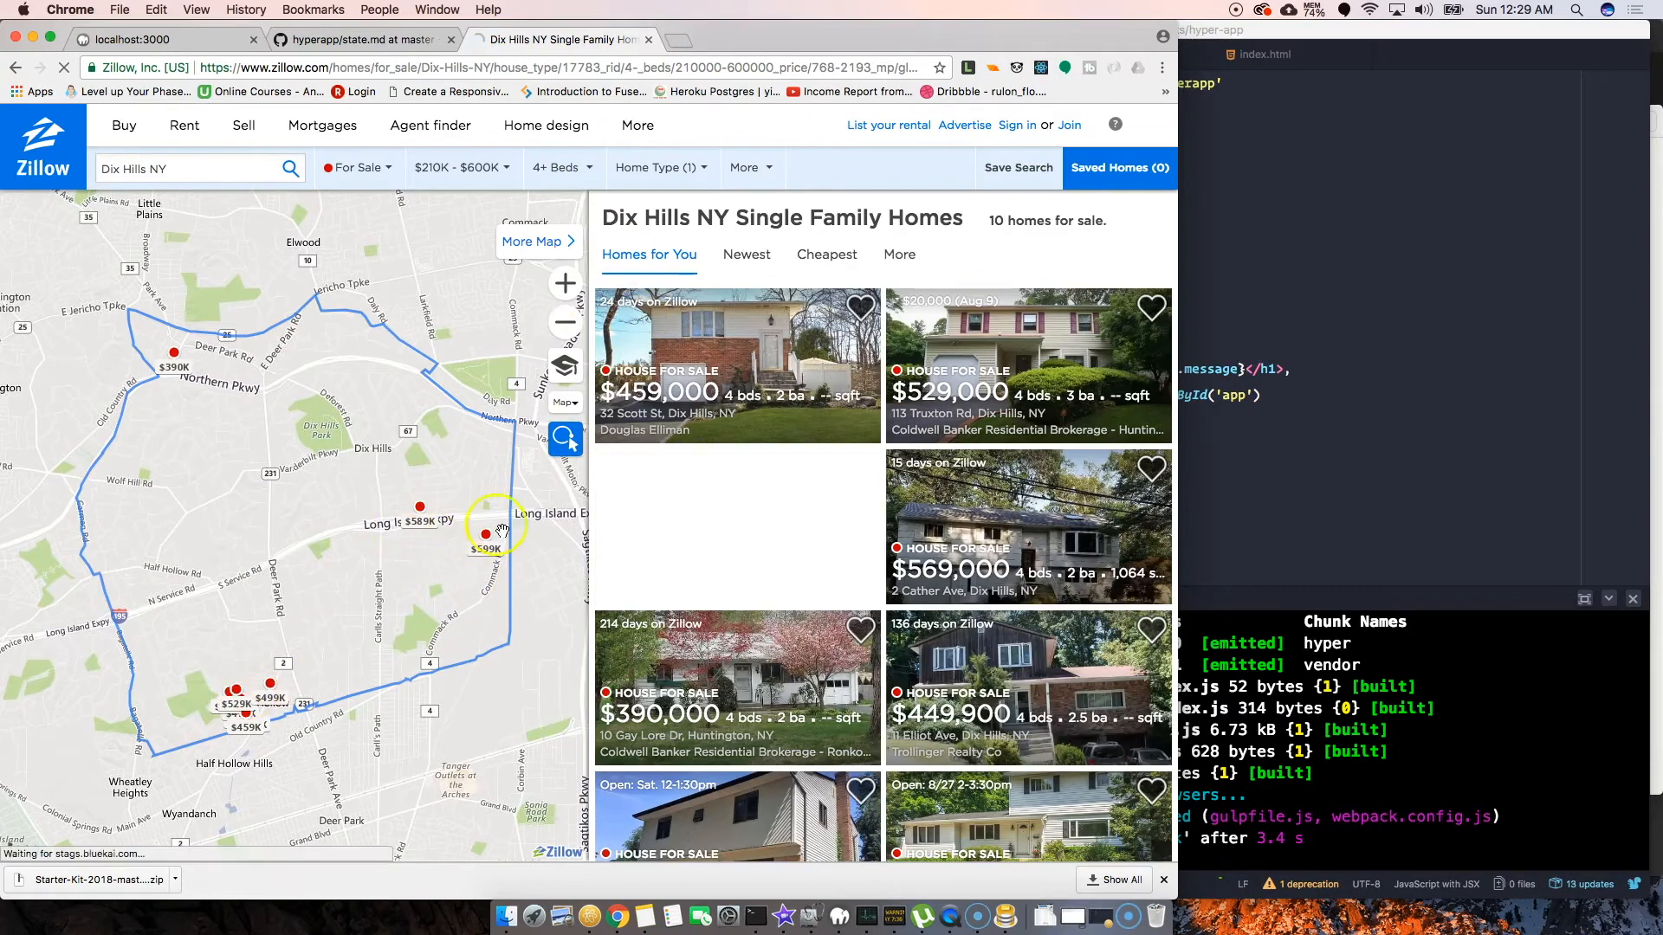
pyautogui.click(562, 167)
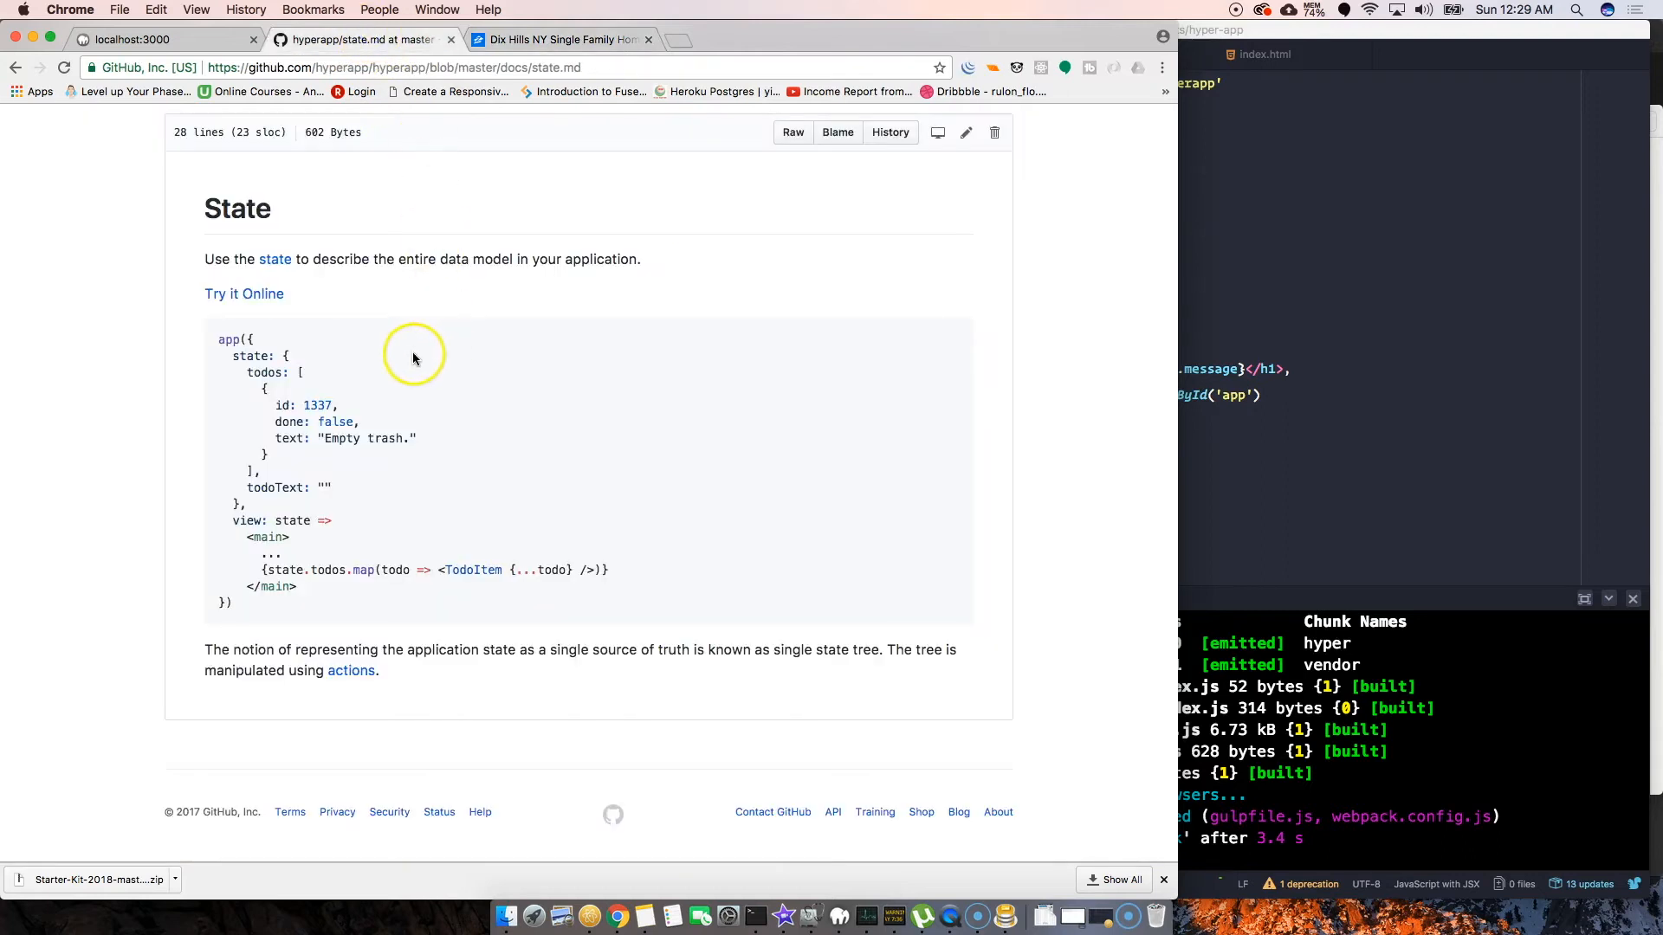
pyautogui.moveTo(434, 392)
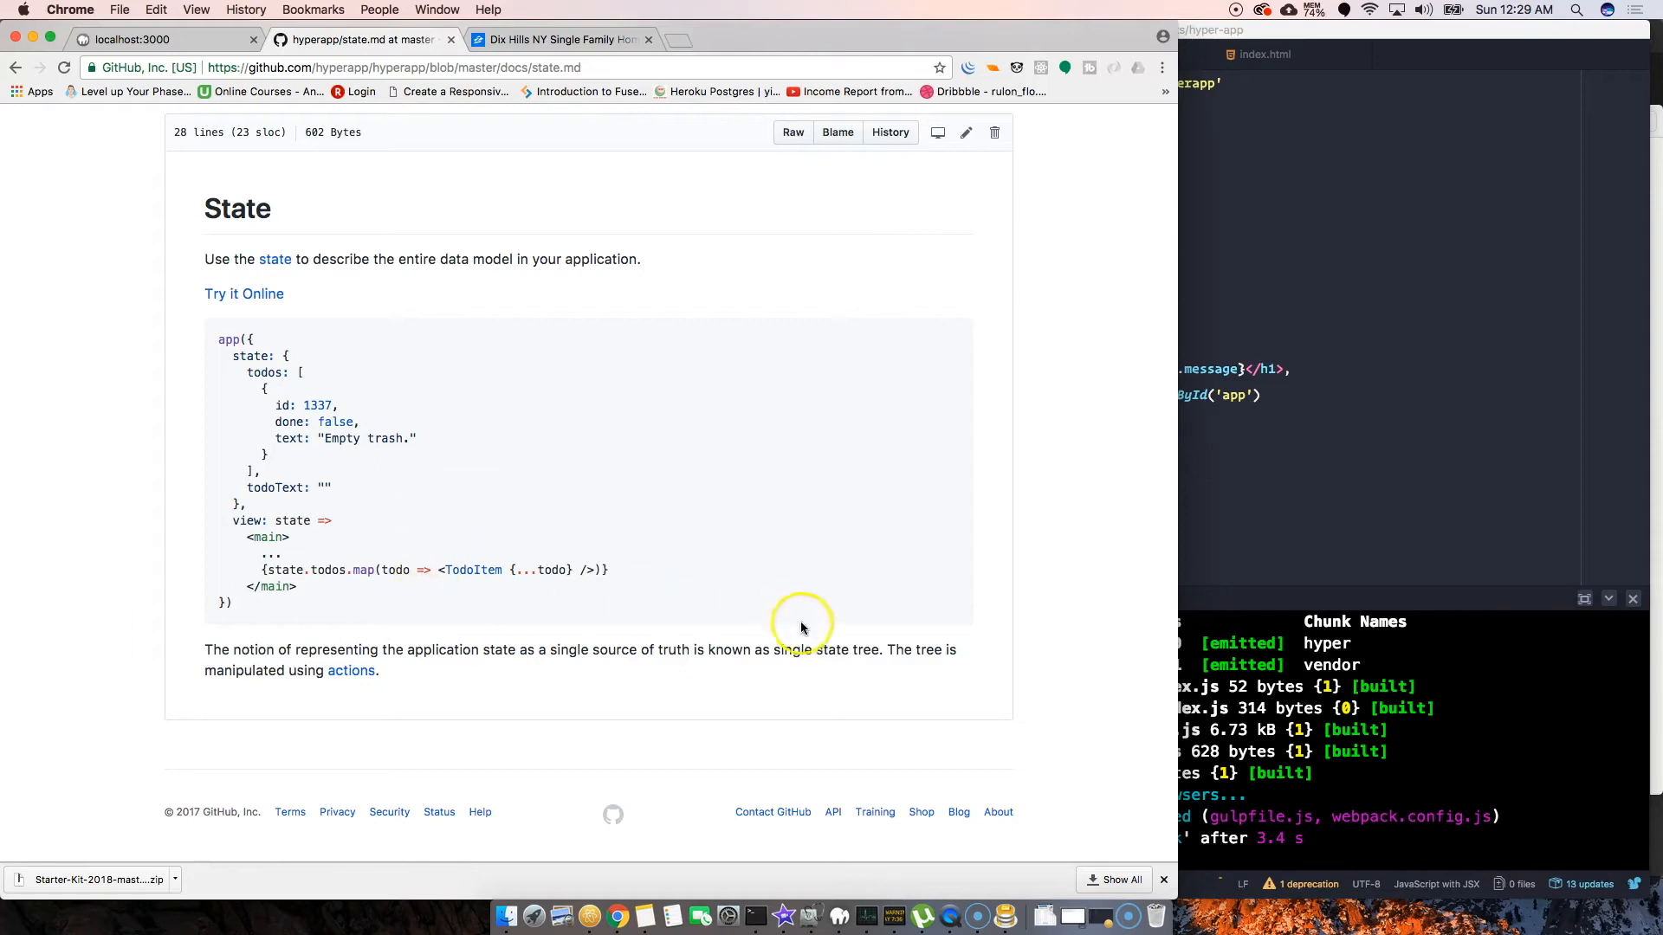
pyautogui.moveTo(320, 512)
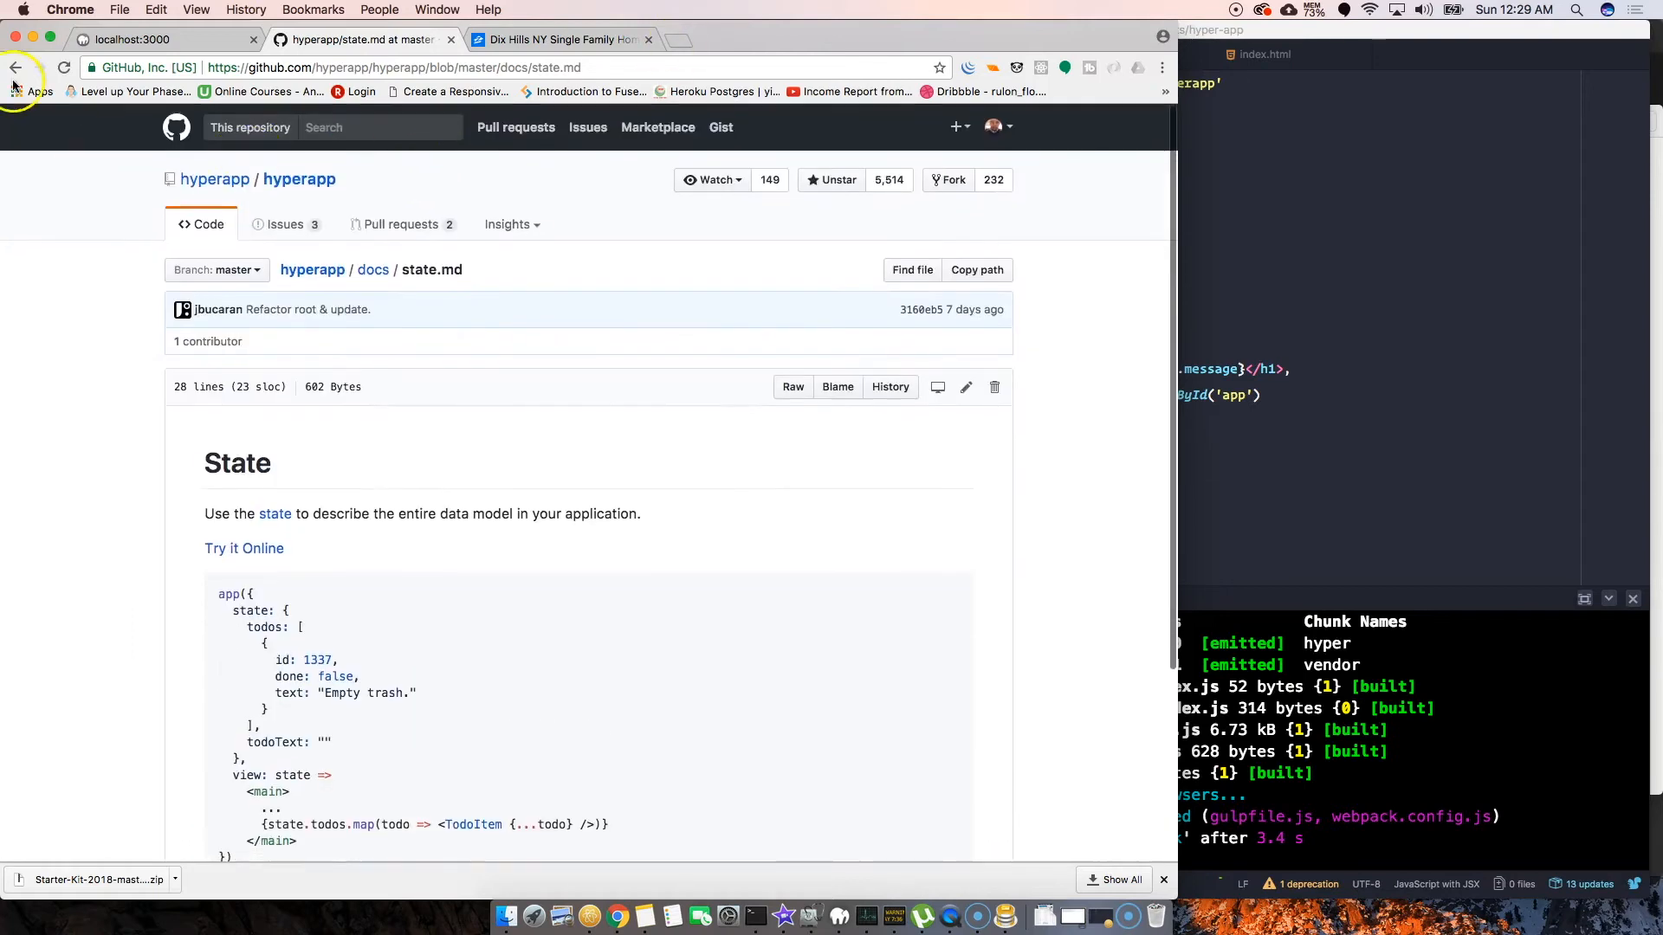
# Go from the Hyperapp docs to the Counter tutorial and launch its online example
pyautogui.click(15, 67)
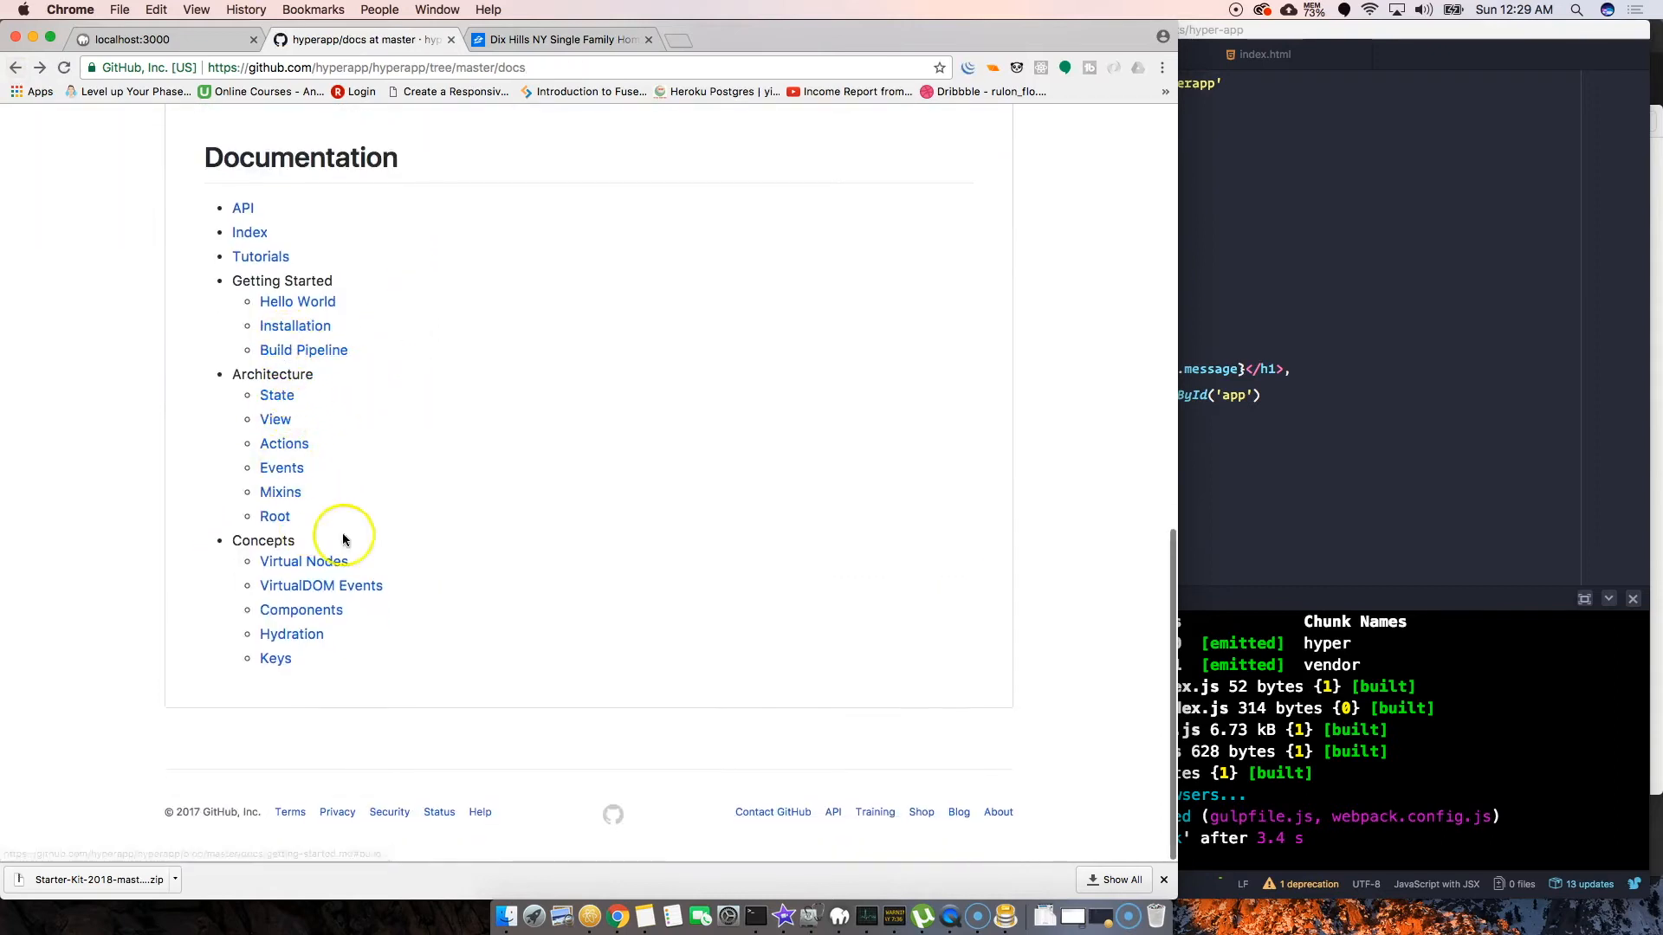
pyautogui.moveTo(298, 622)
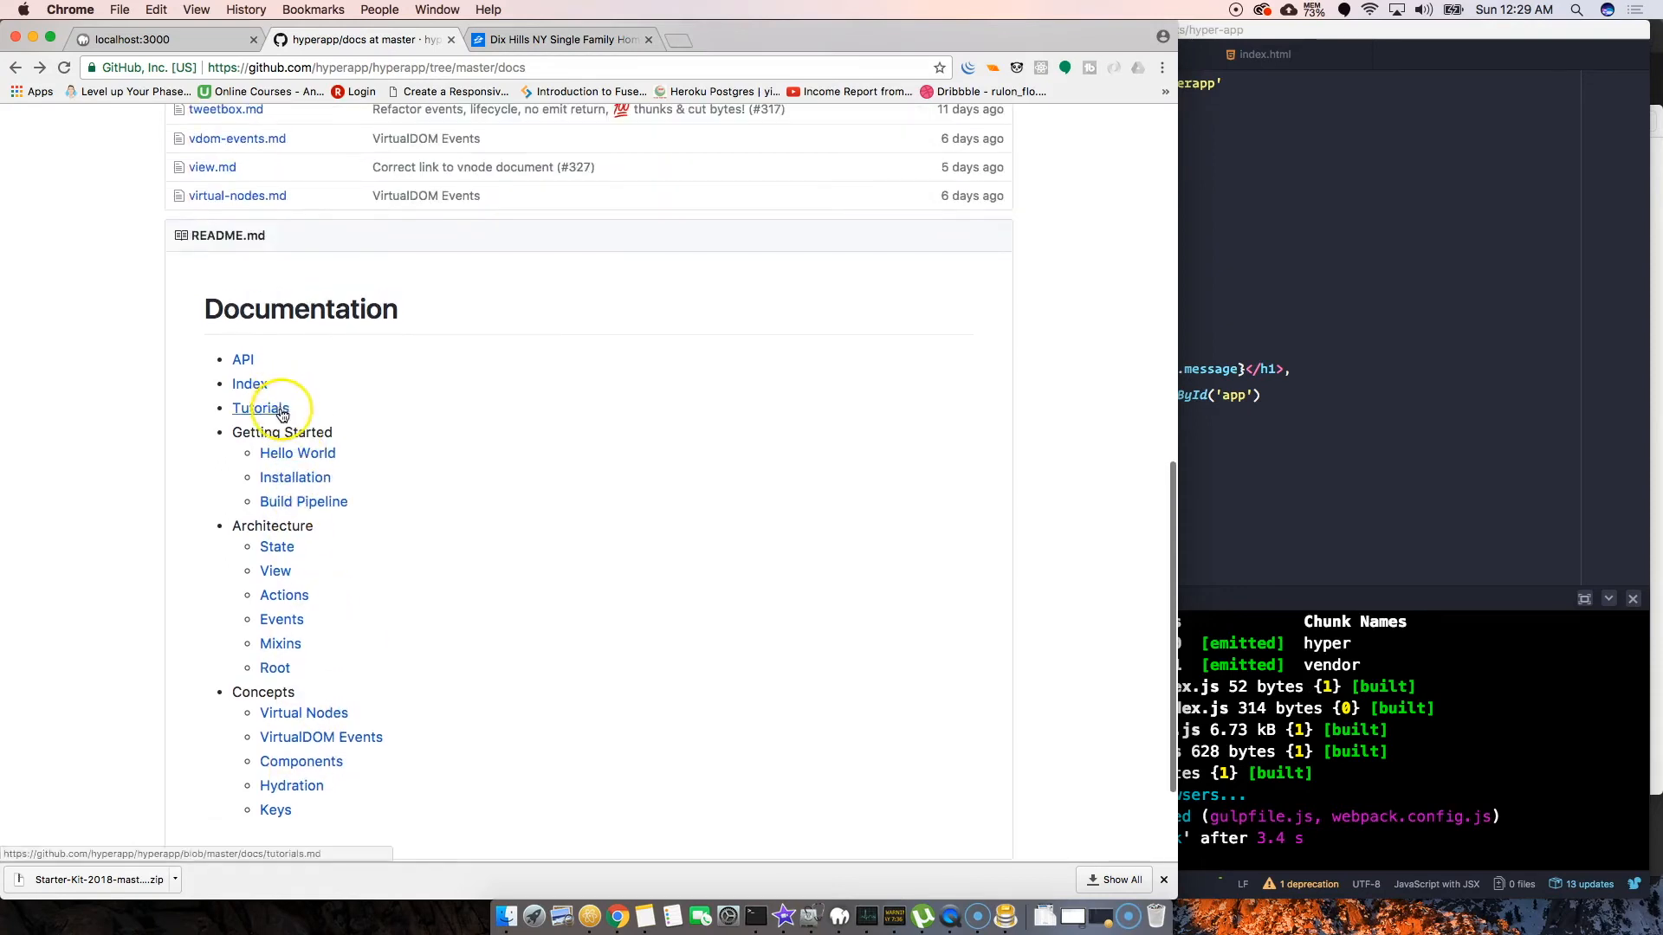
pyautogui.click(260, 407)
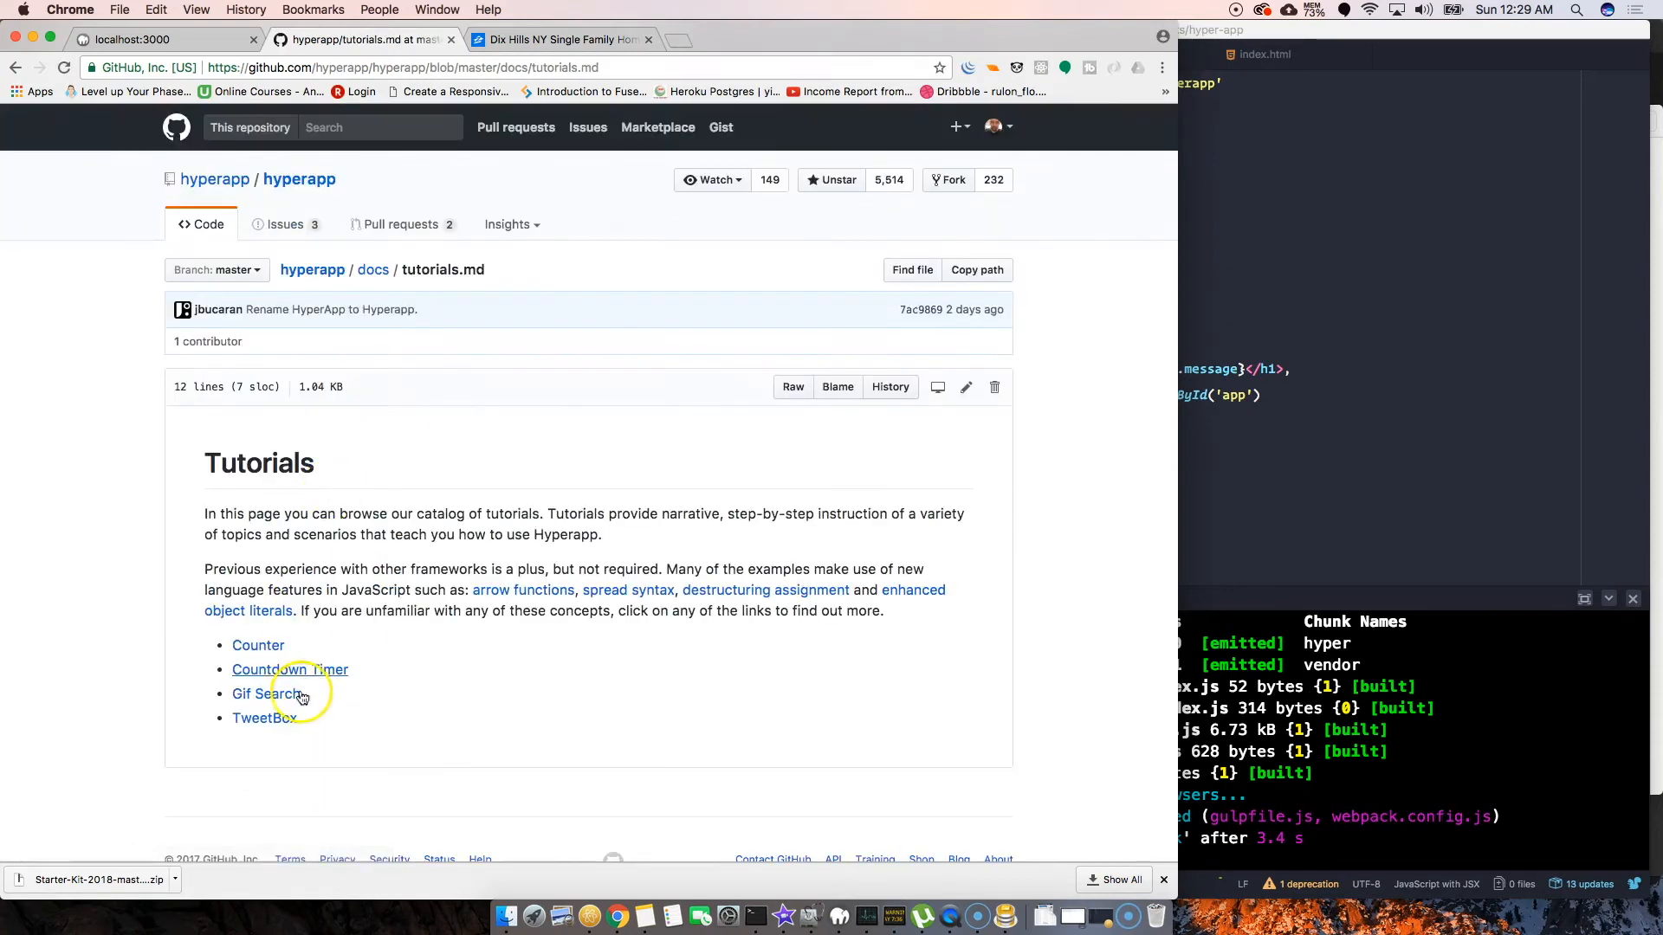
pyautogui.click(258, 646)
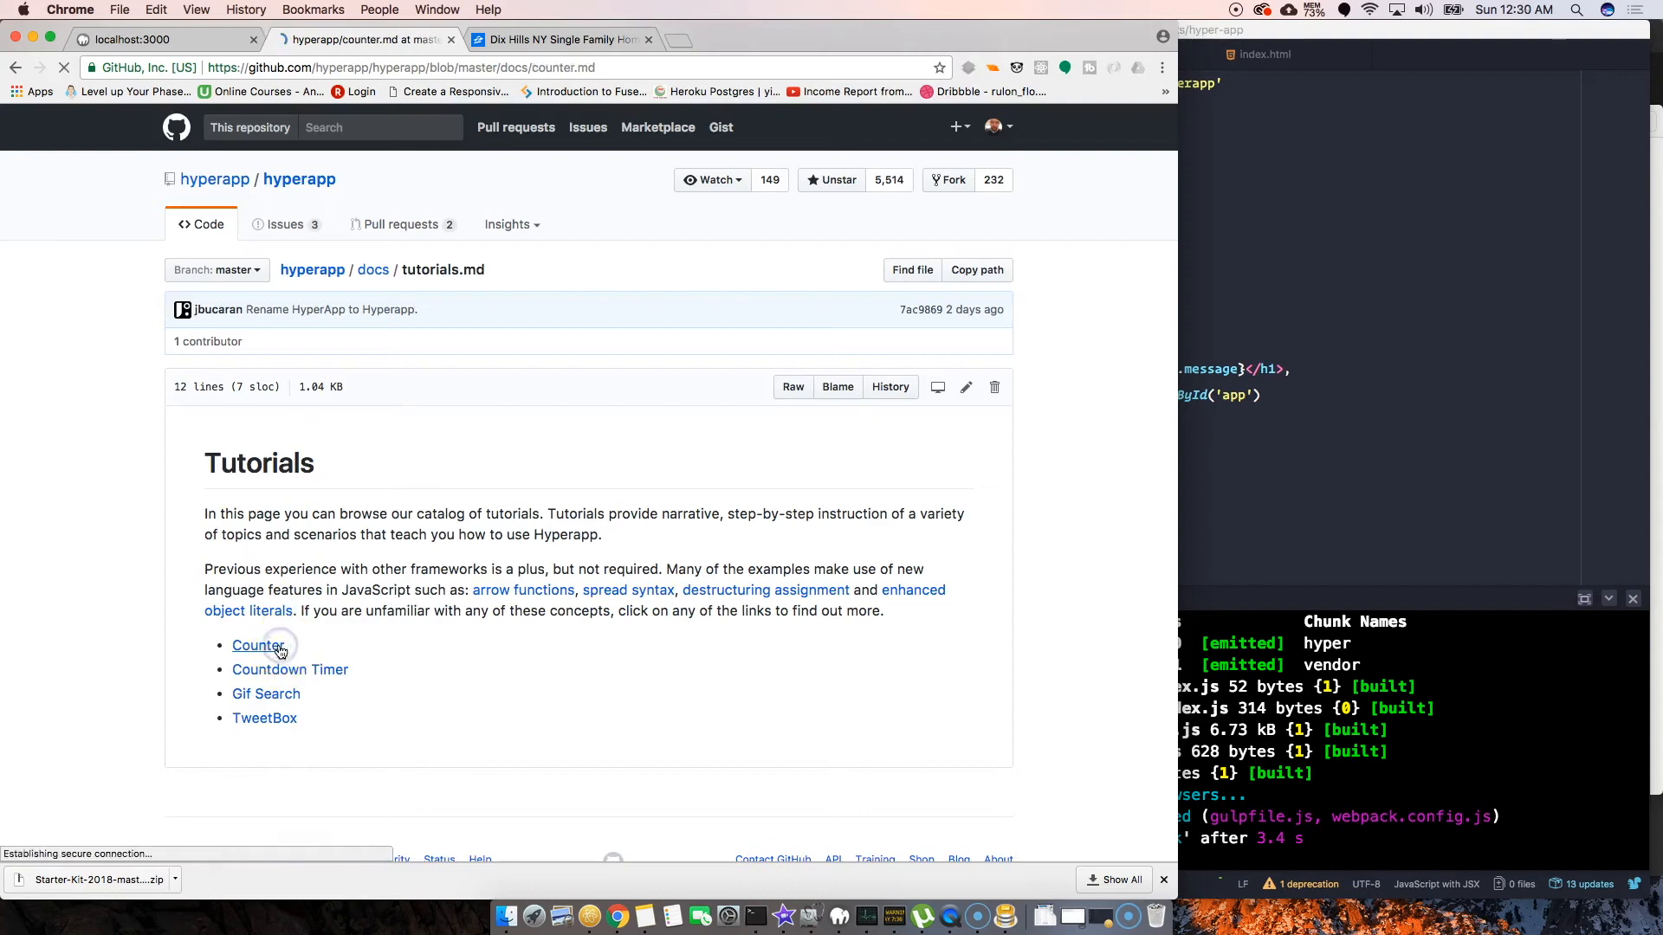
pyautogui.click(257, 645)
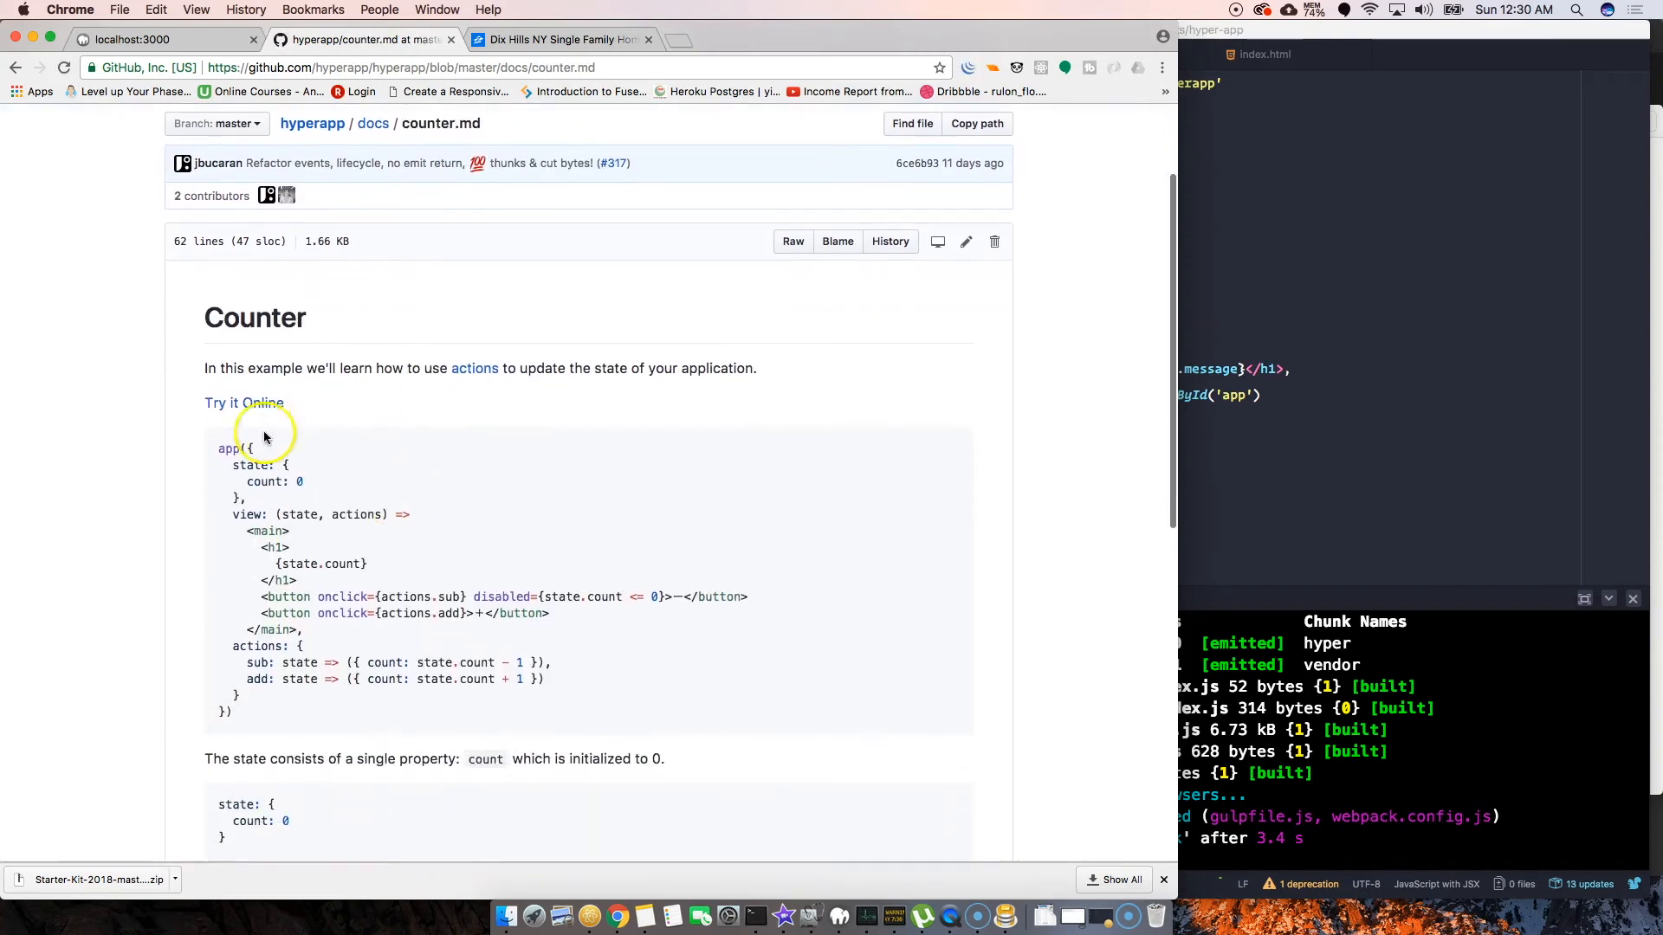
pyautogui.click(244, 402)
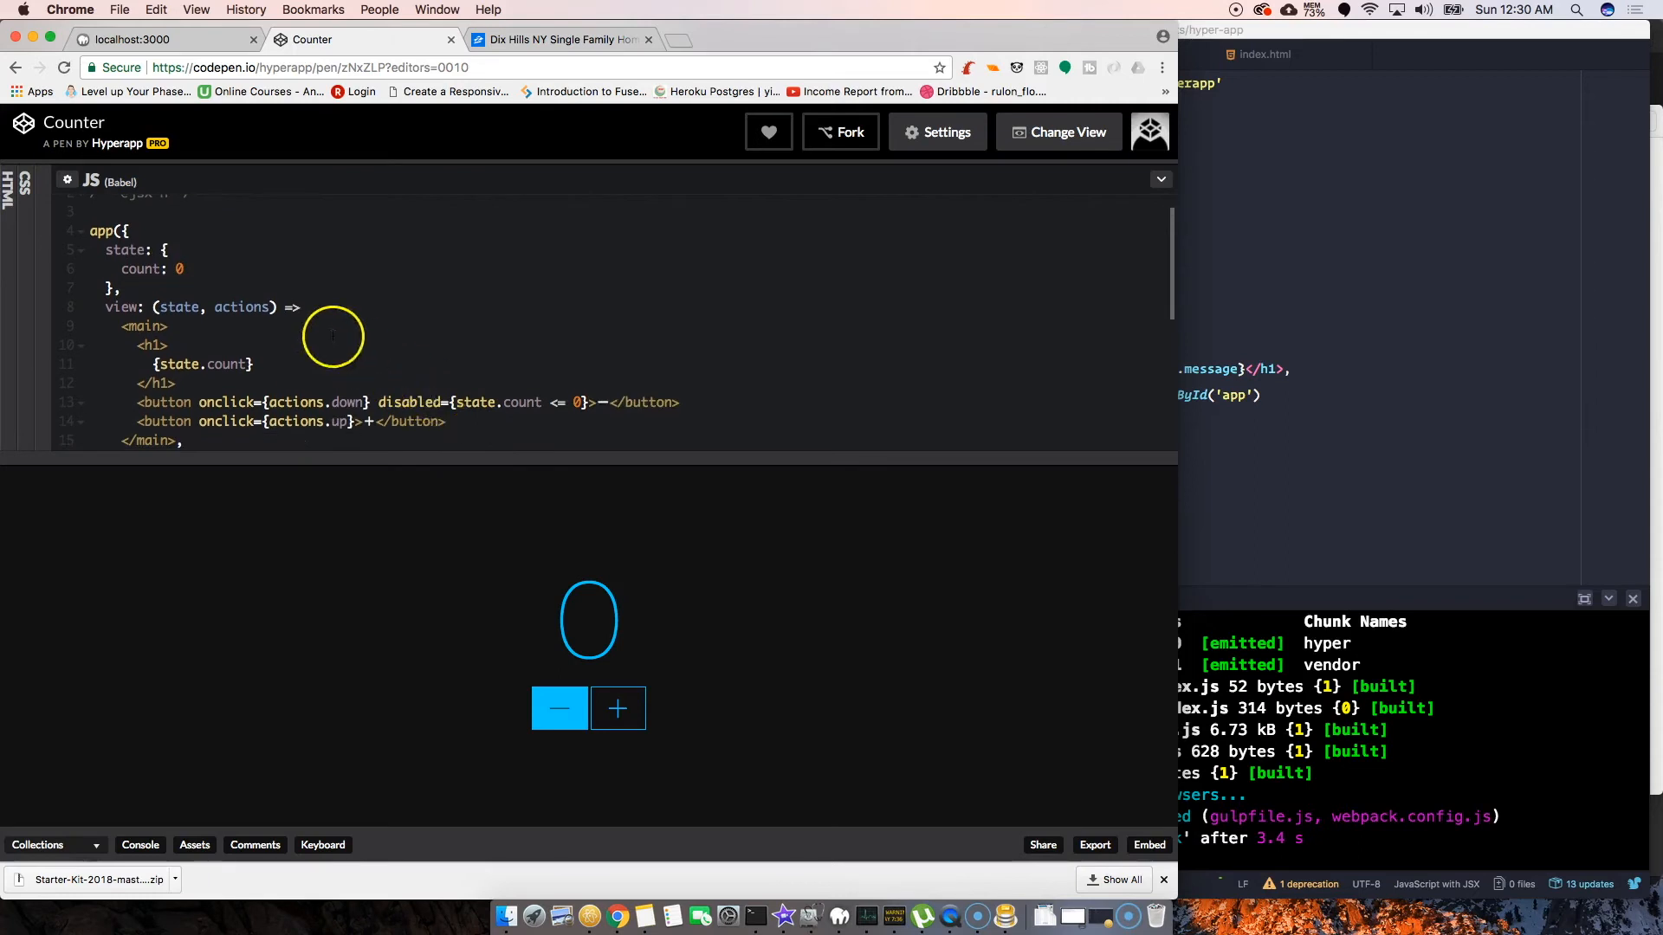
pyautogui.moveTo(222, 276)
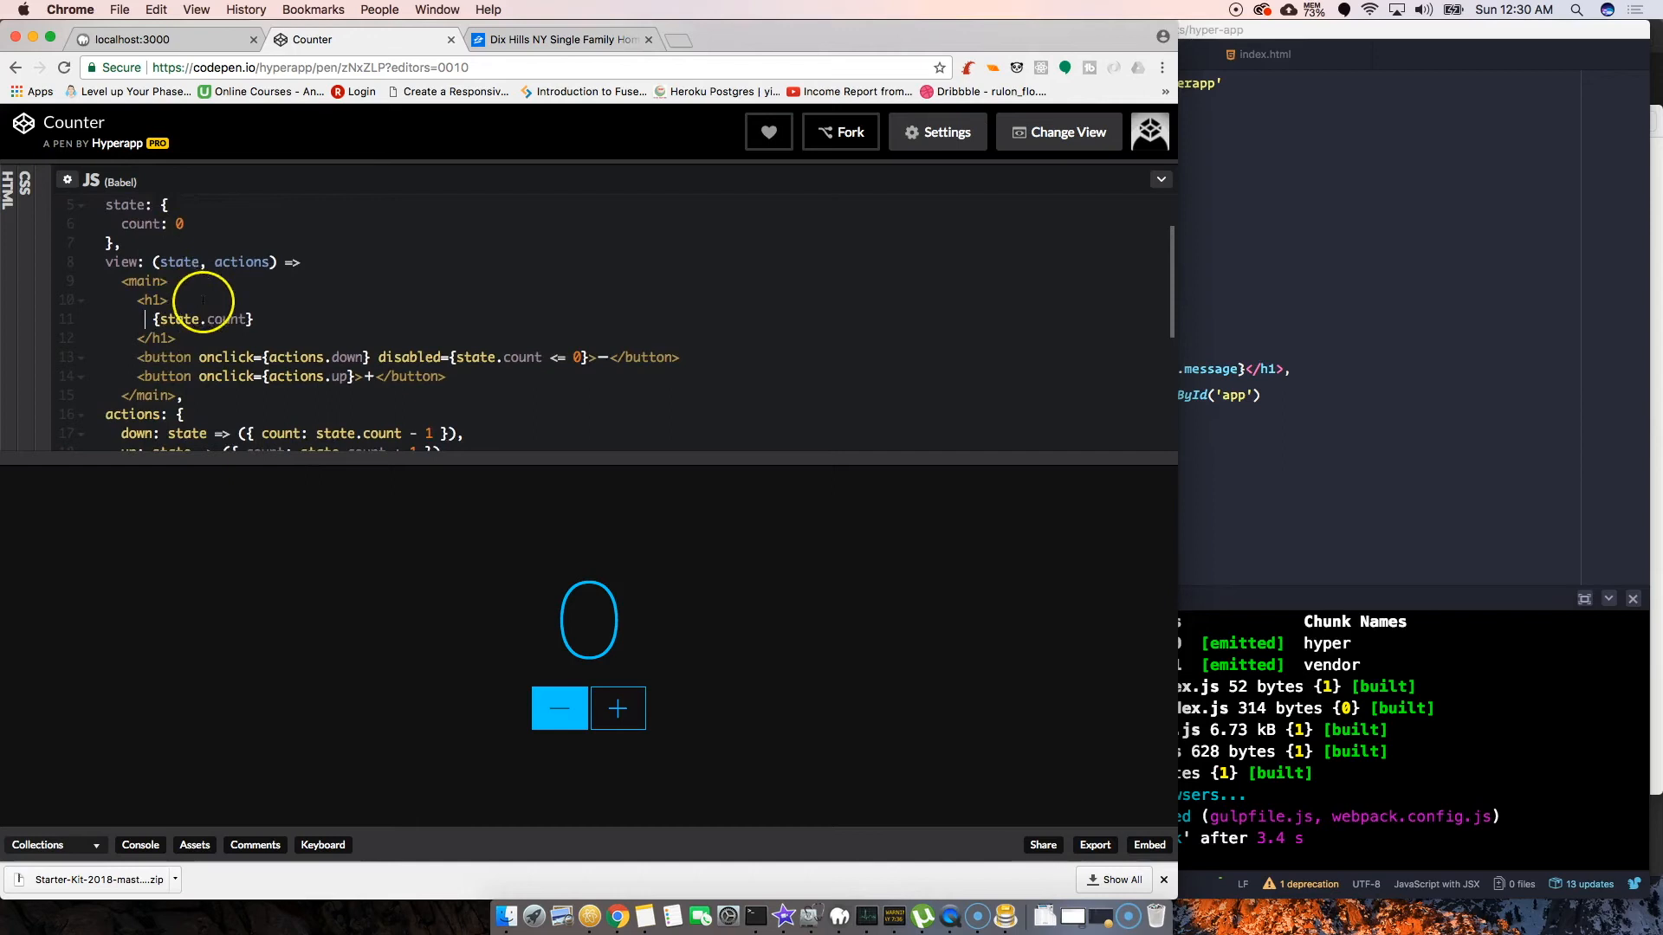
# Scroll the Counter pen's code and test its + and − buttons, ending at 4
pyautogui.scroll(-3)
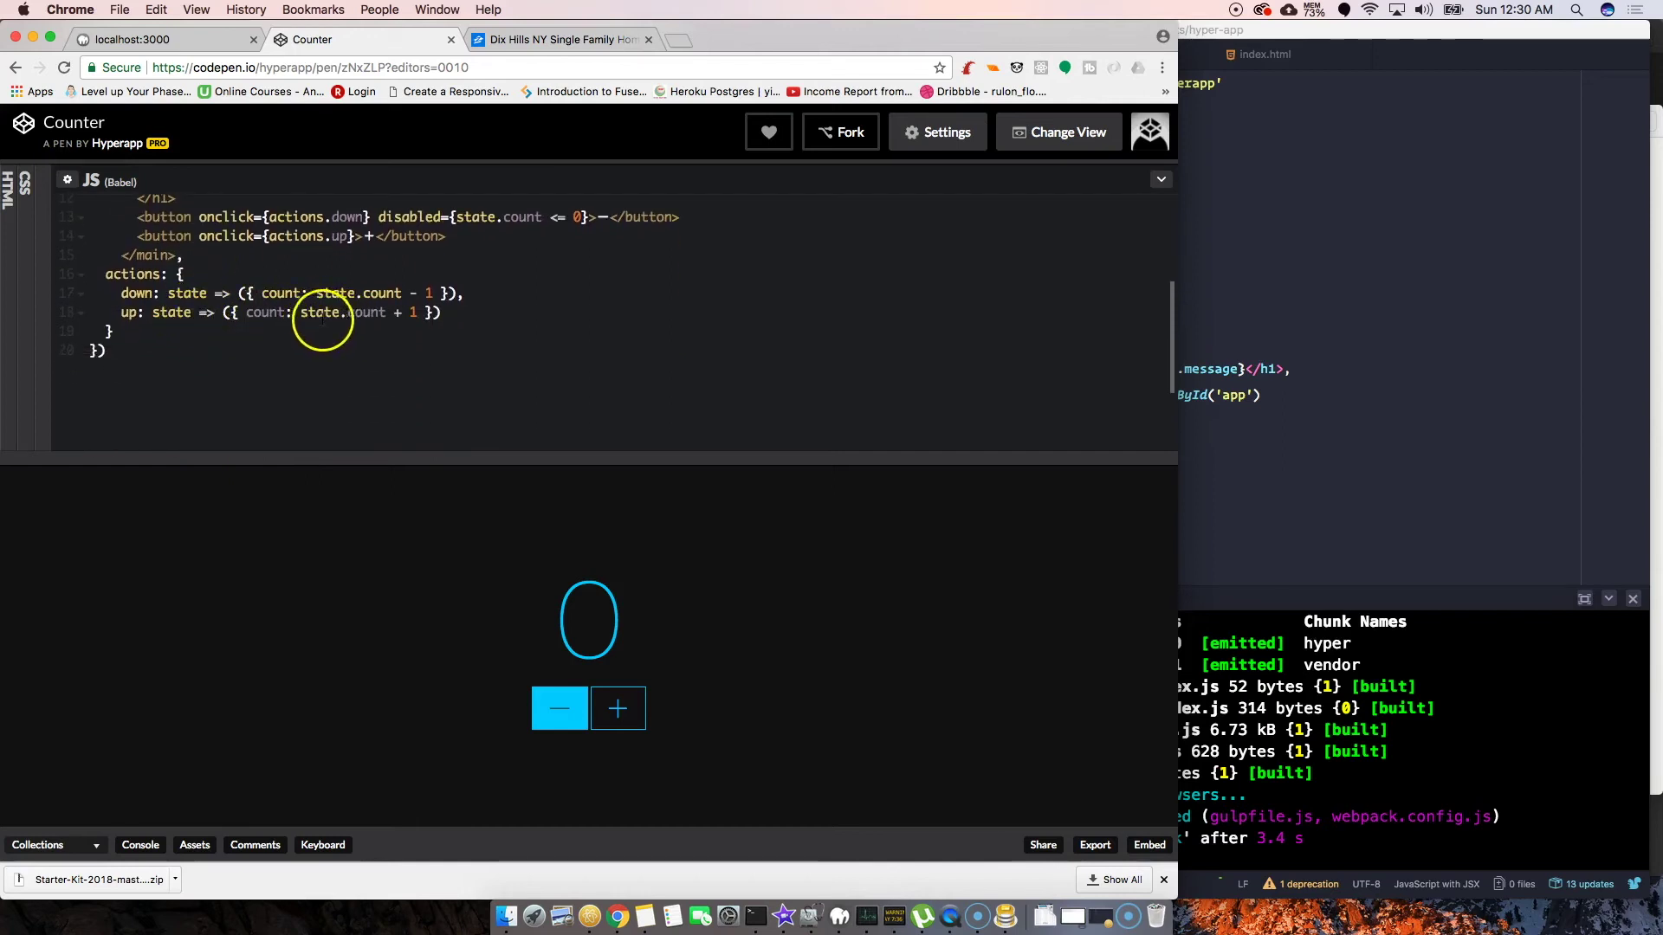
pyautogui.moveTo(350, 313)
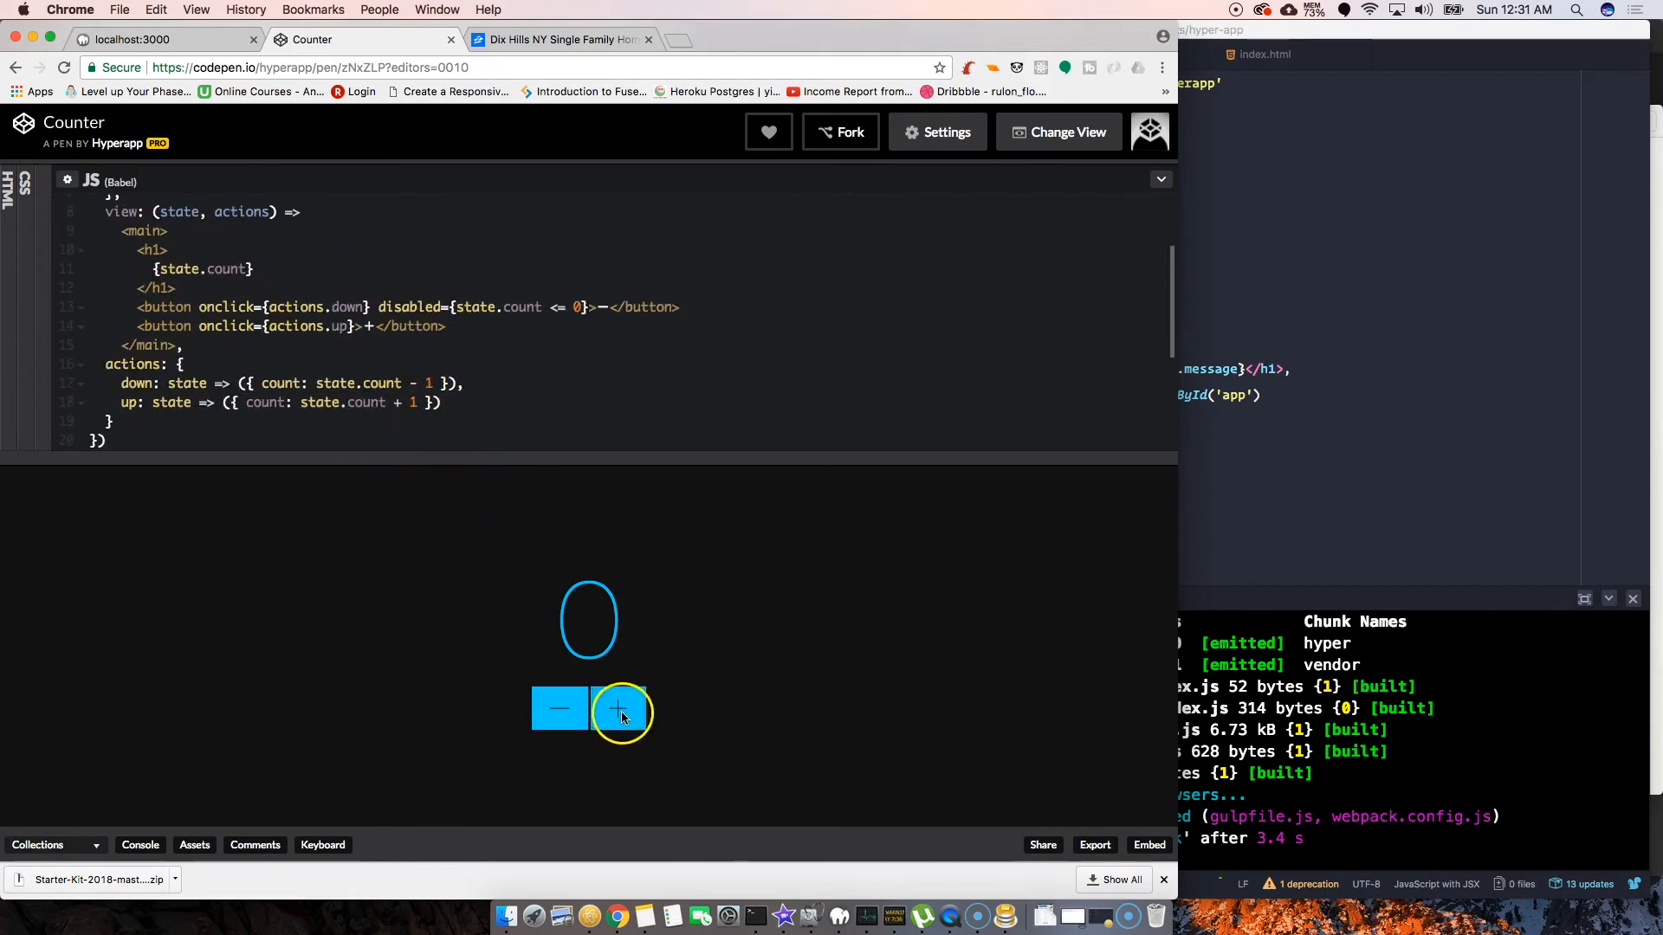
pyautogui.click(619, 709)
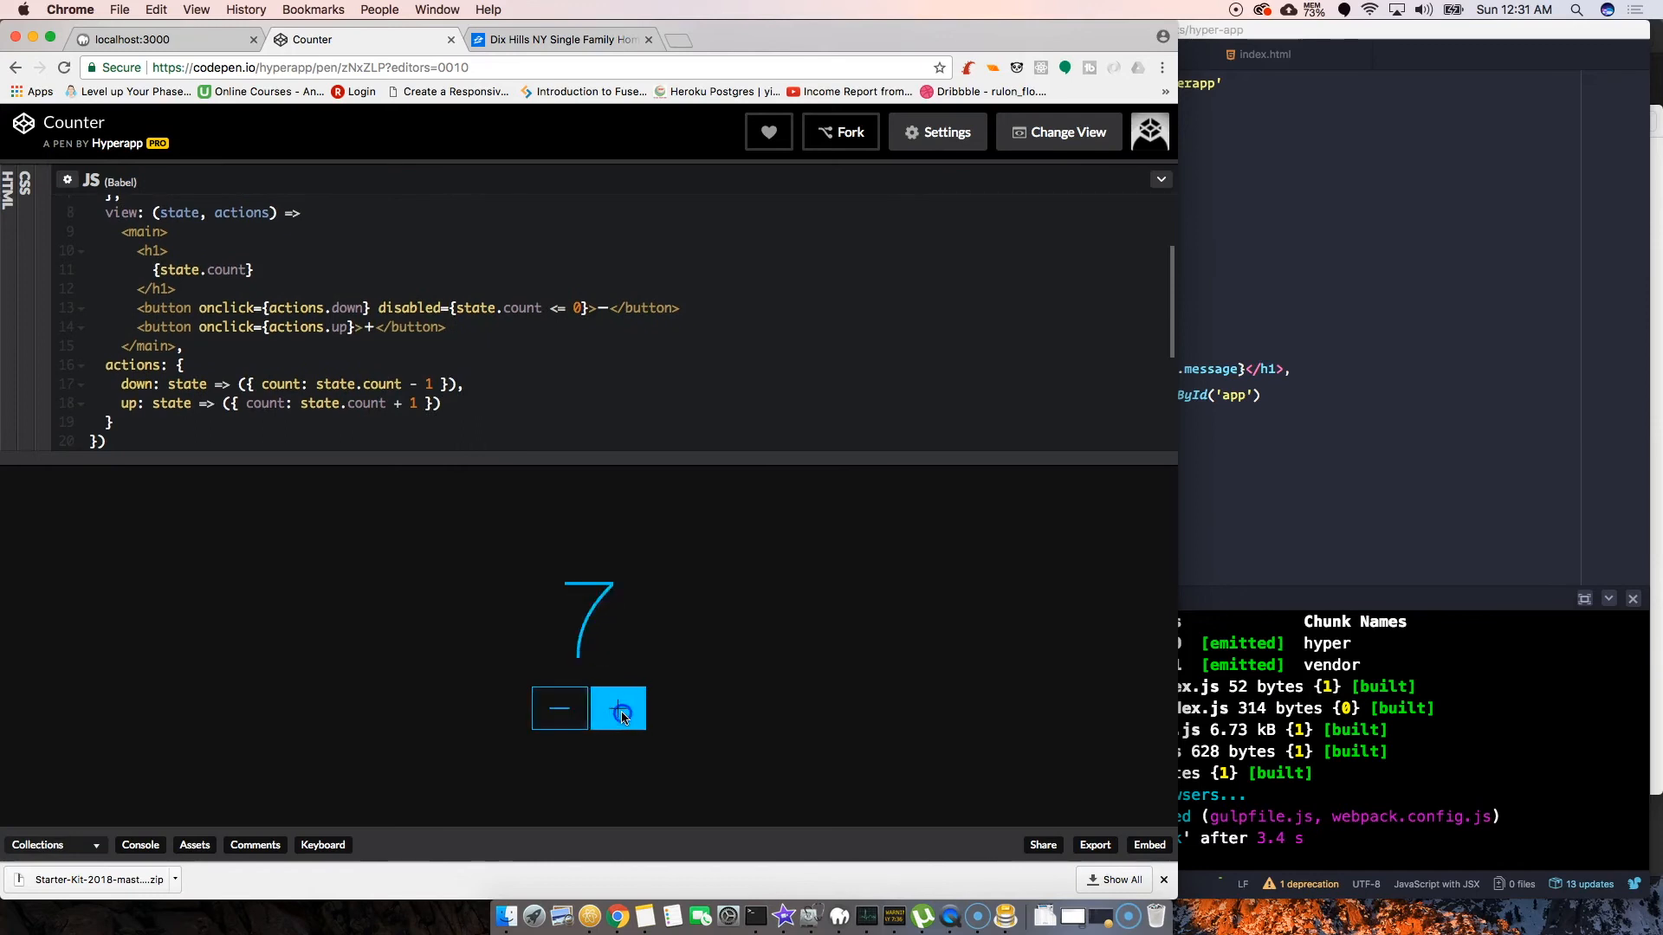
pyautogui.click(618, 708)
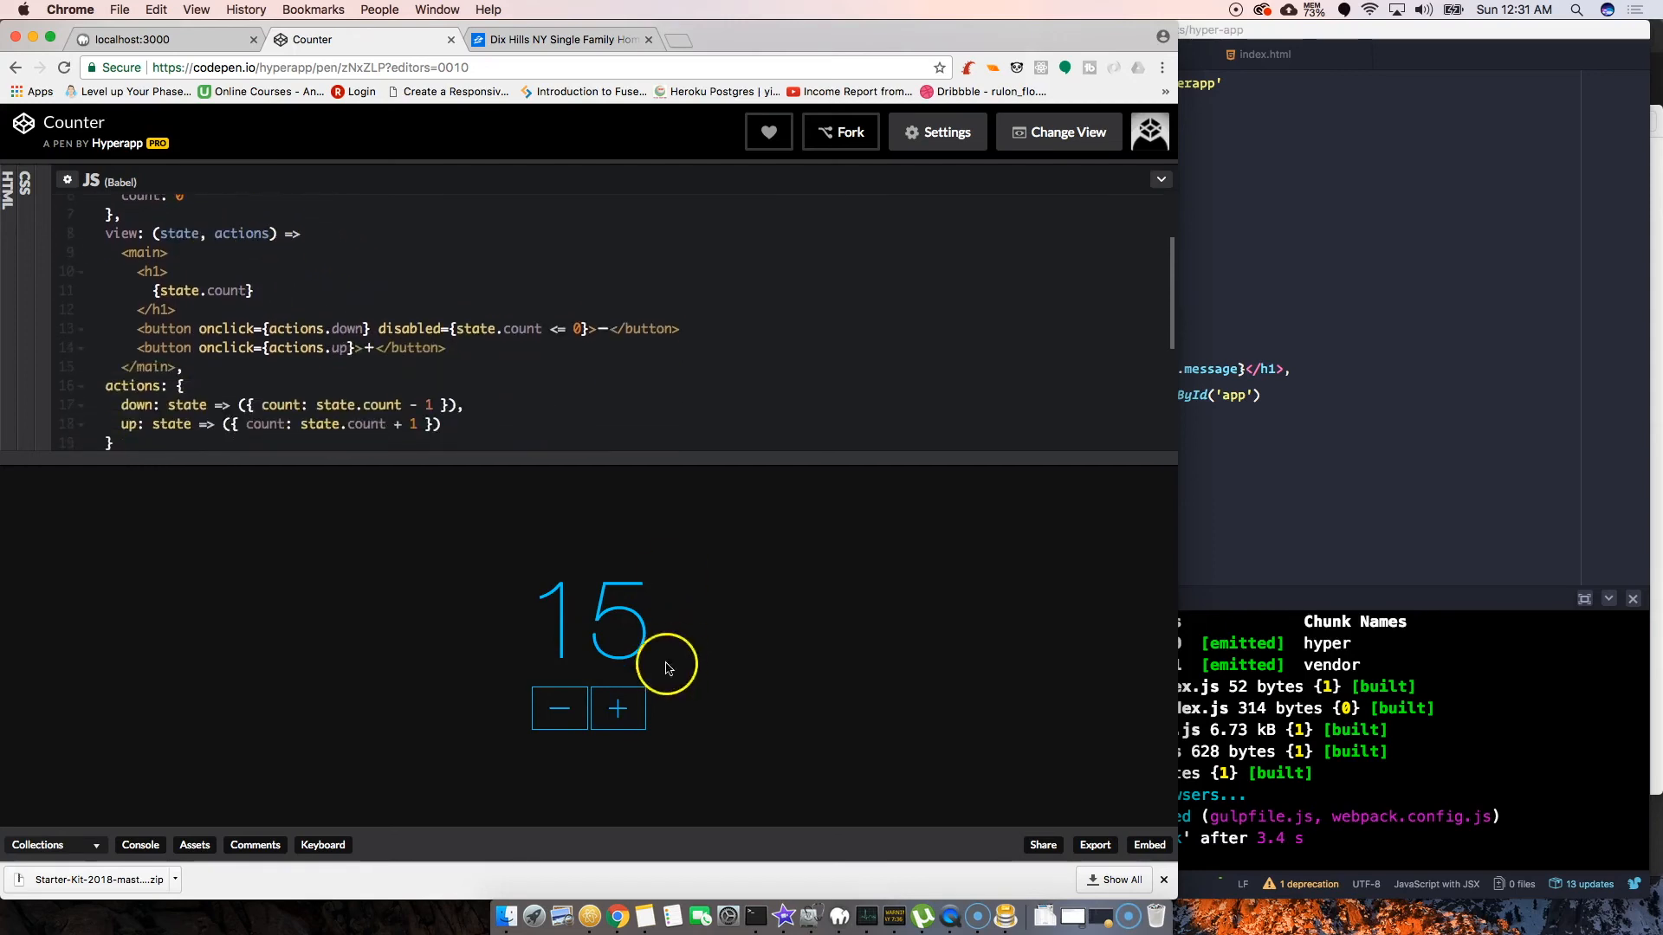
pyautogui.click(560, 708)
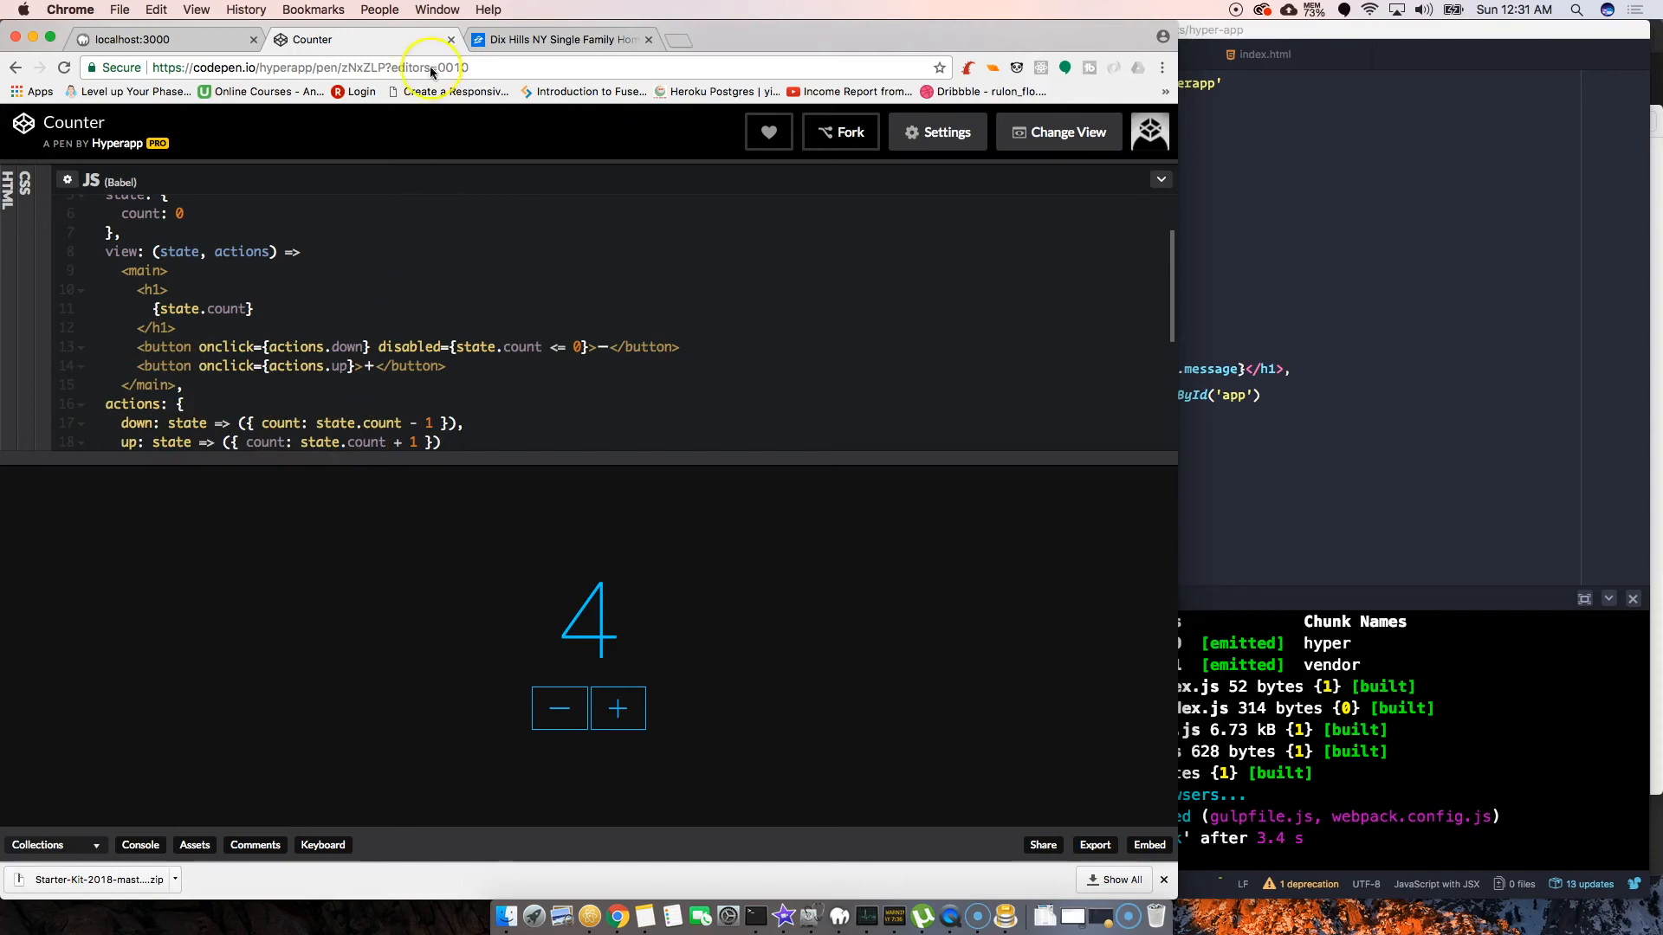
pyautogui.click(561, 39)
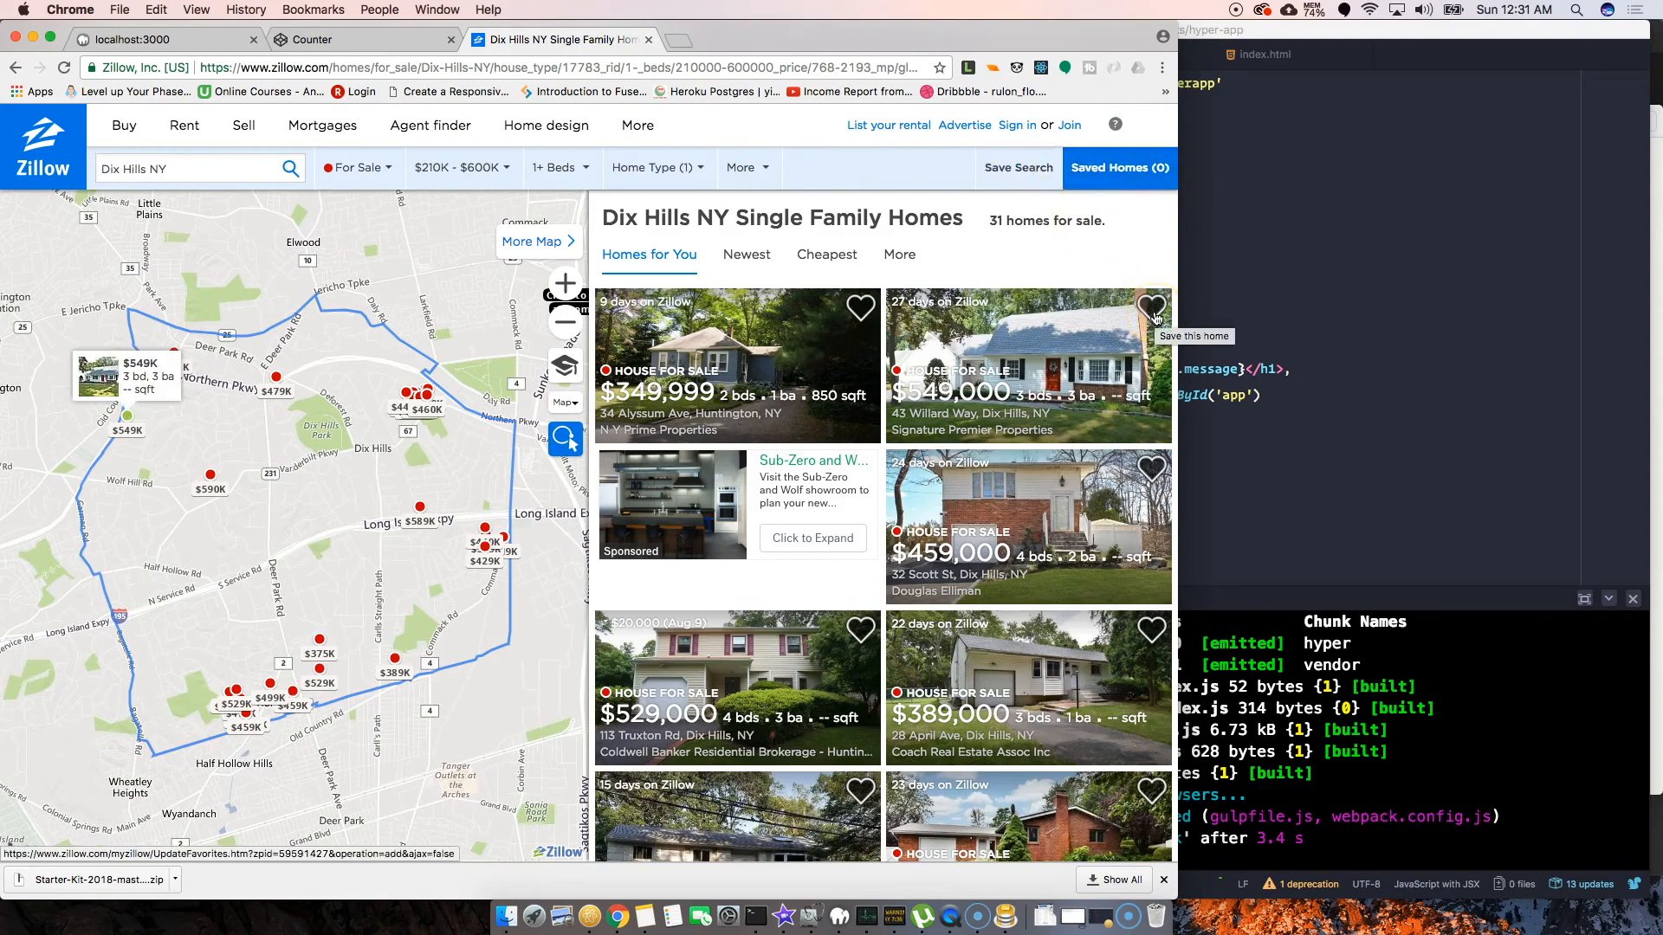
# Heart the 43 Willard Way listing on Zillow, then close the sign-in popup
pyautogui.click(1152, 306)
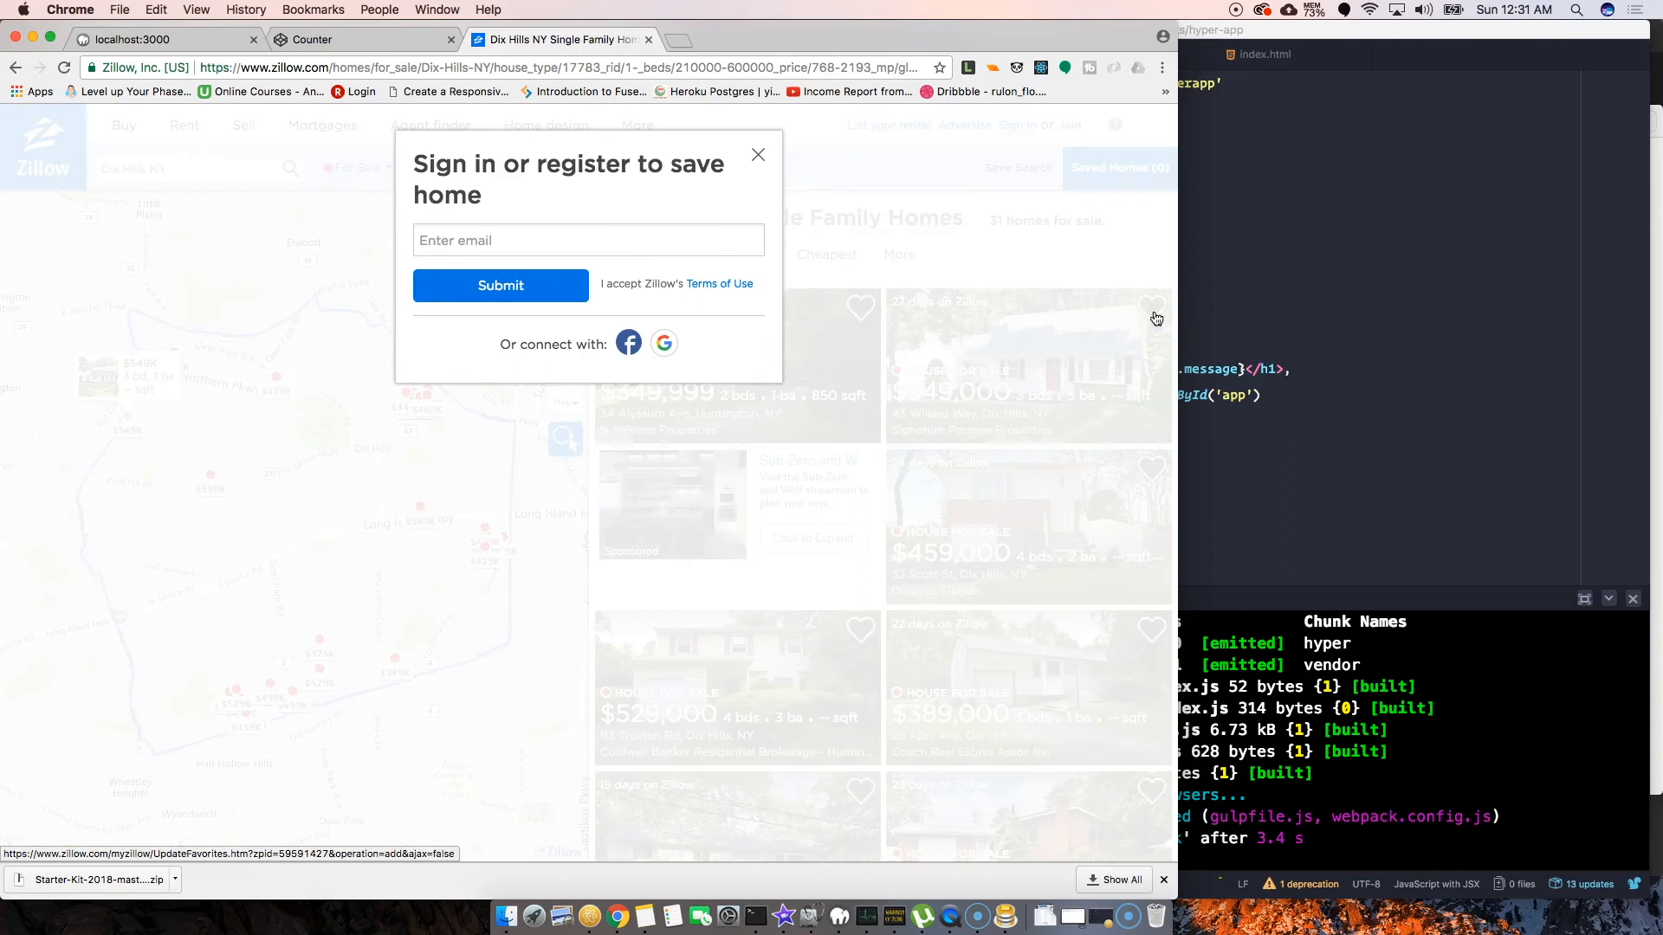
pyautogui.click(758, 154)
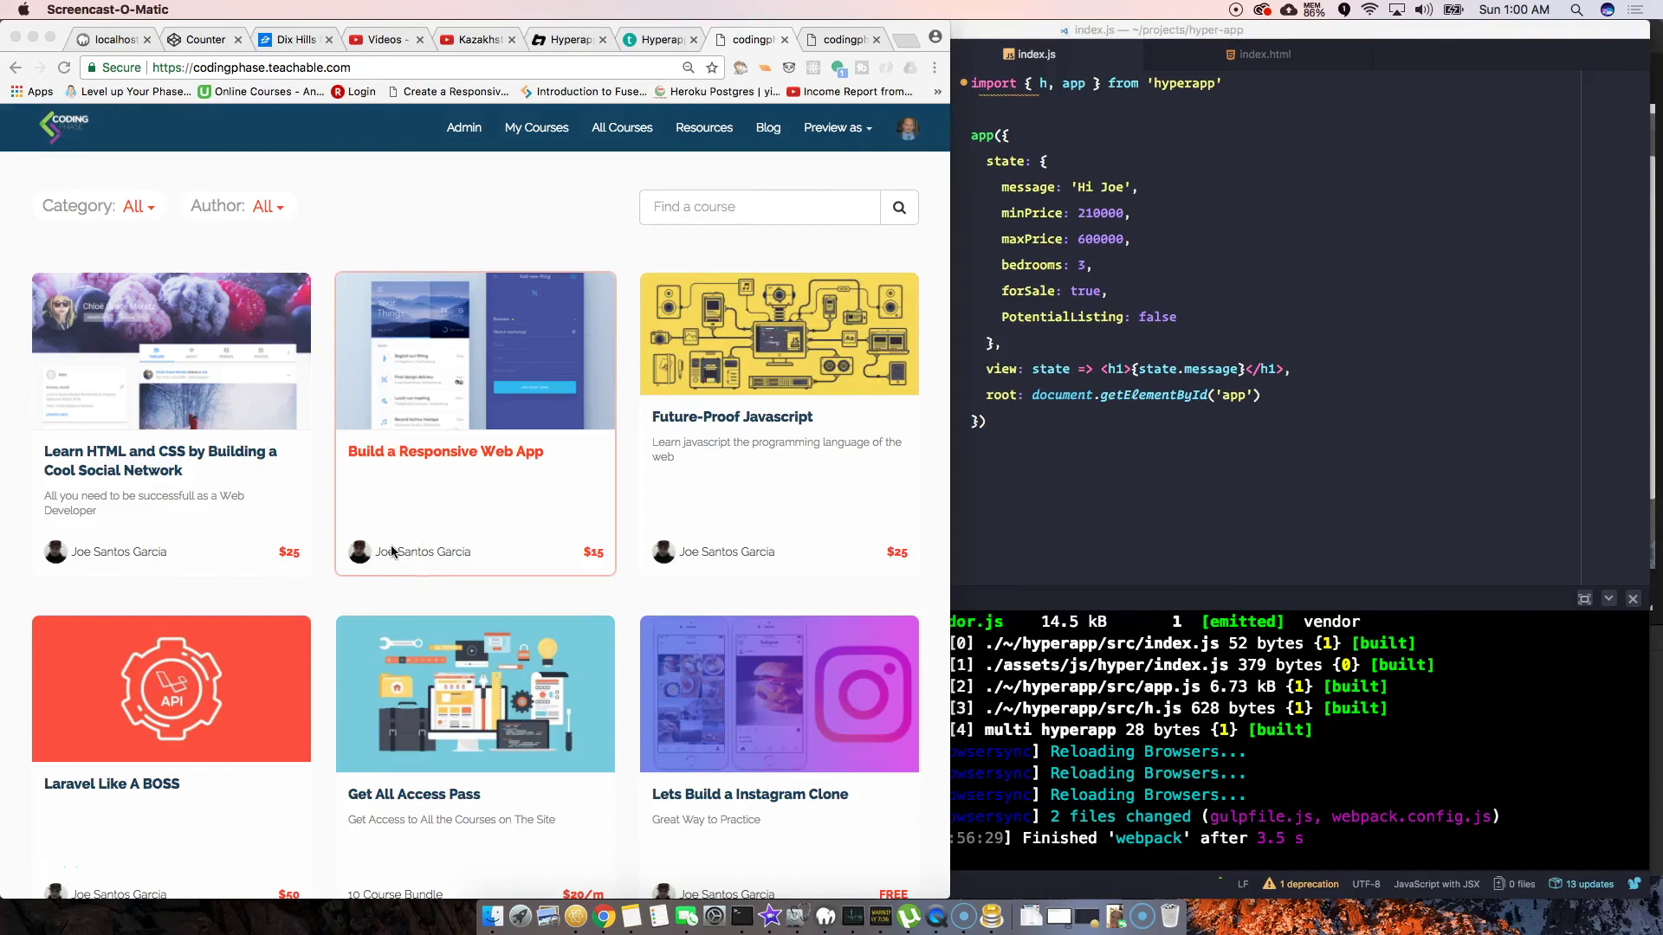
# Scroll the codingphase Teachable catalog down to the Hyperapp JS Course and back up
pyautogui.scroll(-3)
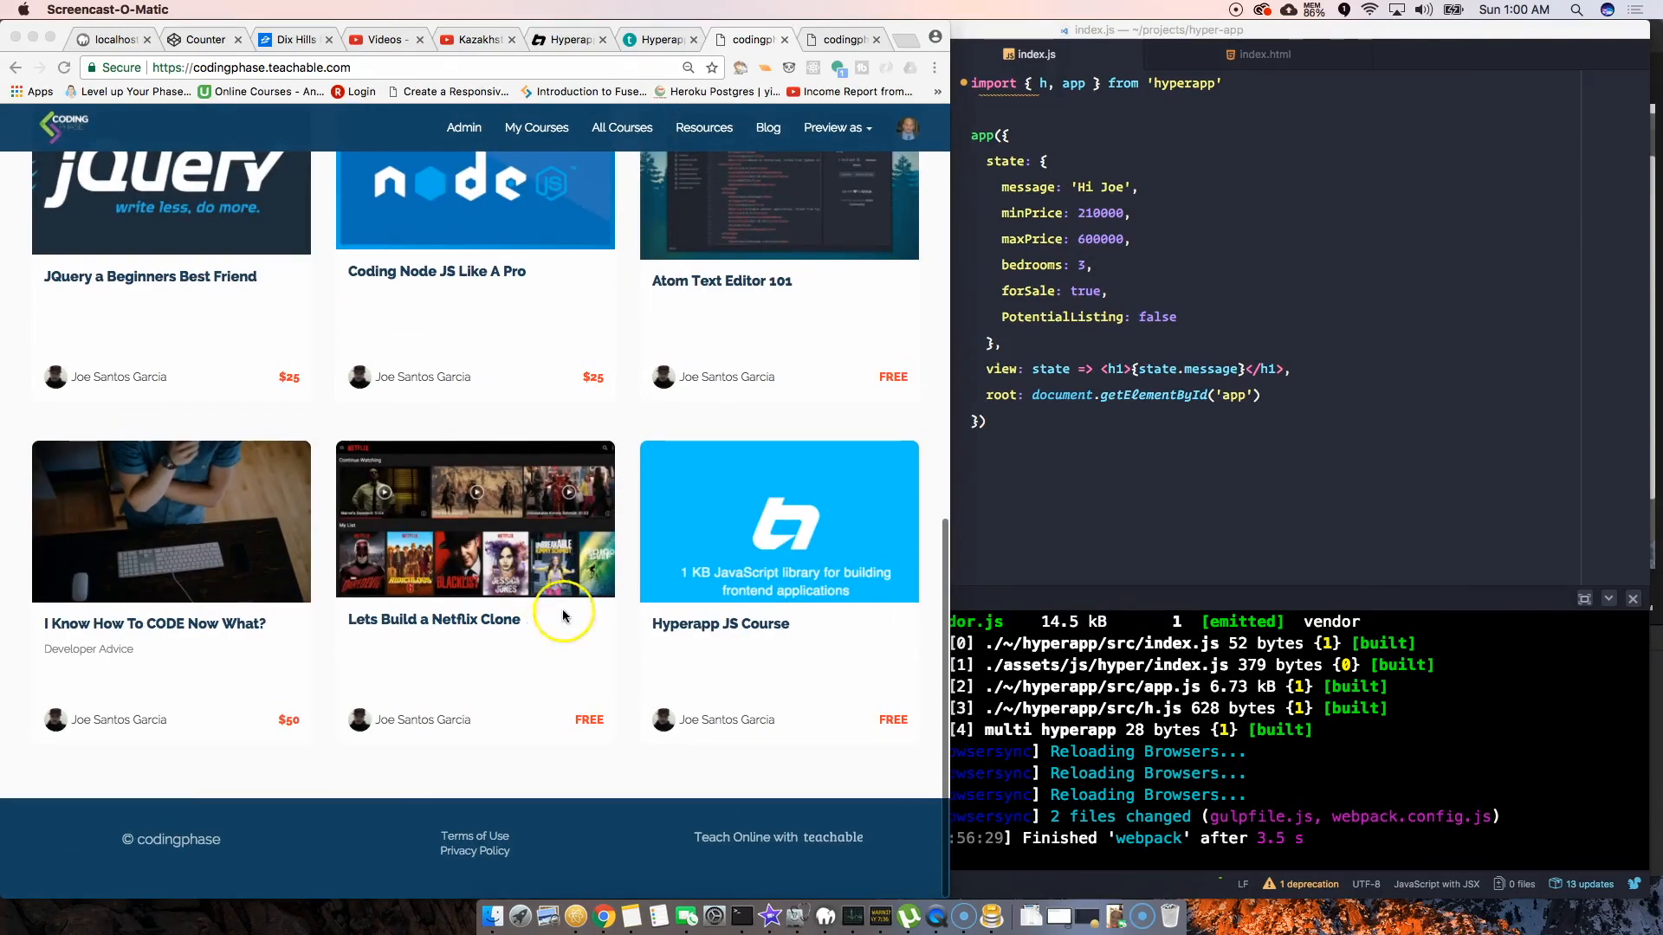
pyautogui.moveTo(750, 638)
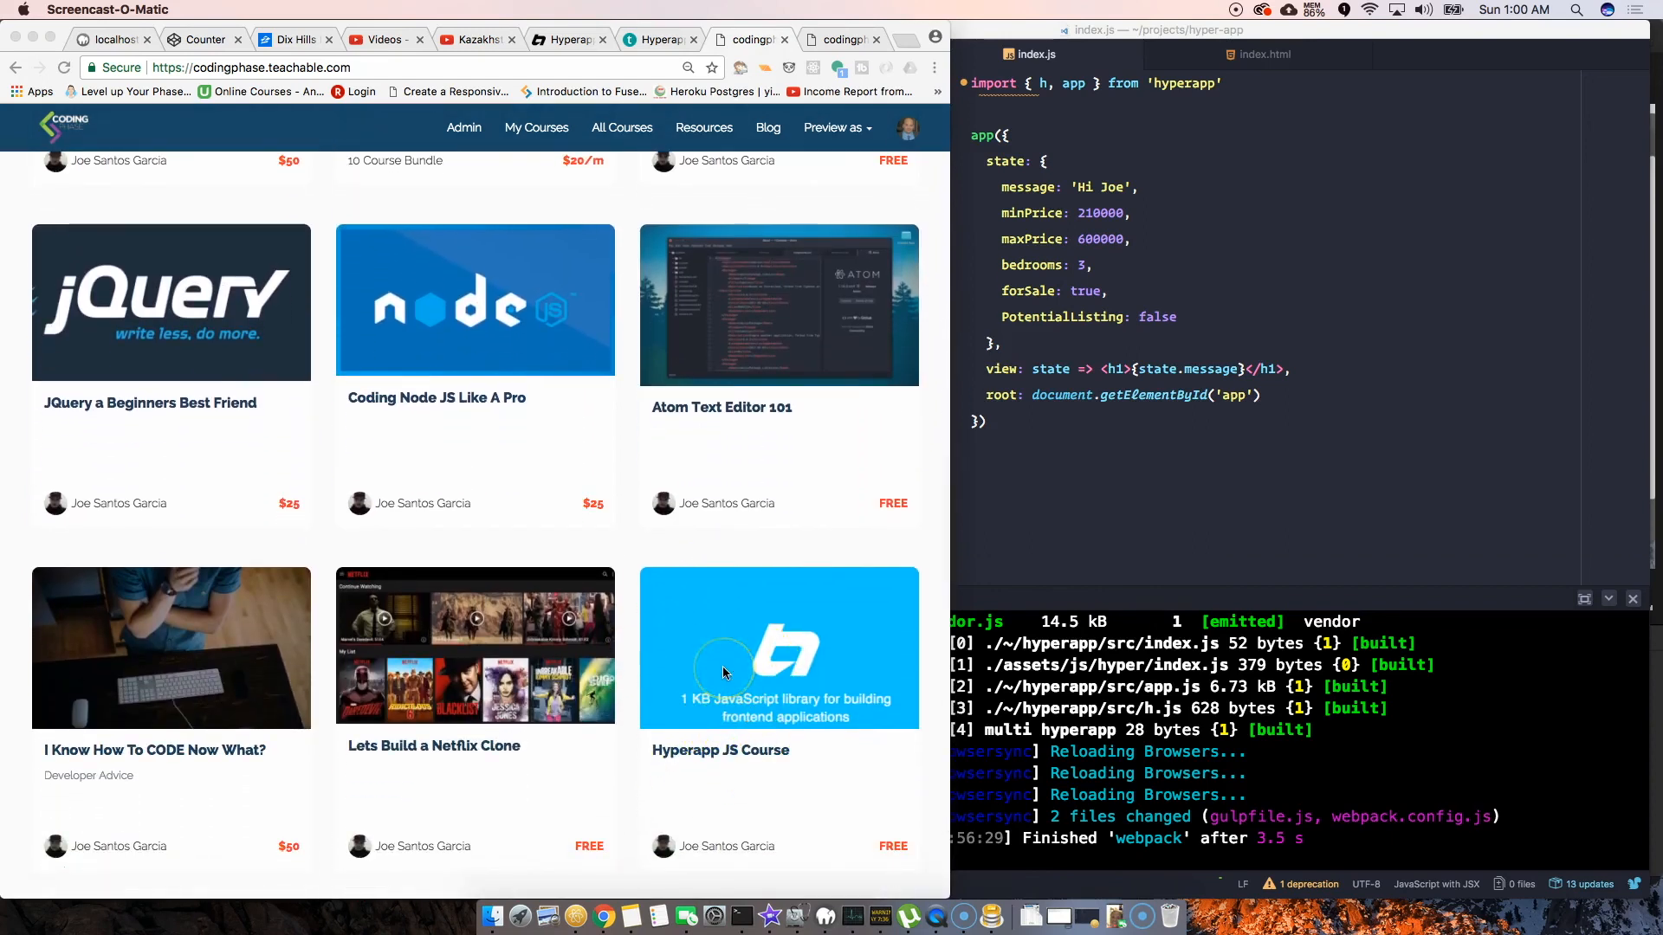
pyautogui.moveTo(709, 678)
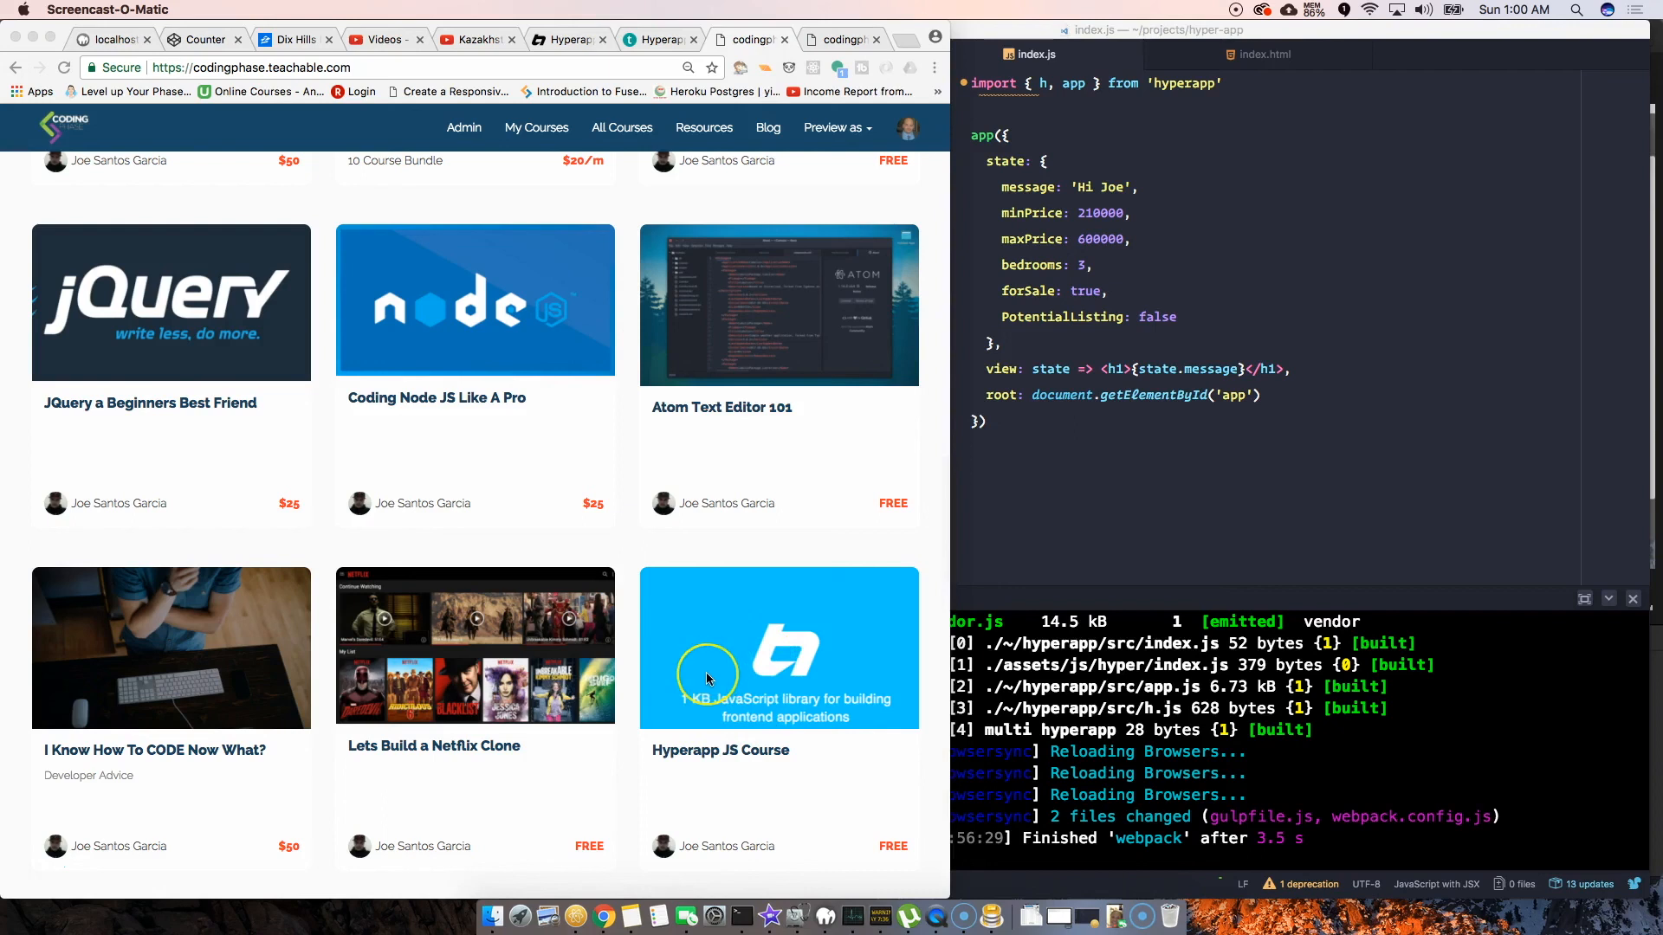
pyautogui.moveTo(632, 603)
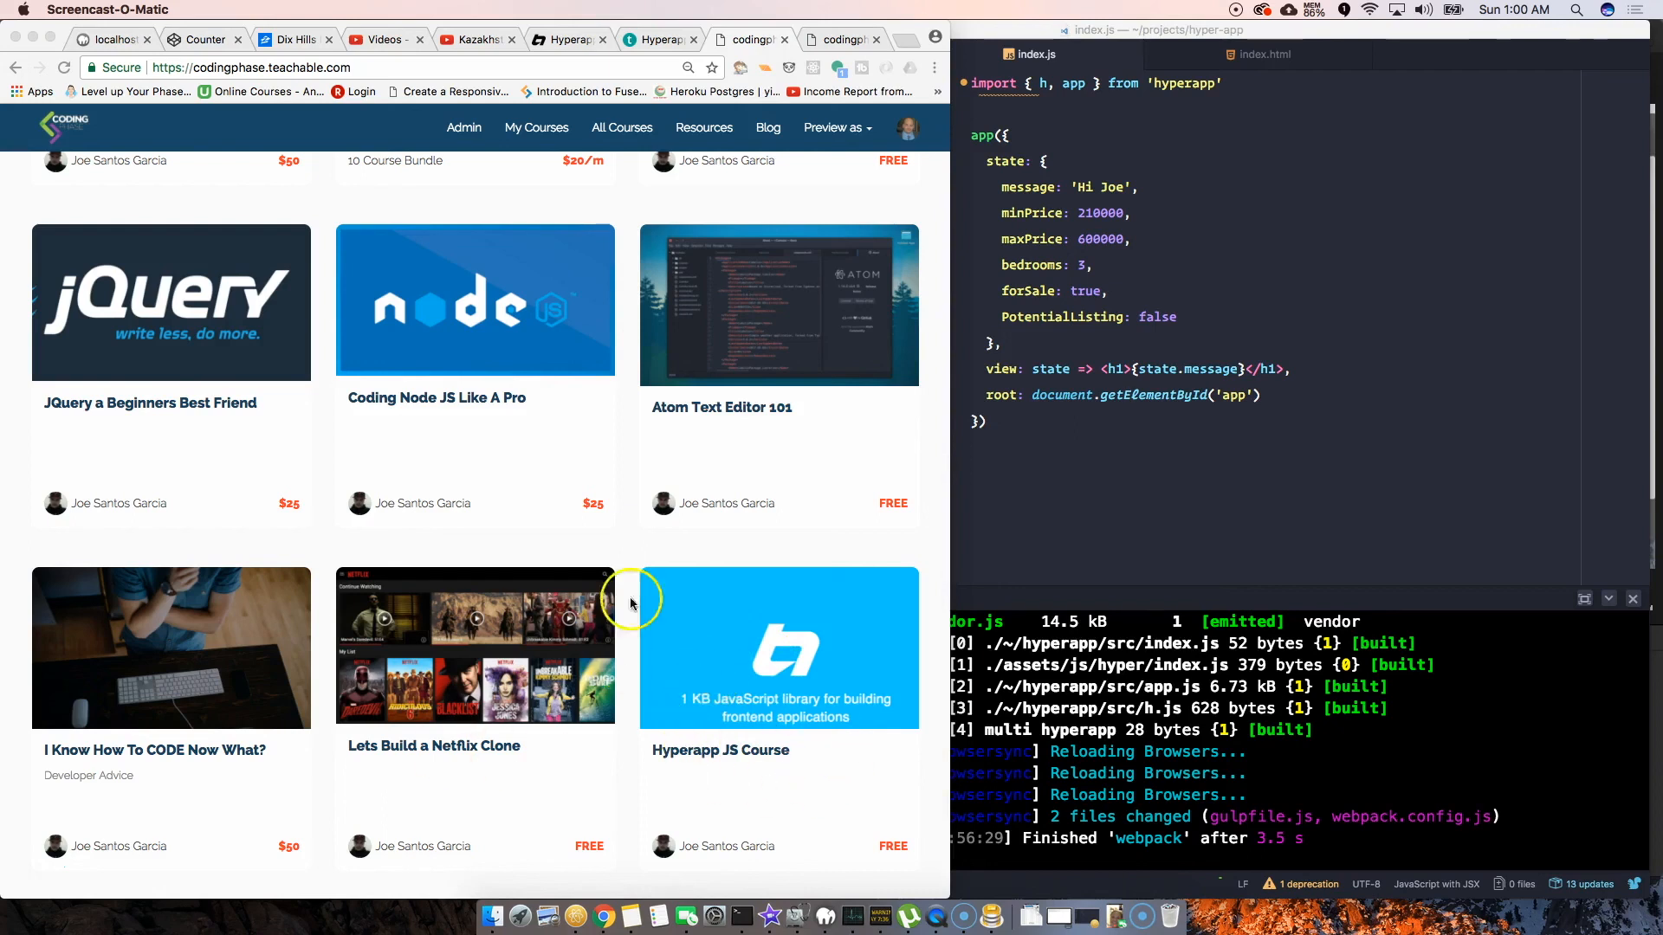
pyautogui.scroll(3)
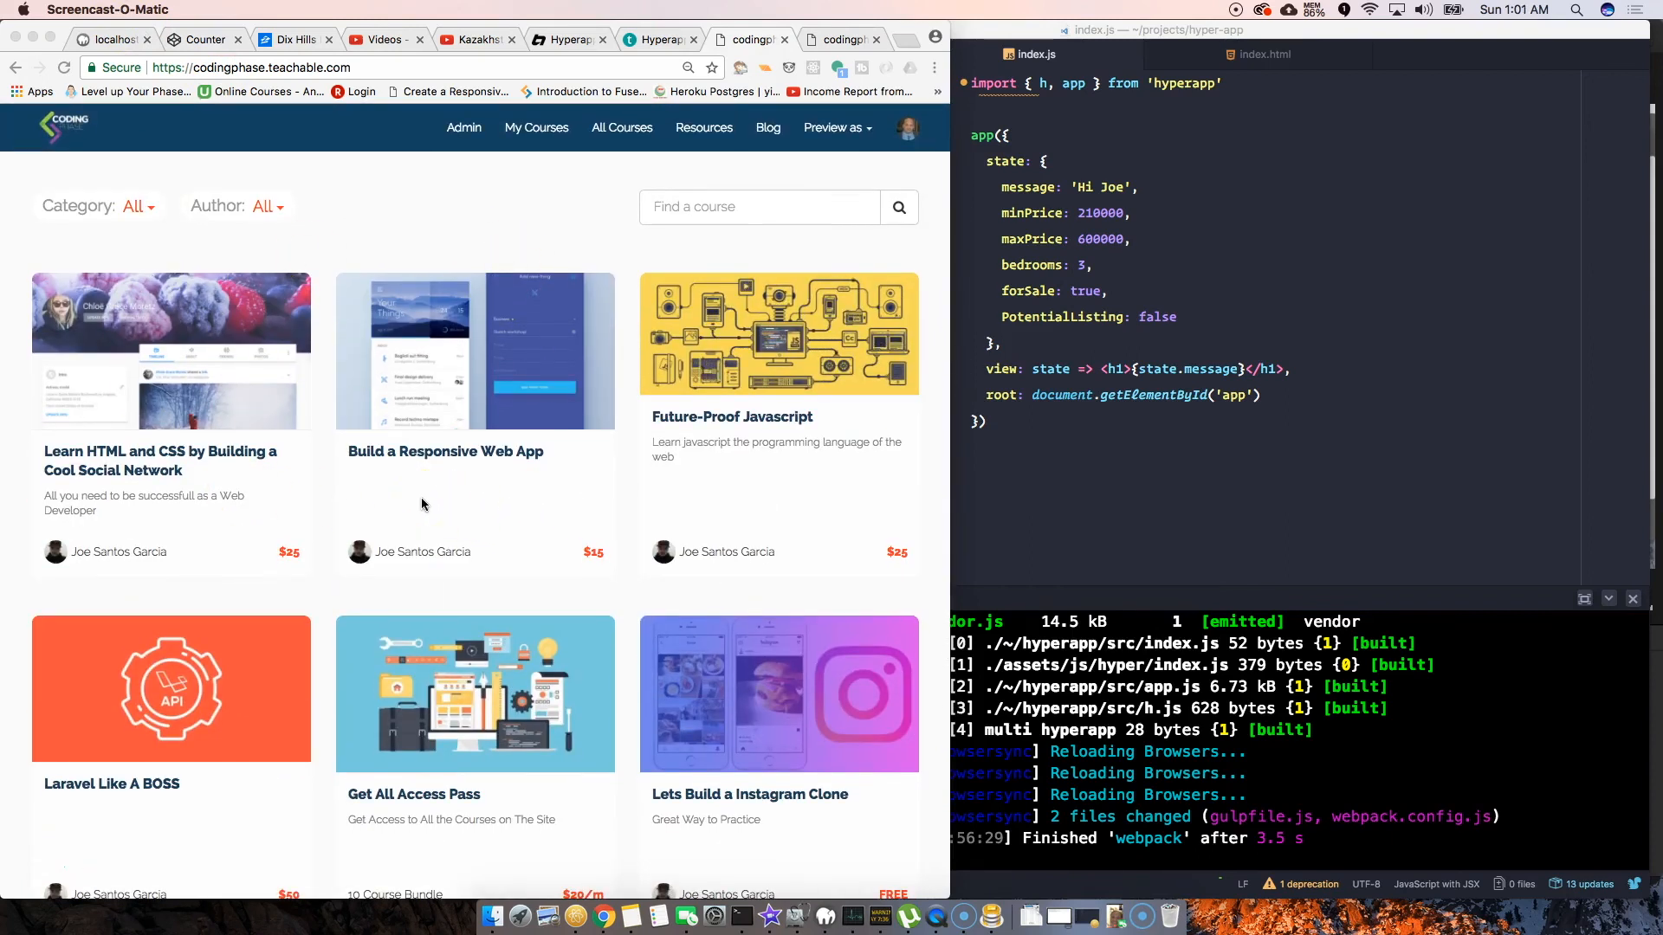
pyautogui.scroll(-3)
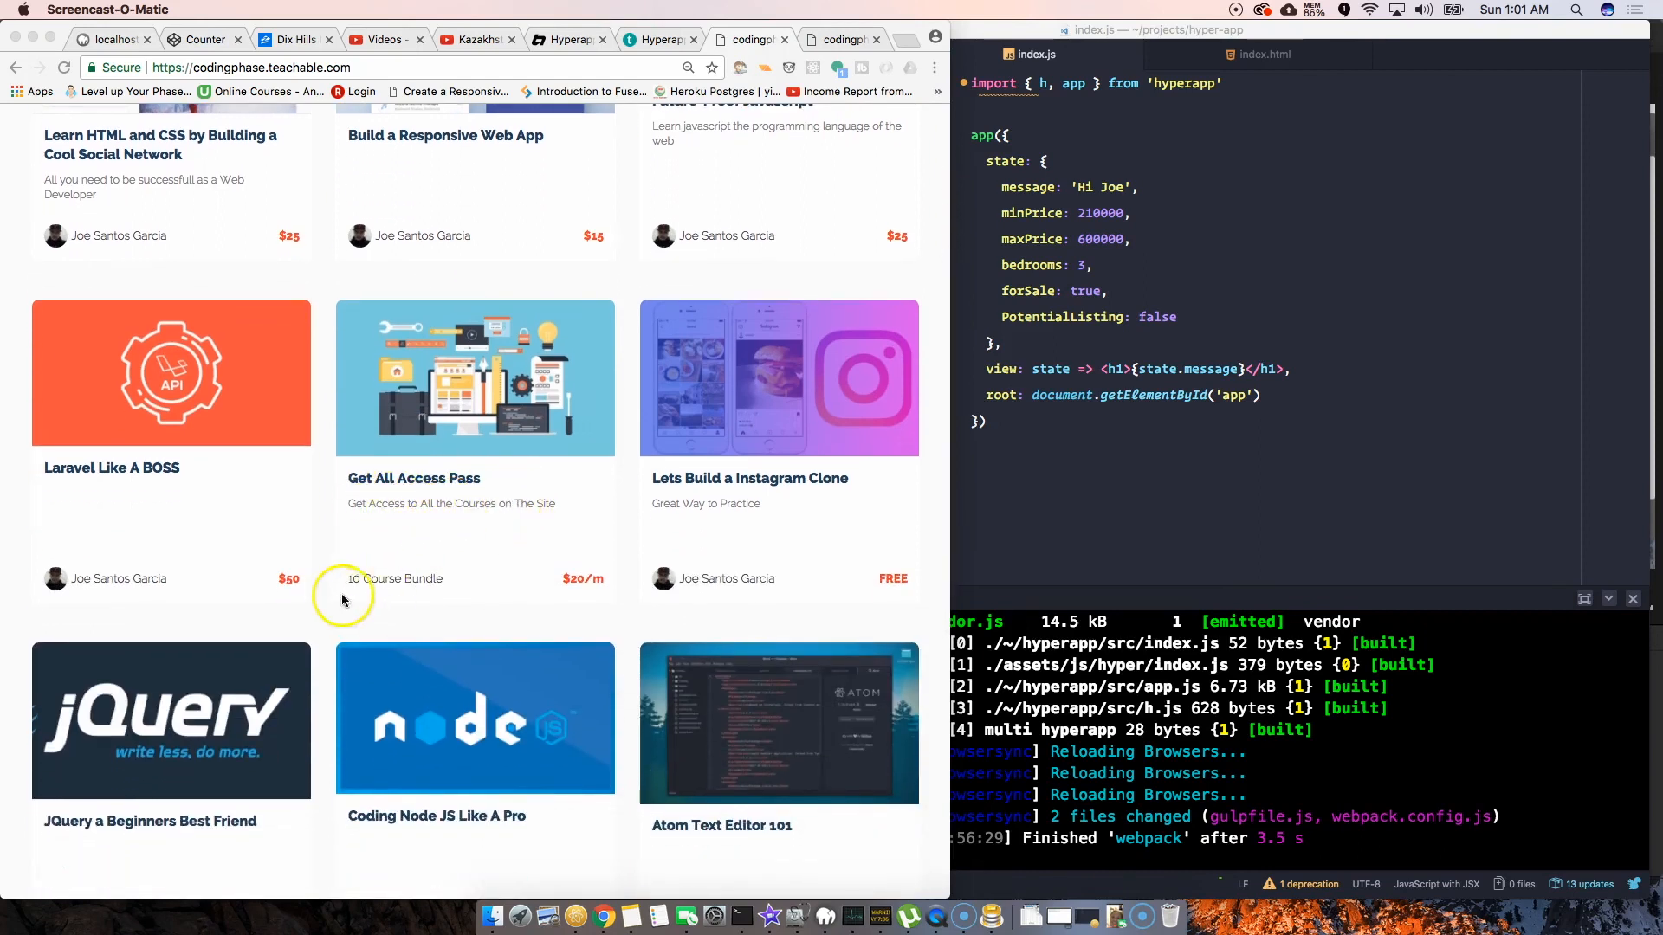
pyautogui.moveTo(373, 521)
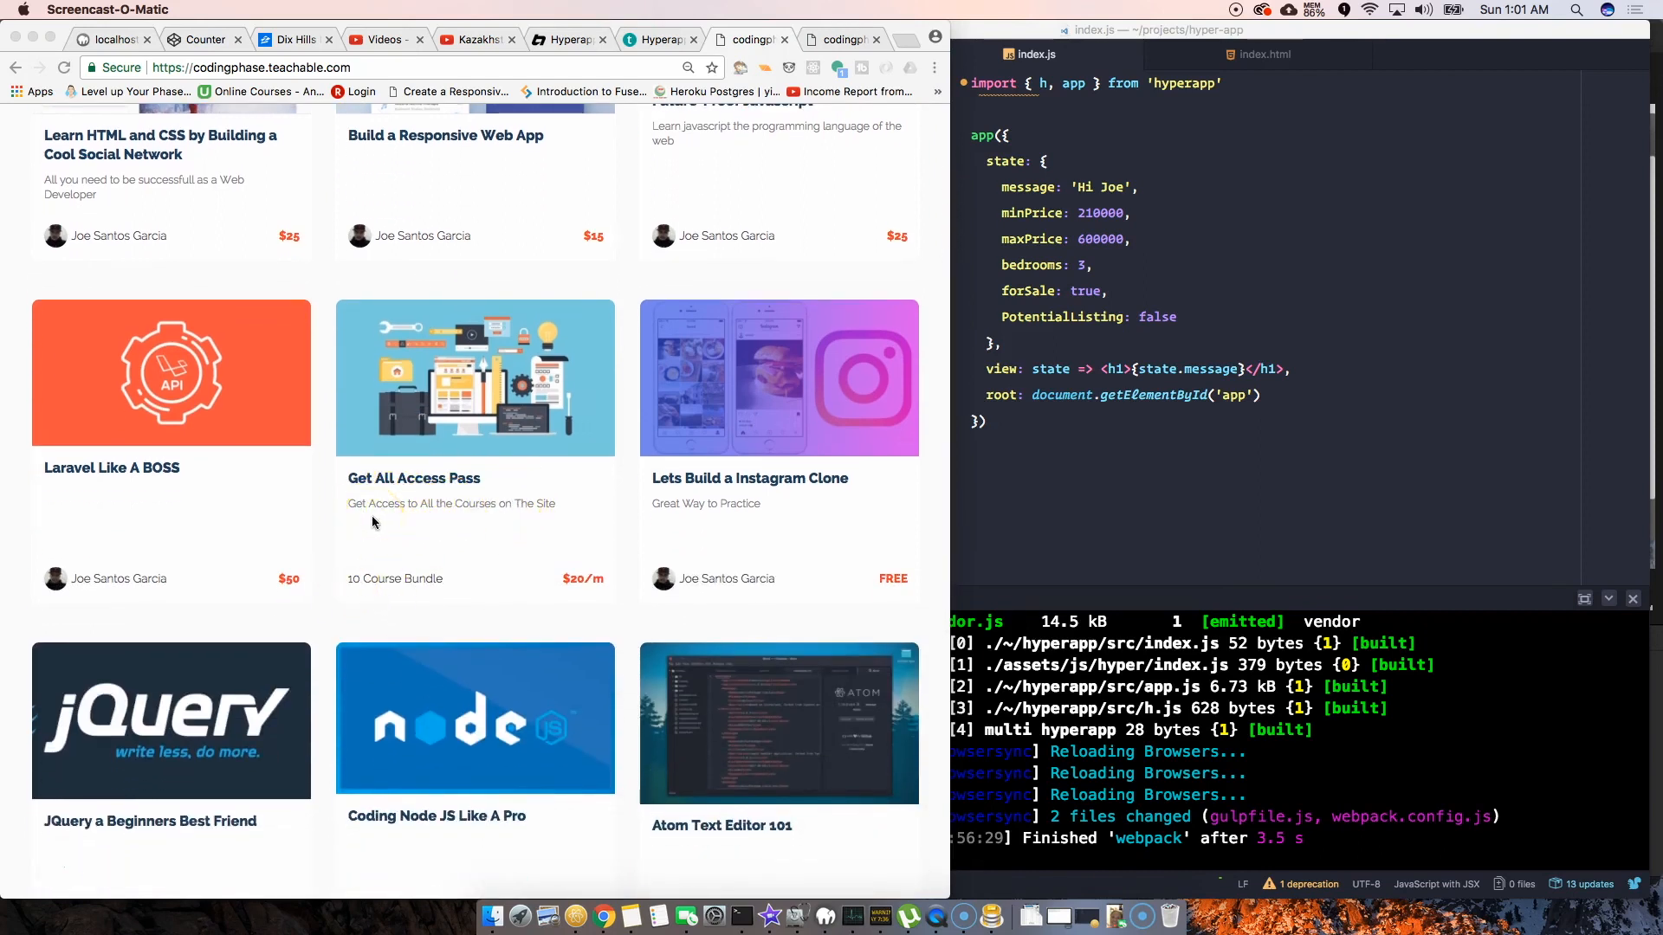